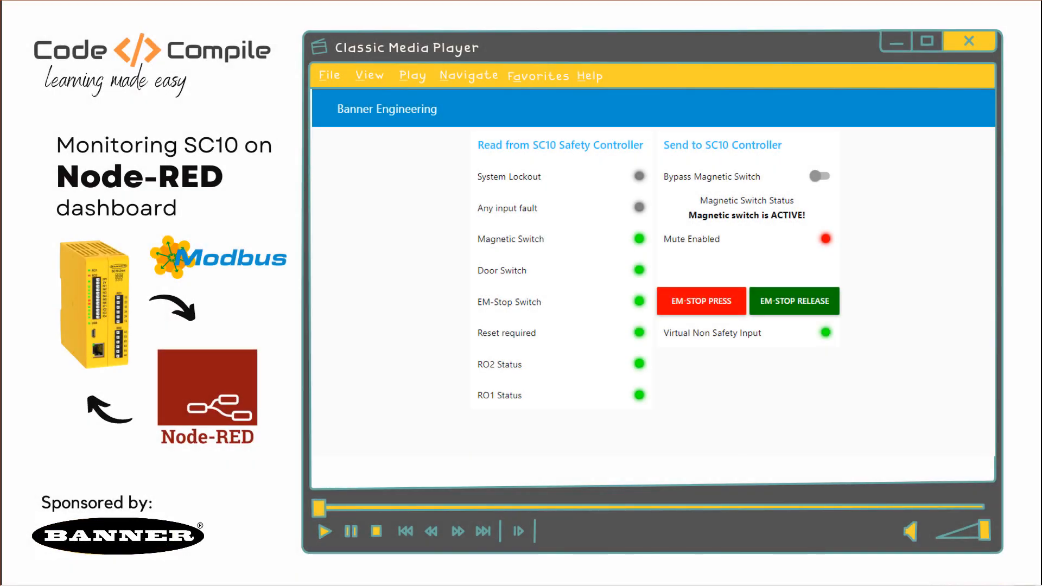
mouse_move(757, 178)
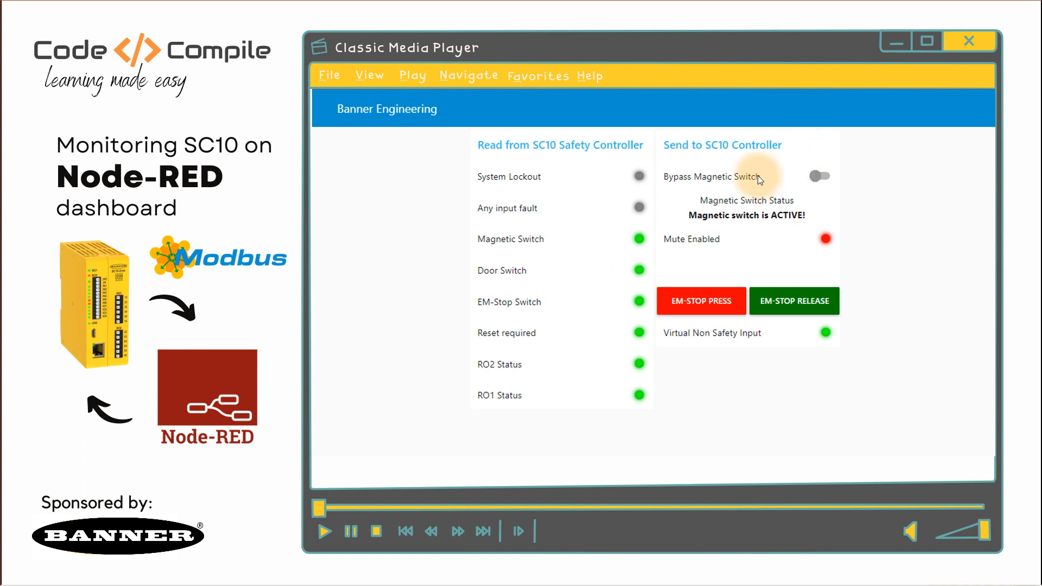
mouse_move(215, 307)
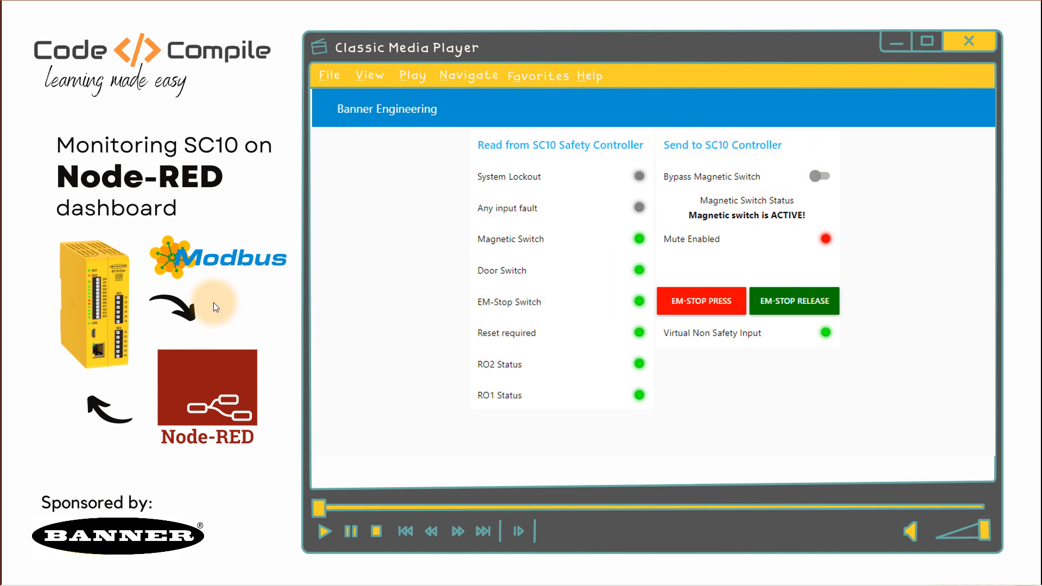
mouse_move(241, 275)
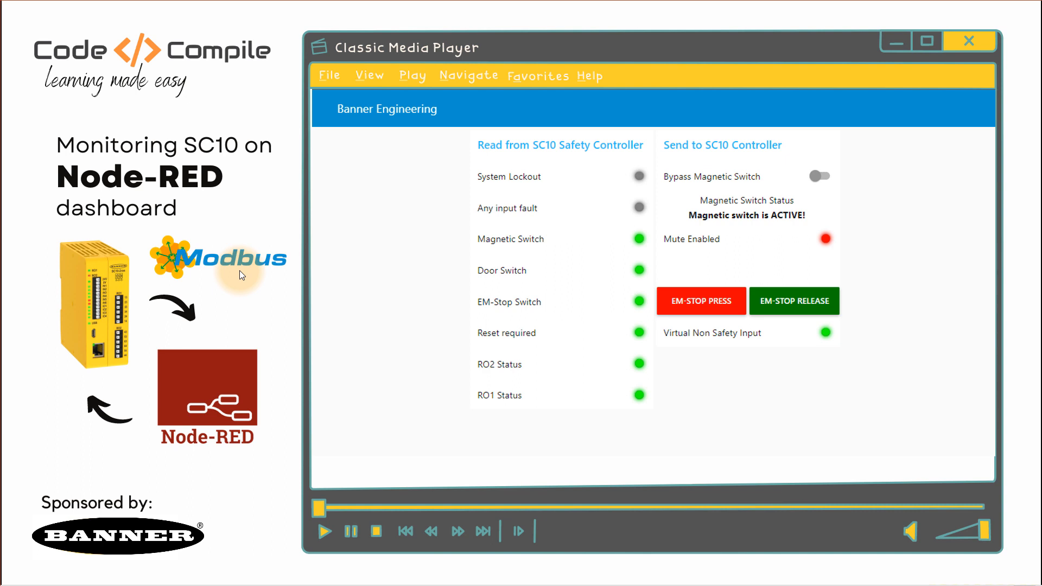
mouse_move(392, 164)
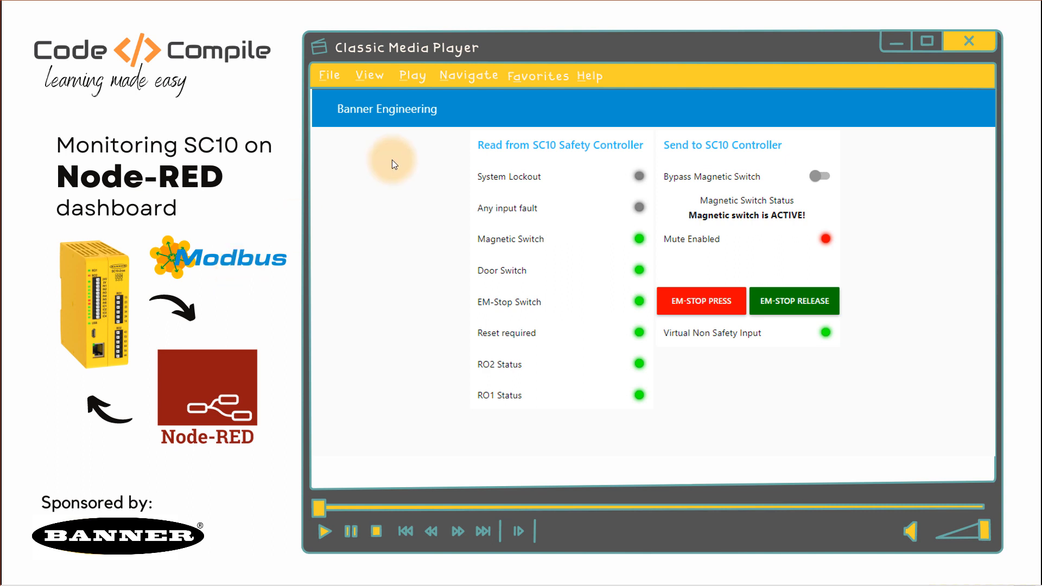
mouse_move(637, 247)
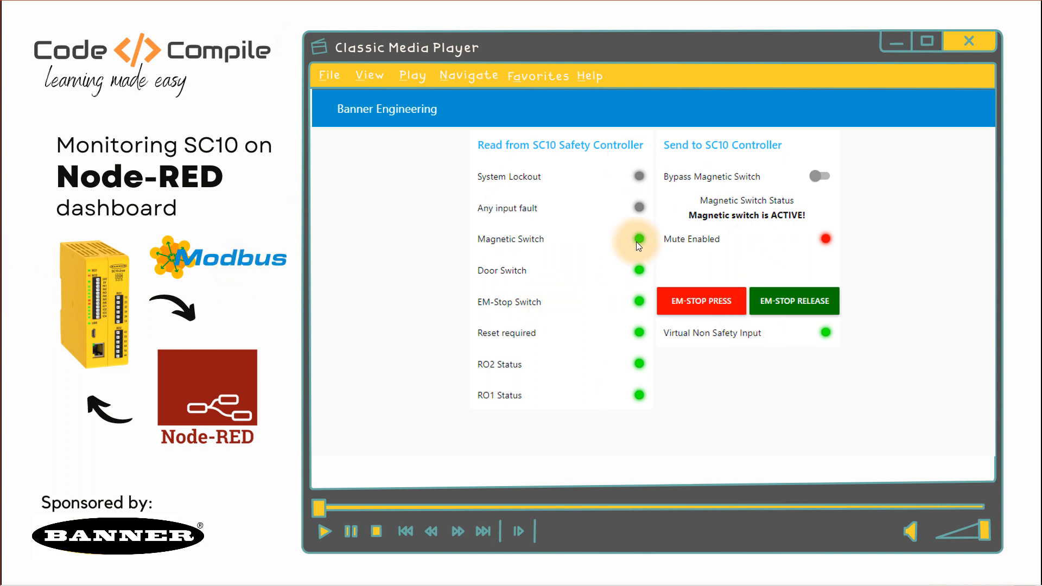
mouse_move(517, 193)
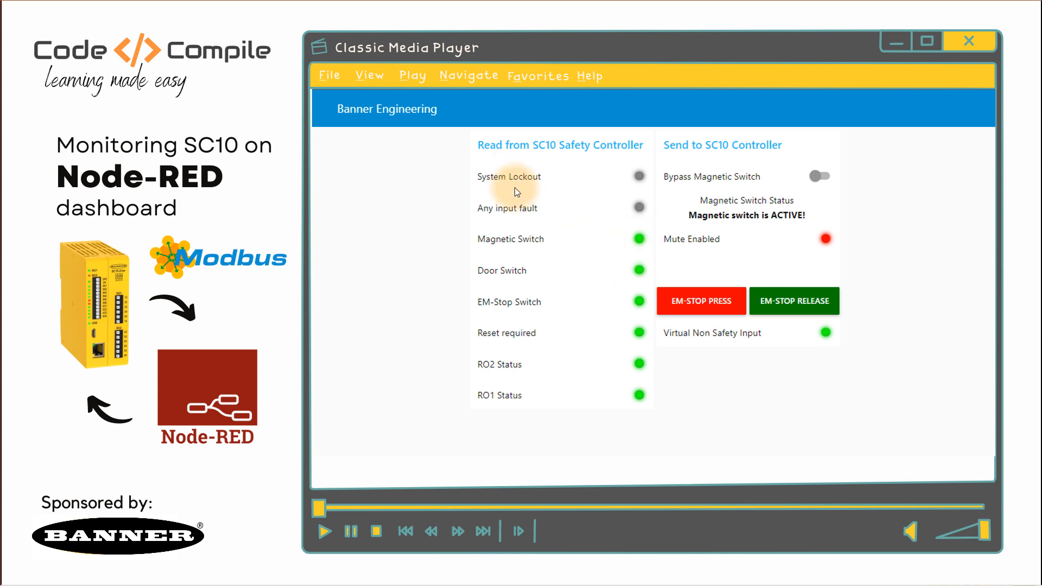
mouse_move(642, 244)
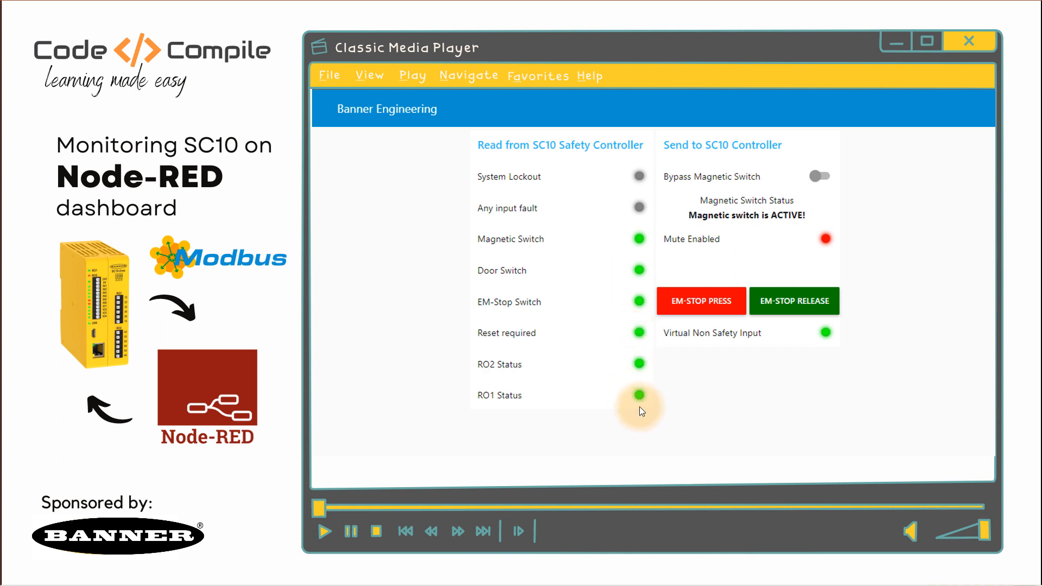
mouse_move(893, 228)
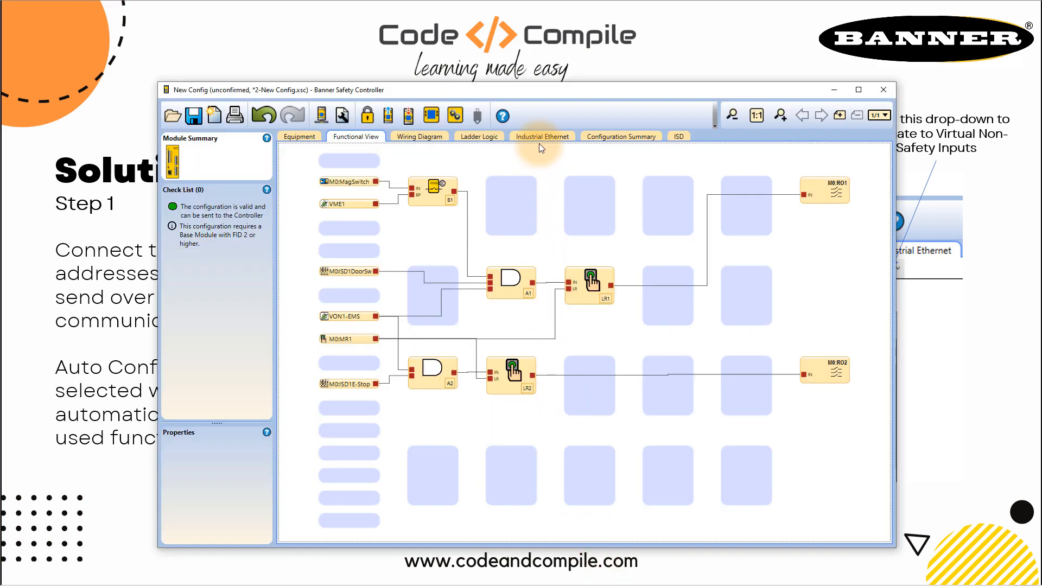
Set the Industrial Ethernet protocol to Modbus/TCP and confirm the change
click(542, 137)
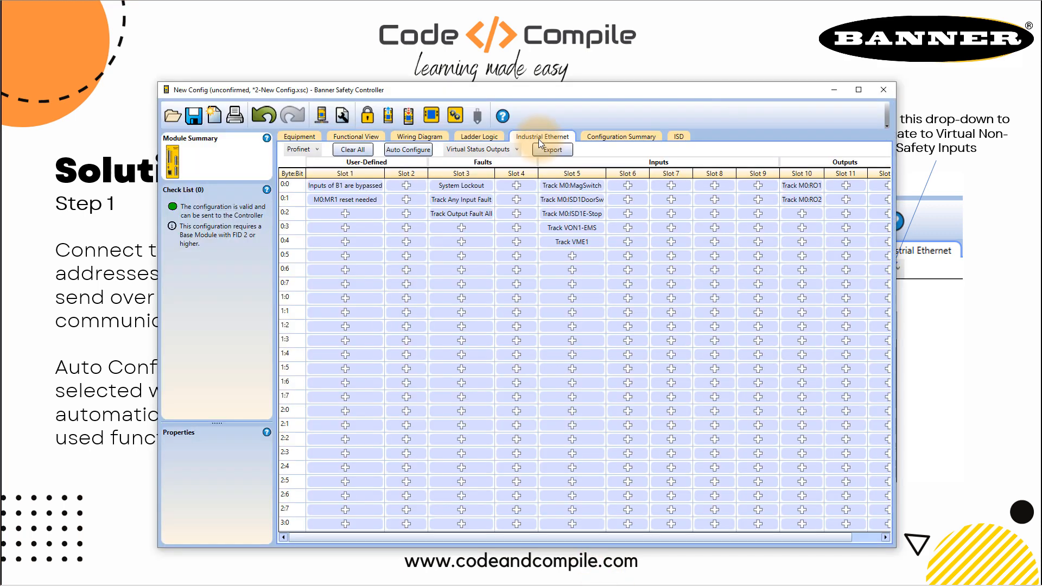
click(301, 148)
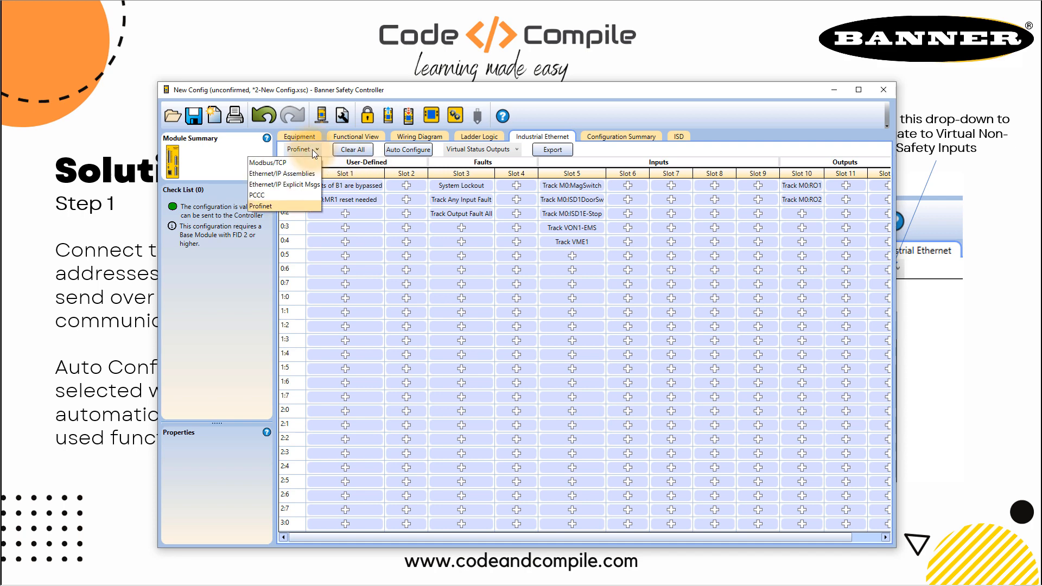
click(266, 162)
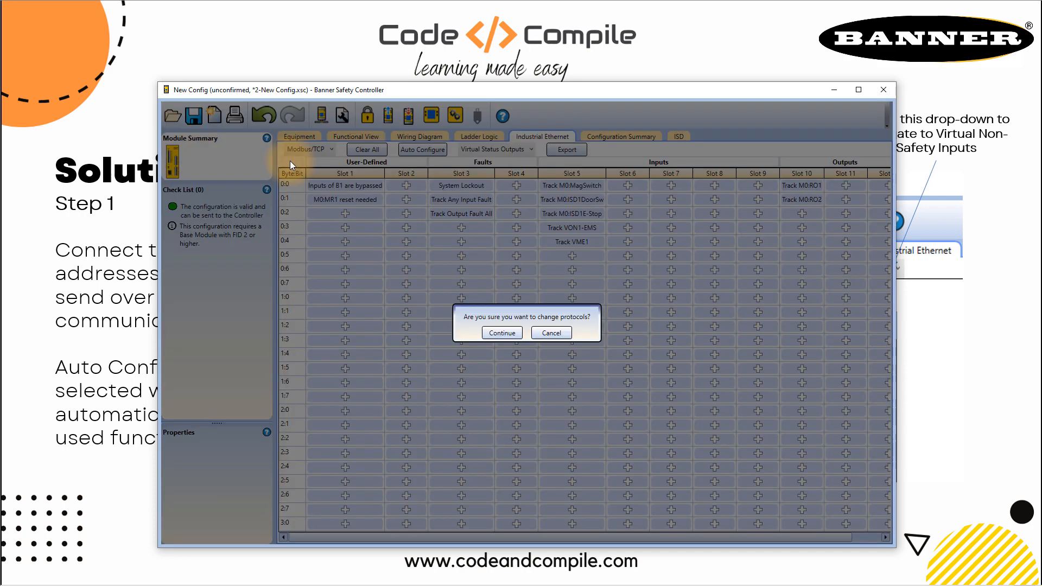
mouse_move(501, 332)
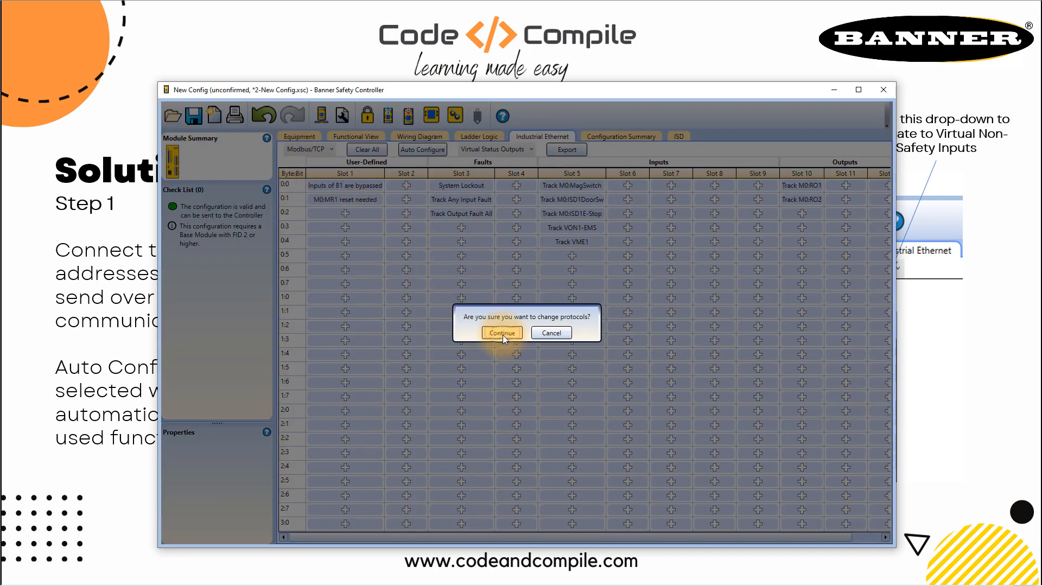
click(502, 332)
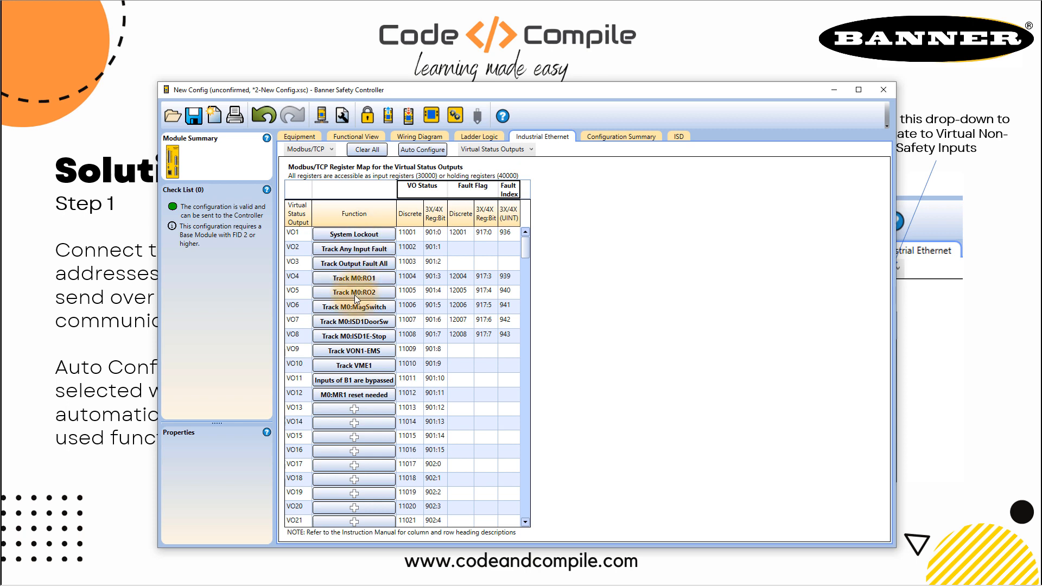
mouse_move(432, 237)
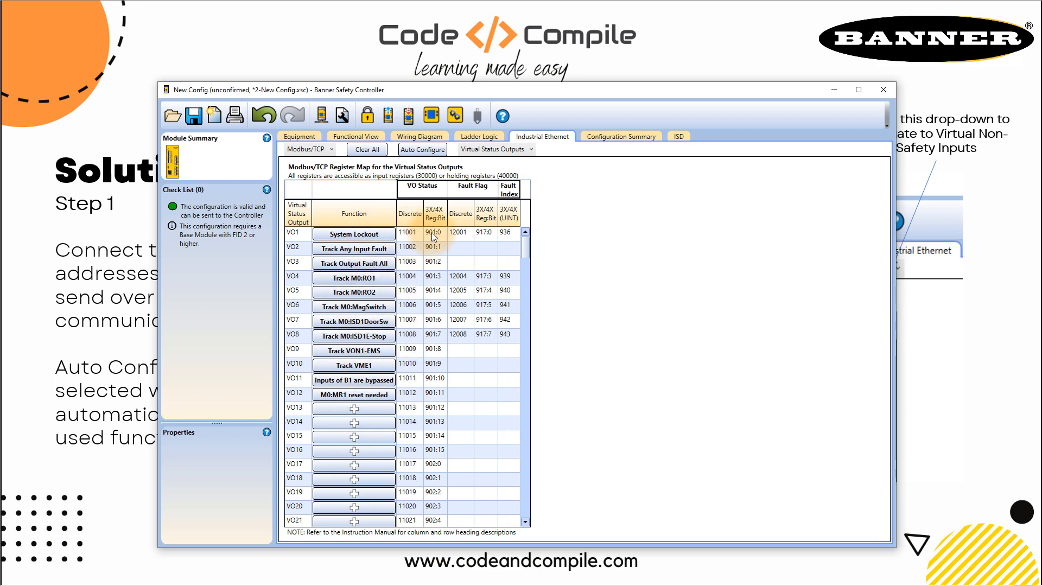
mouse_move(350, 191)
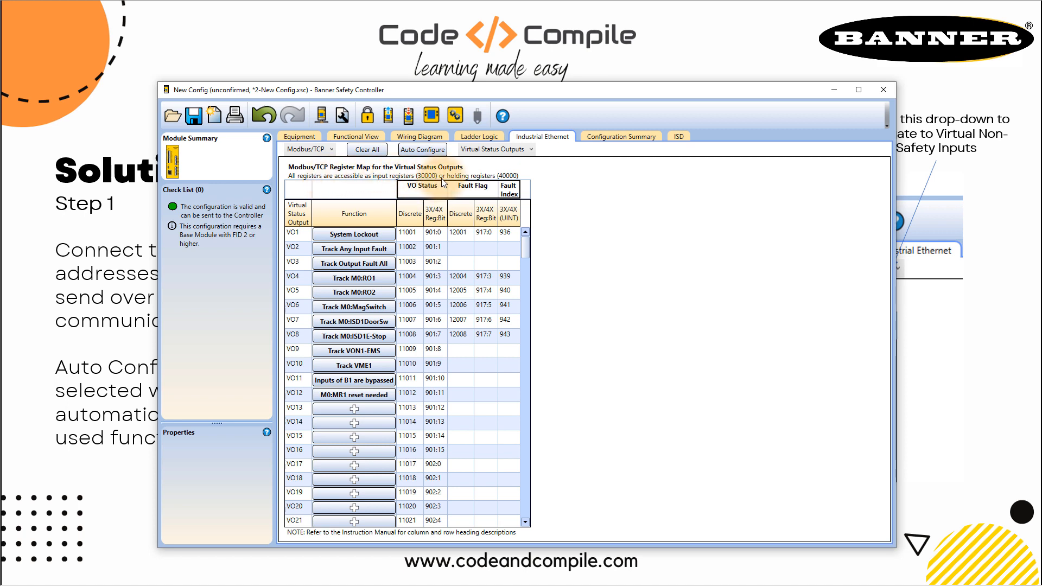
mouse_move(506, 185)
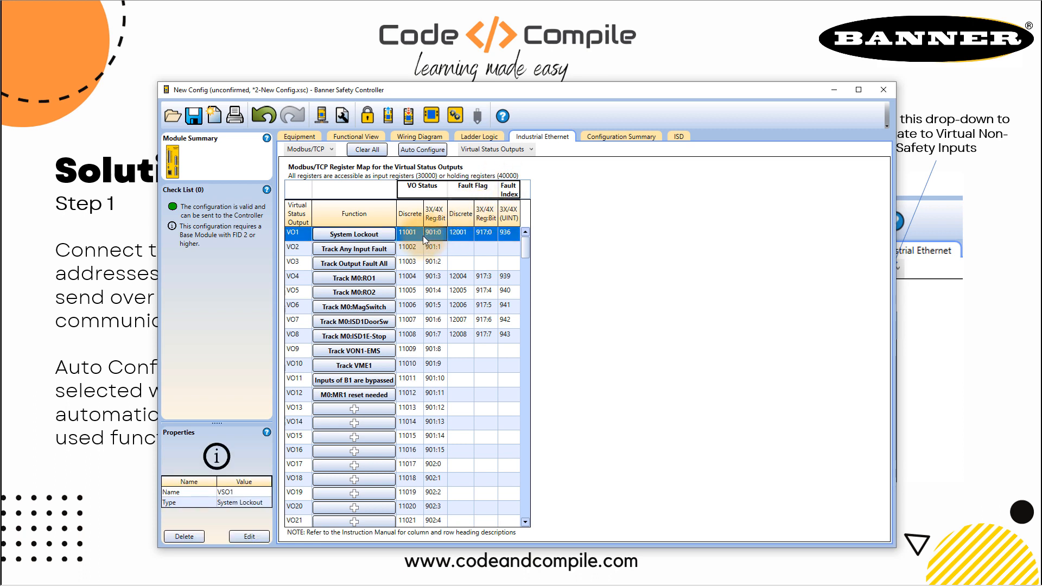
mouse_move(444, 241)
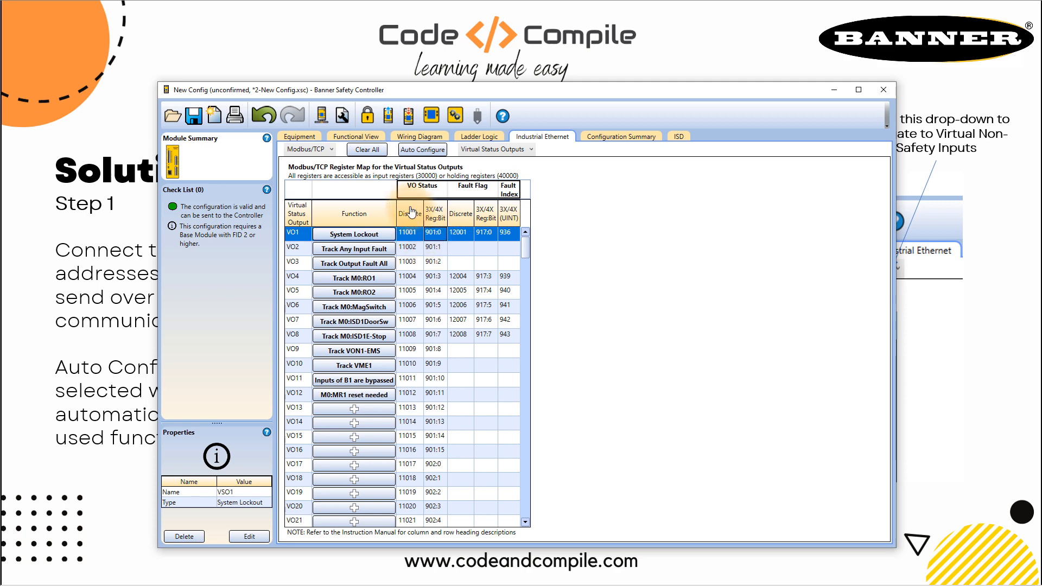
mouse_move(918, 329)
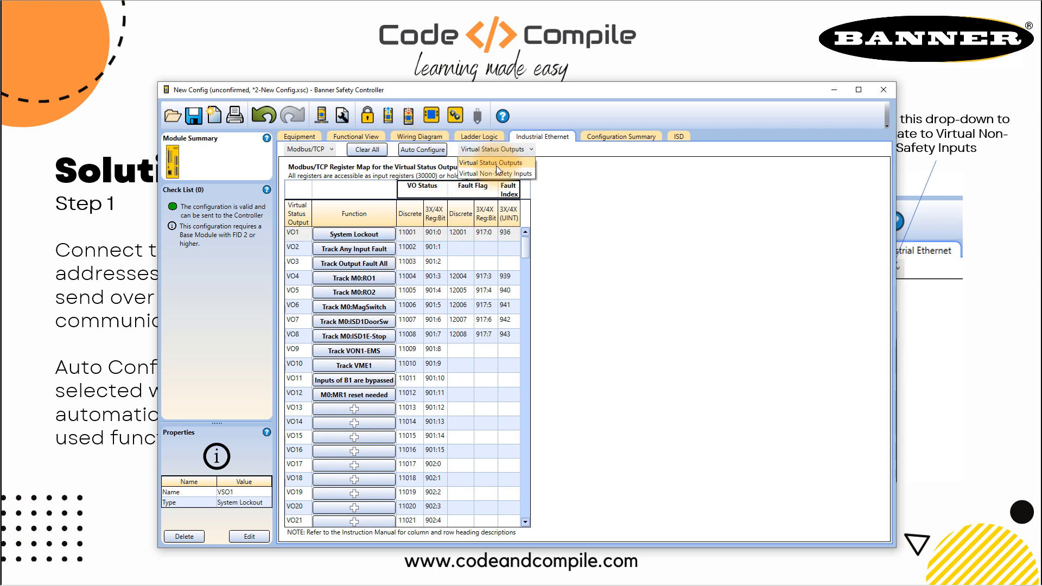
click(495, 174)
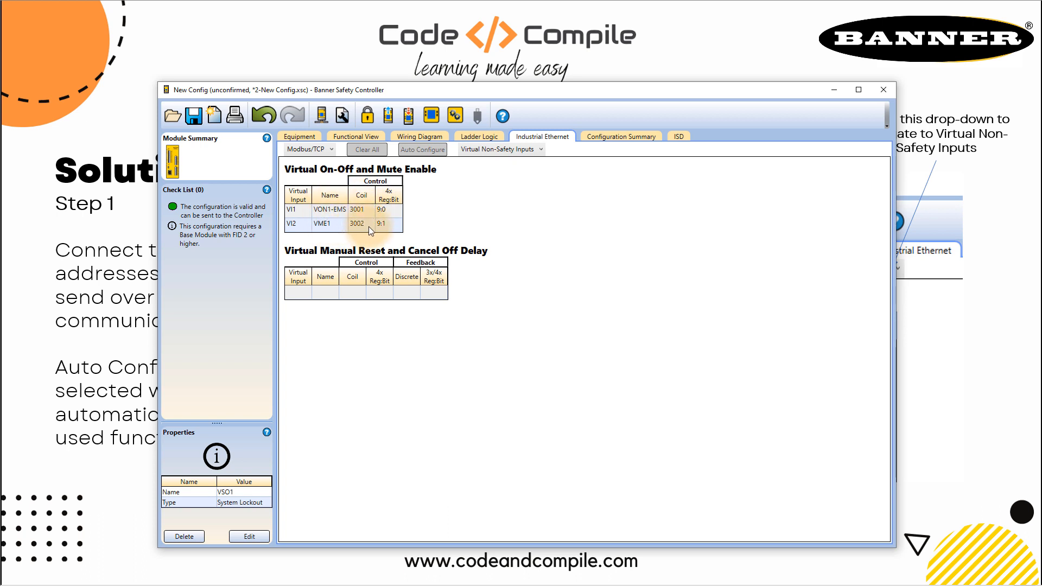
click(541, 148)
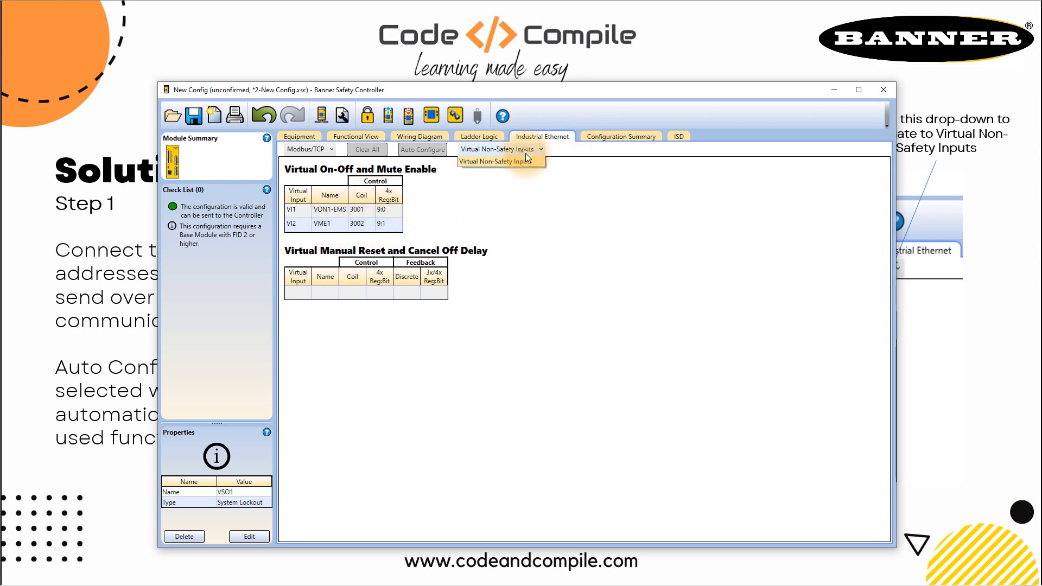
click(495, 161)
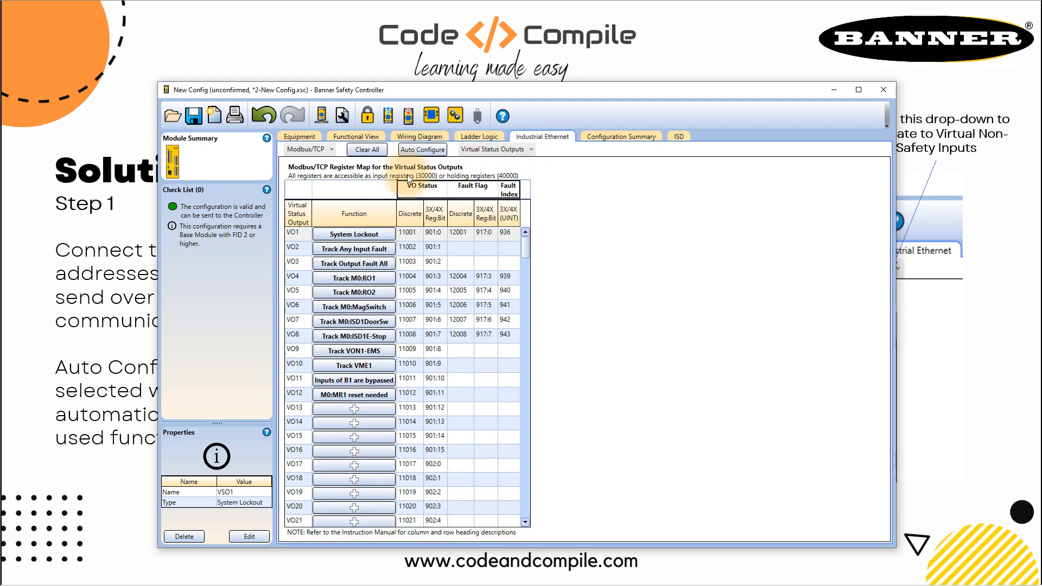
click(495, 148)
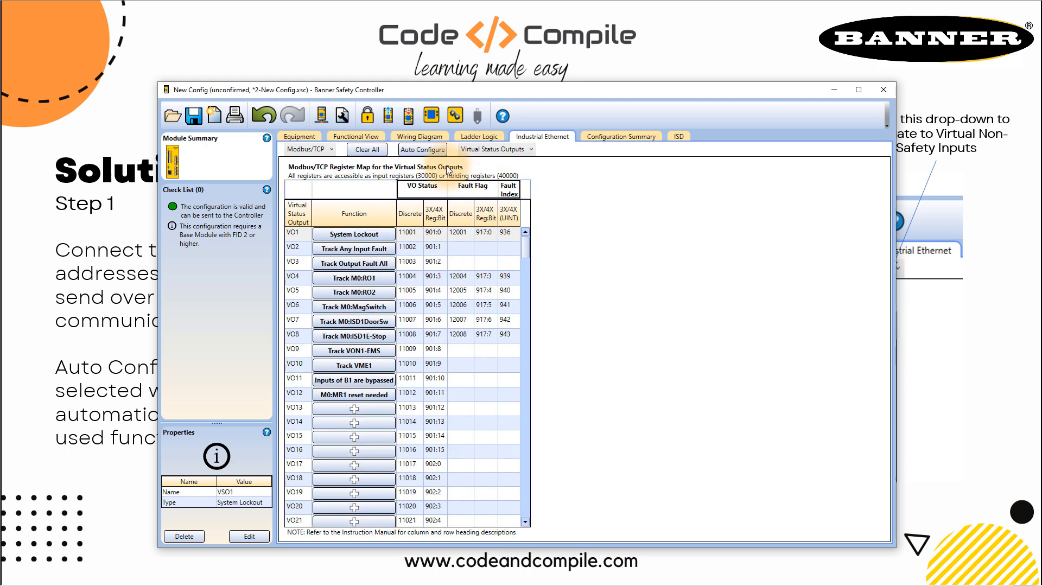
mouse_move(408, 114)
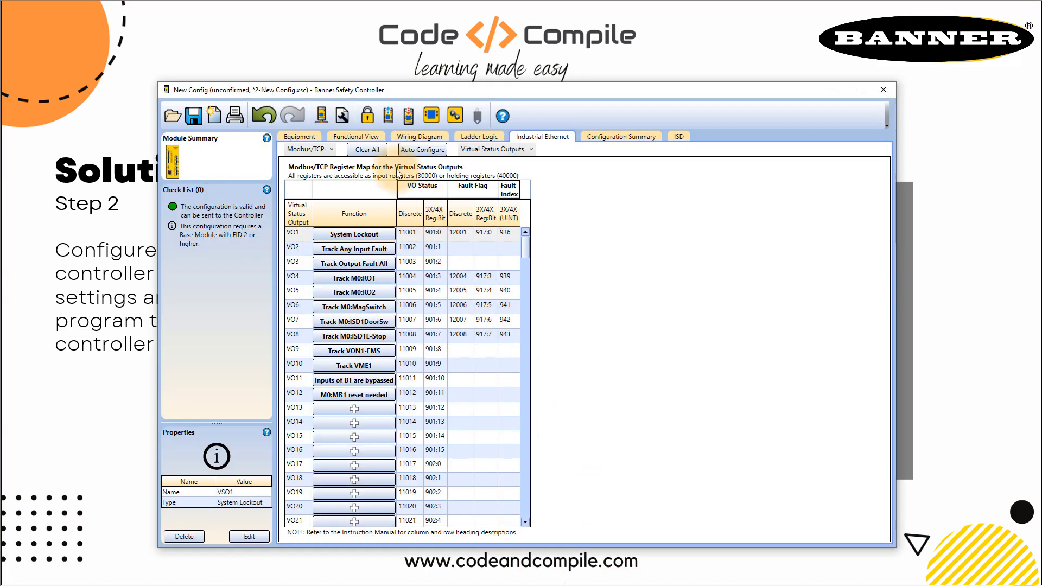
mouse_move(321, 113)
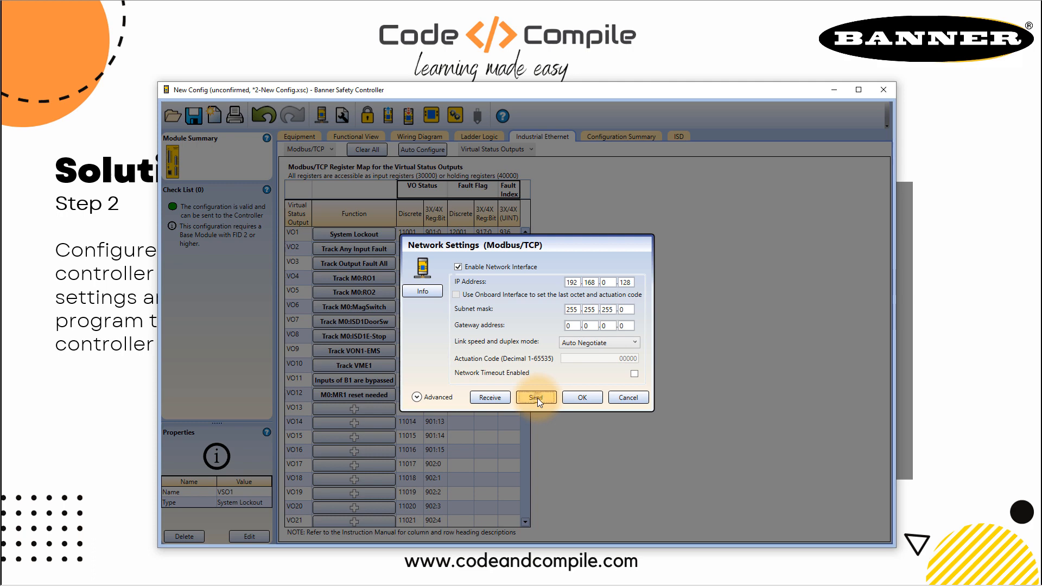
click(535, 397)
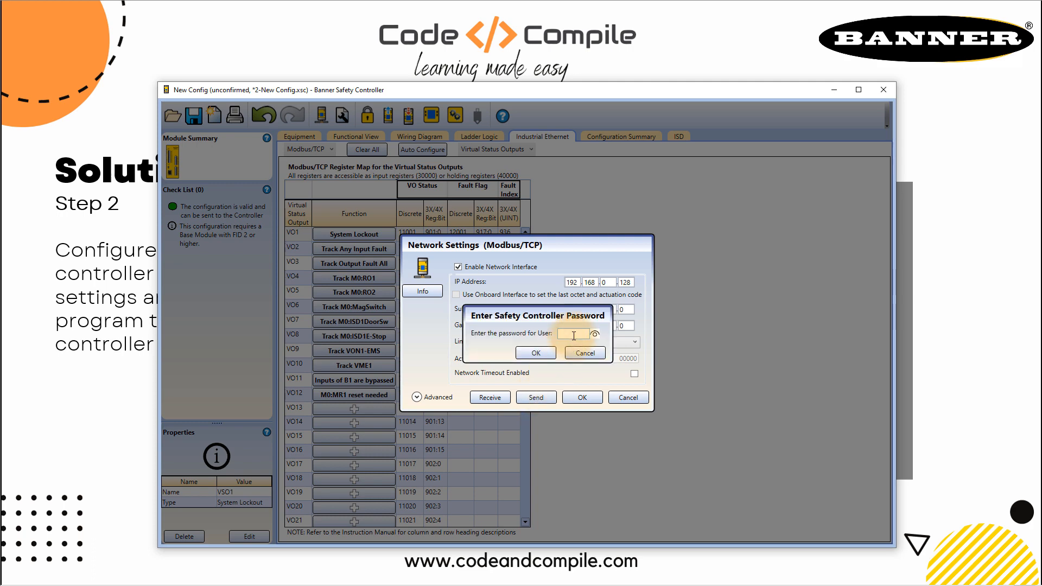
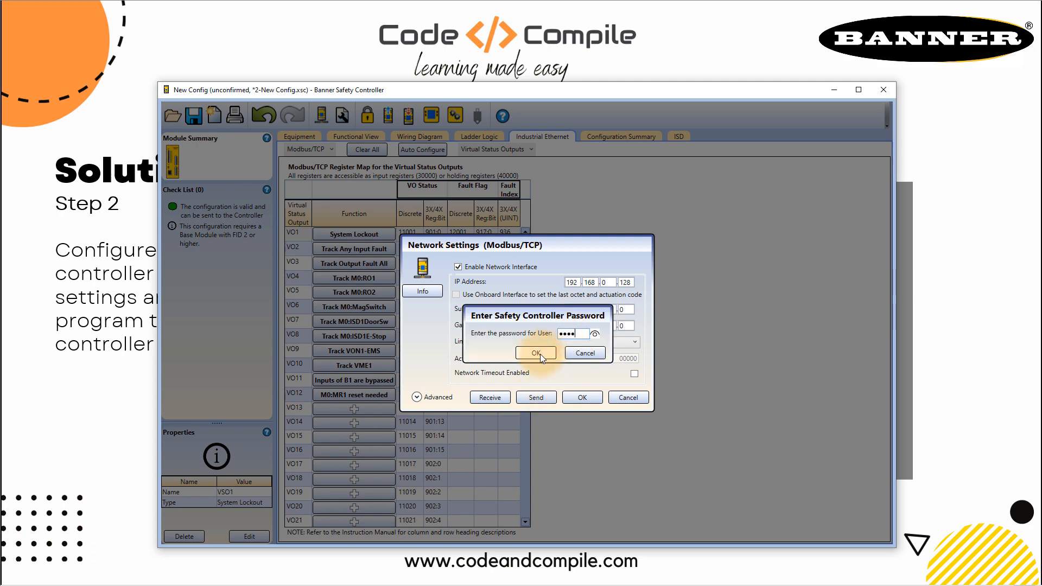
click(535, 351)
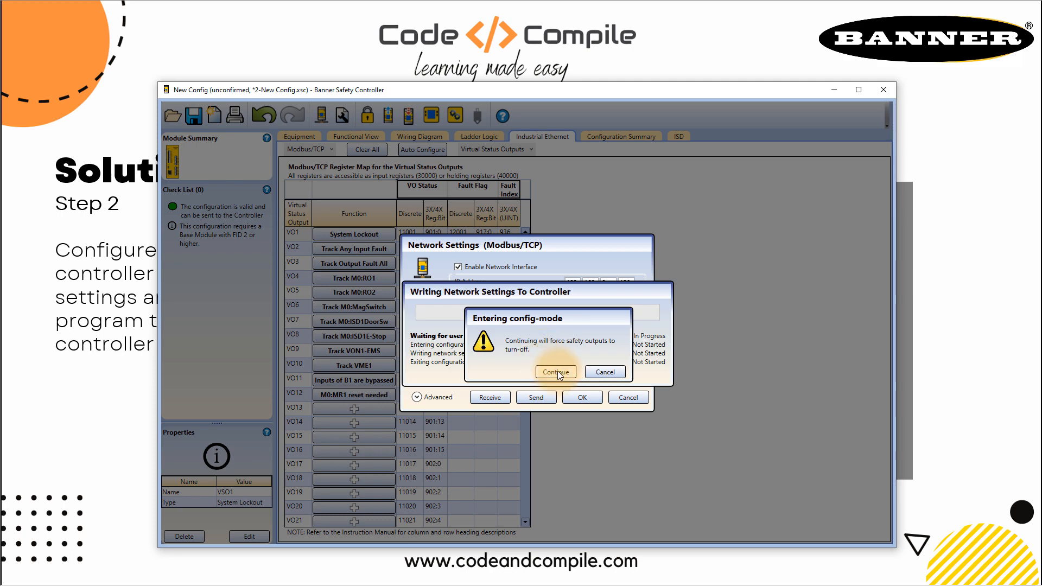
click(556, 371)
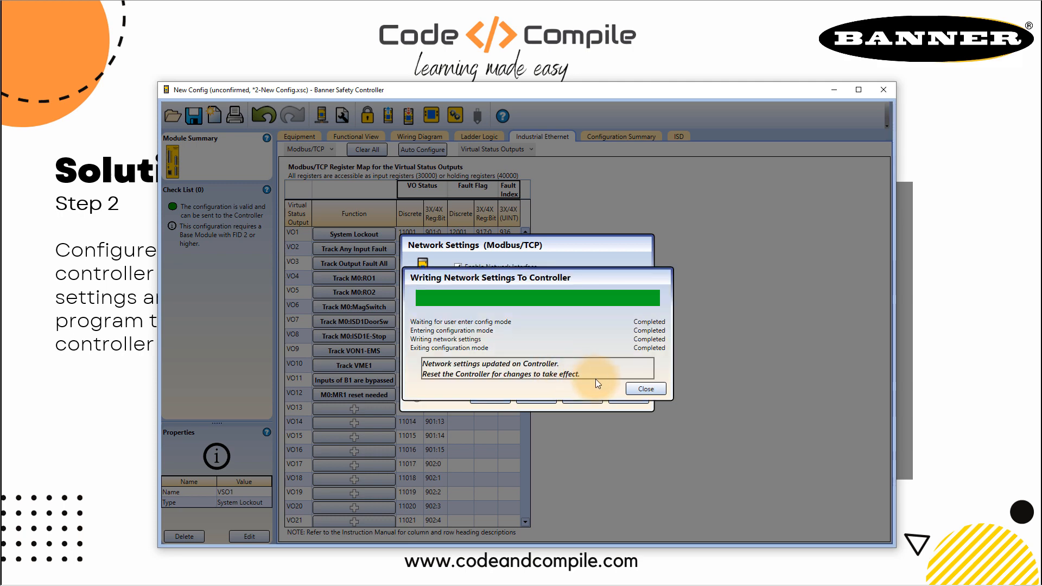
click(644, 389)
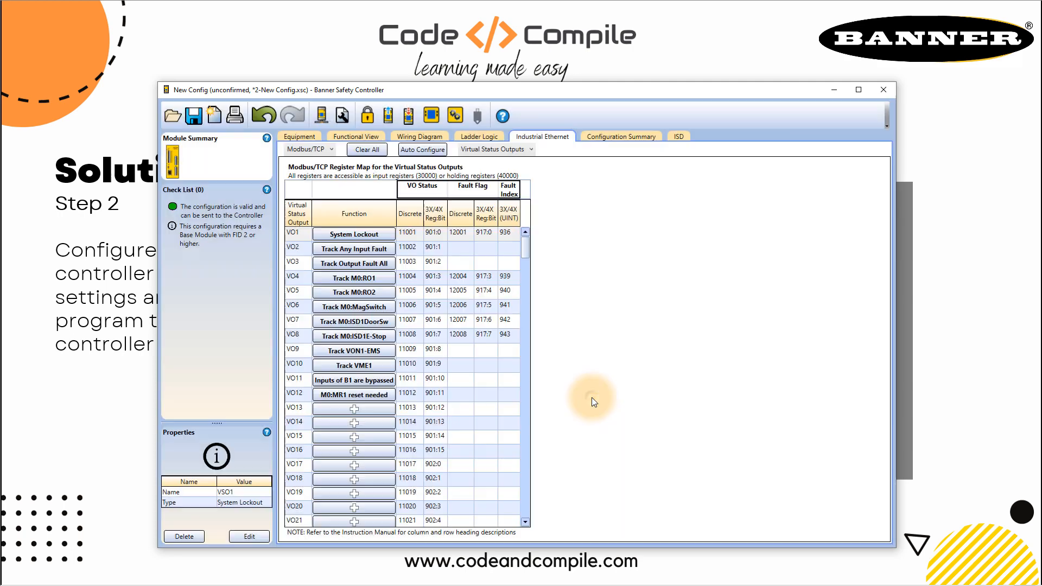
mouse_move(581, 325)
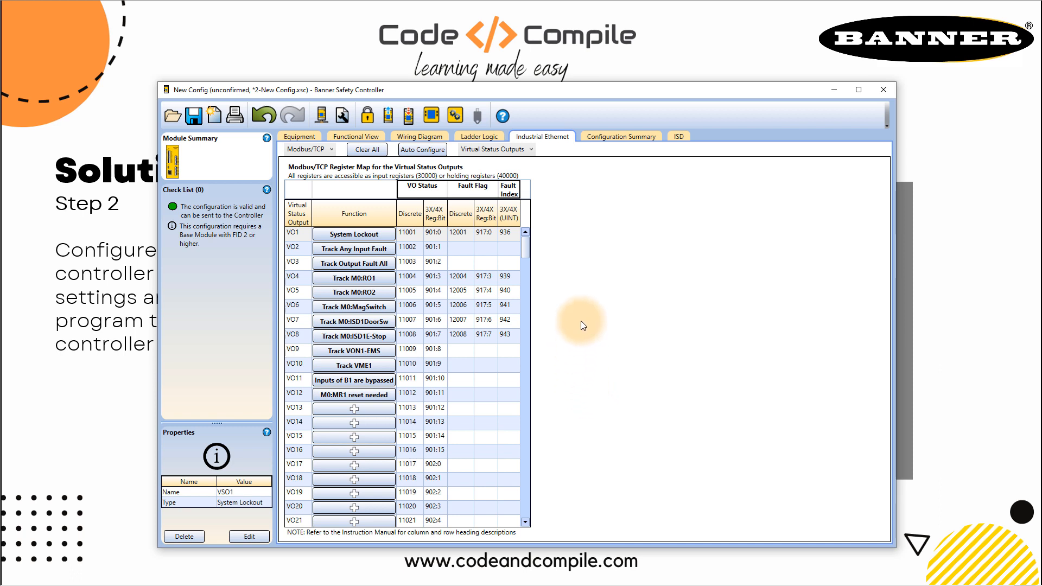
mouse_move(354, 247)
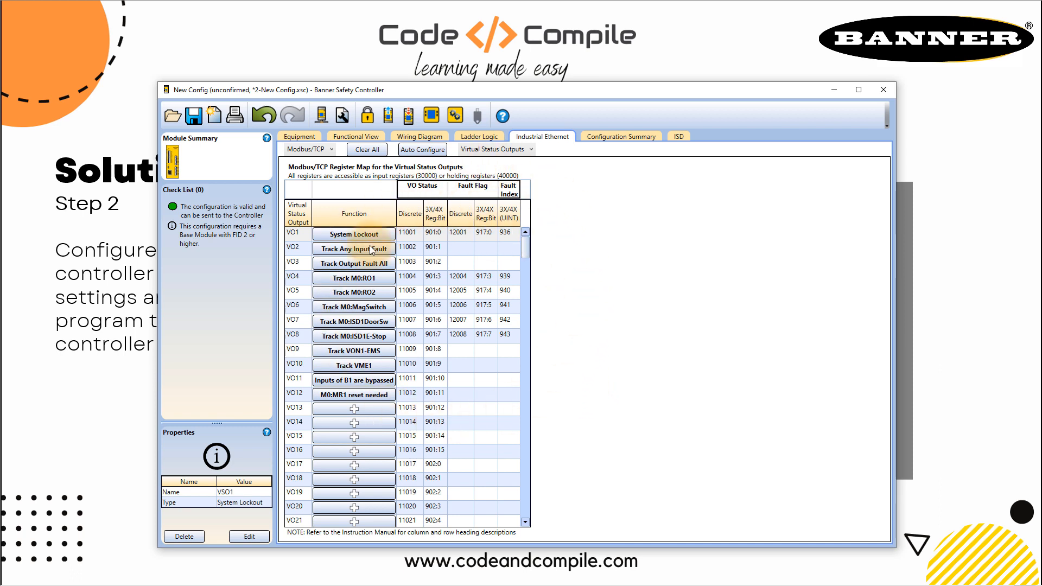
mouse_move(448, 389)
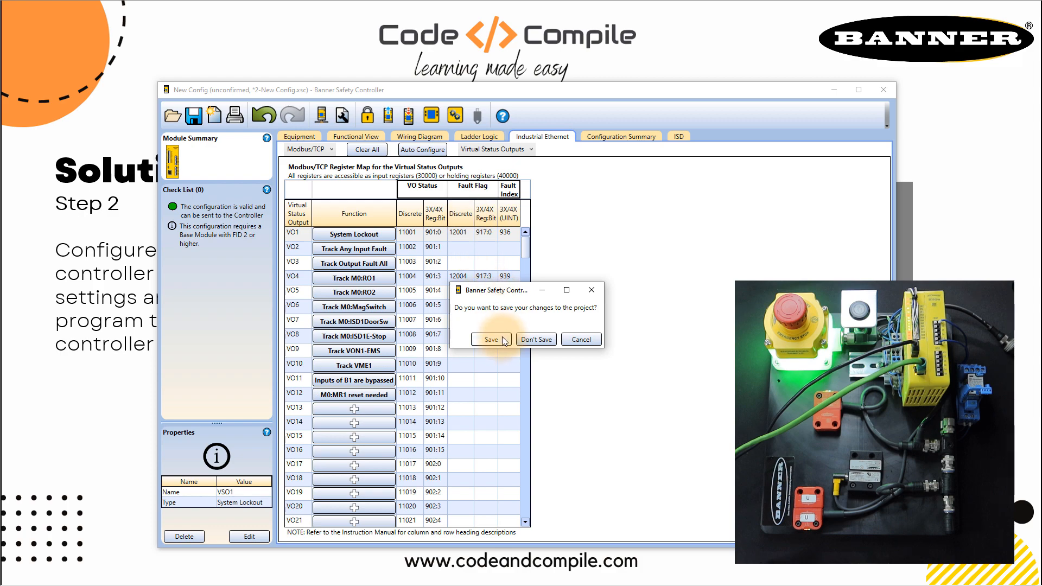
Save the configuration changes to the project and return to Live Mode after the communication failure message
click(490, 339)
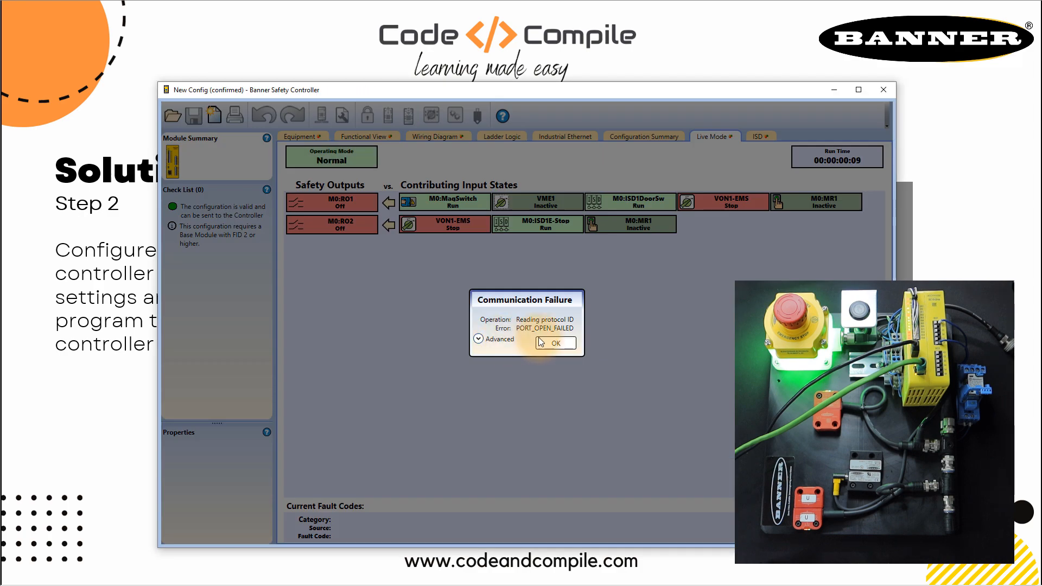
click(555, 343)
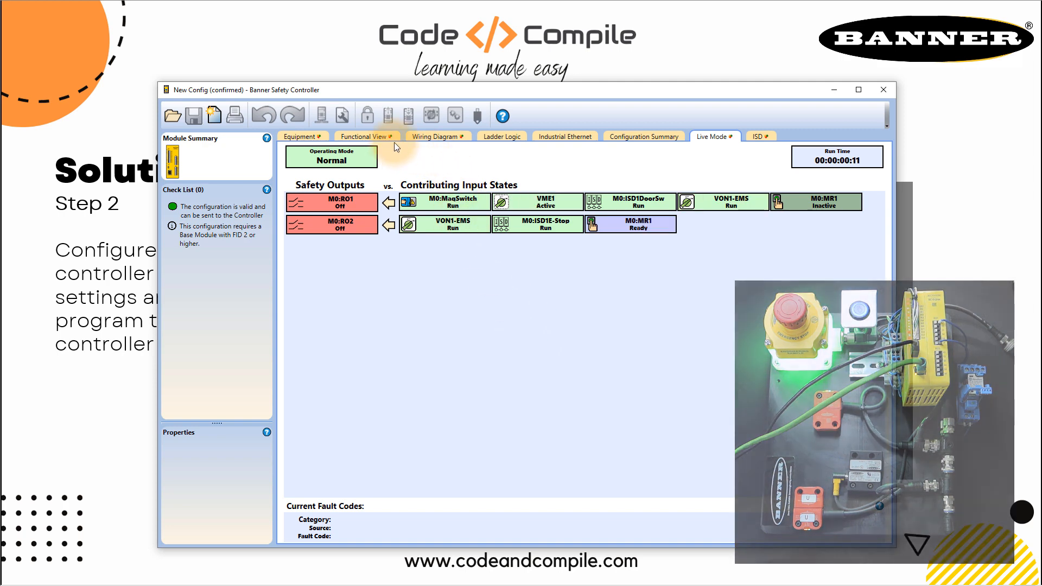
click(362, 137)
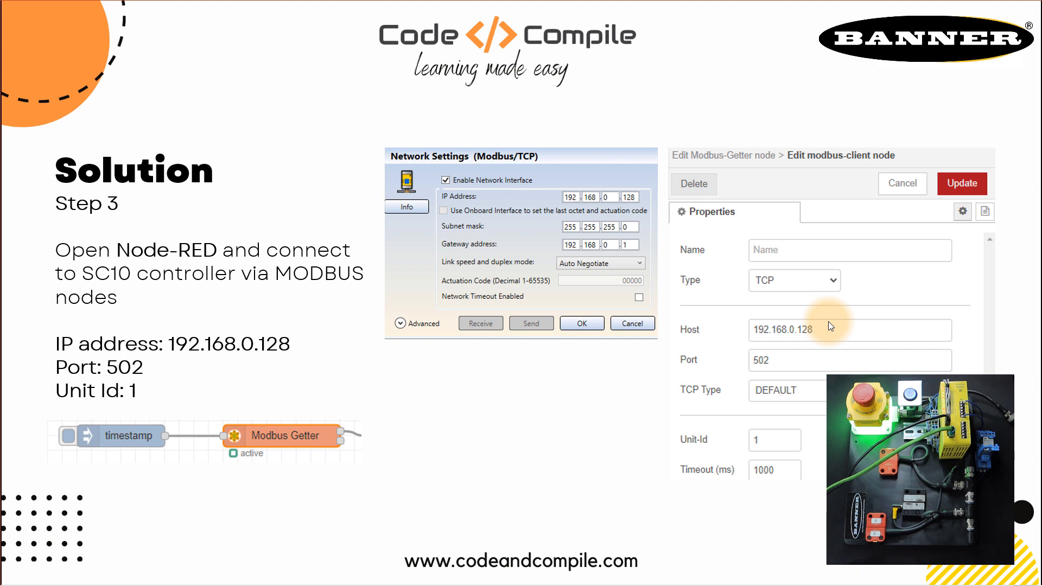
mouse_move(852, 344)
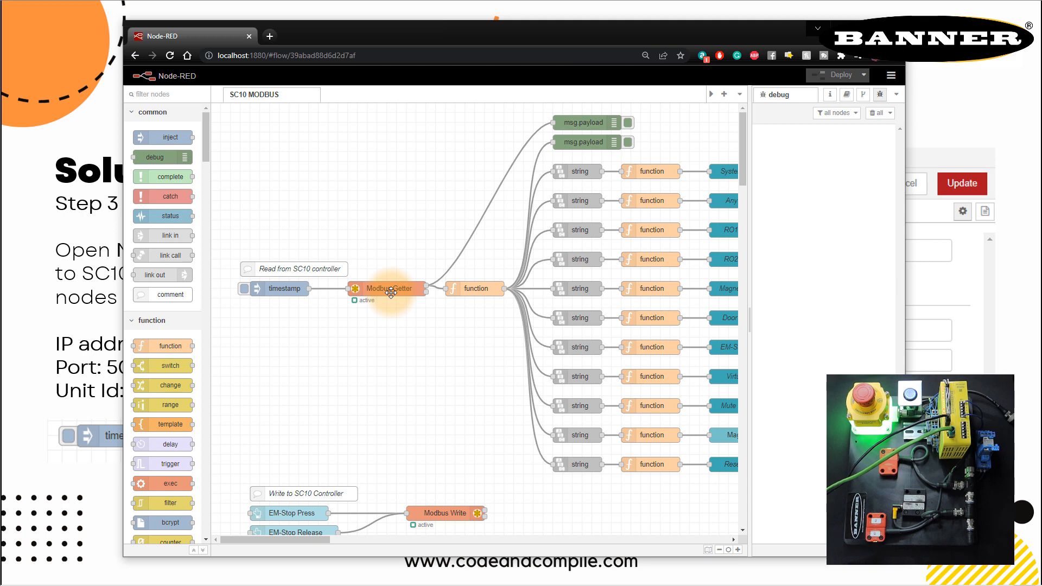
Verify the Modbus Getter server 192.168.0.128:502, Unit-Id 1, and deploy the flow
double_click(388, 289)
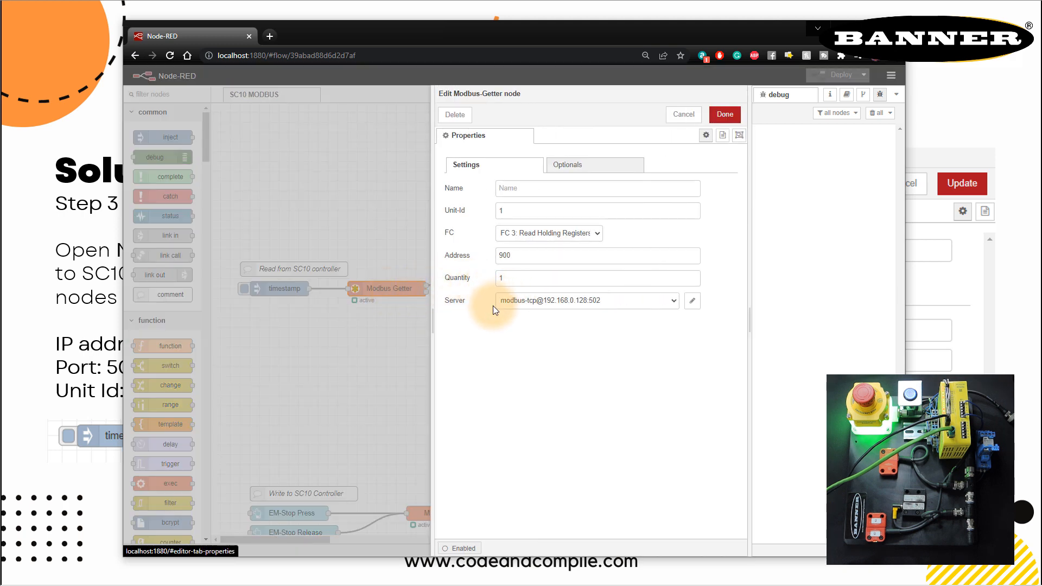
mouse_move(464, 311)
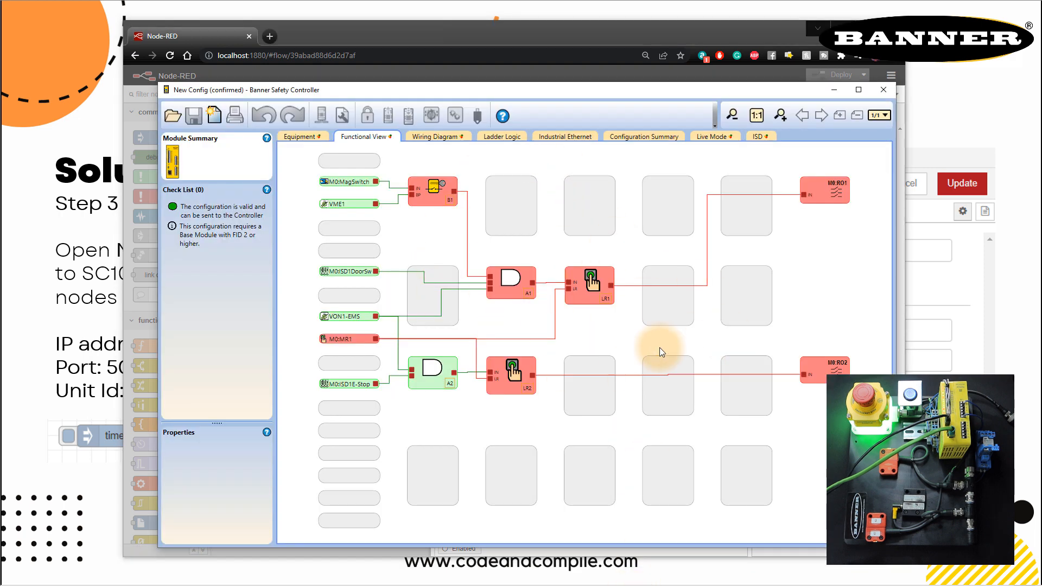
mouse_move(161, 360)
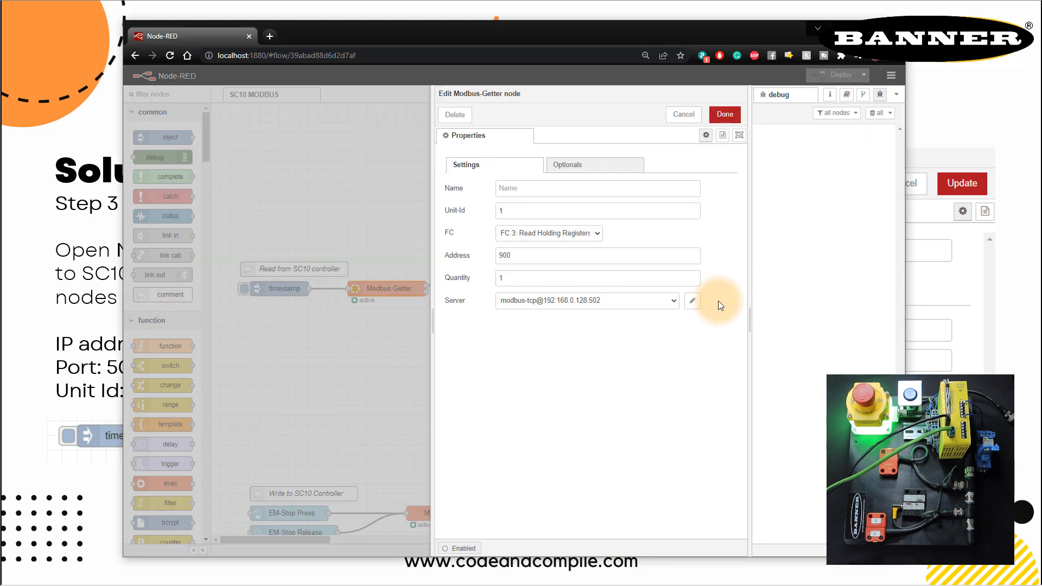
click(691, 300)
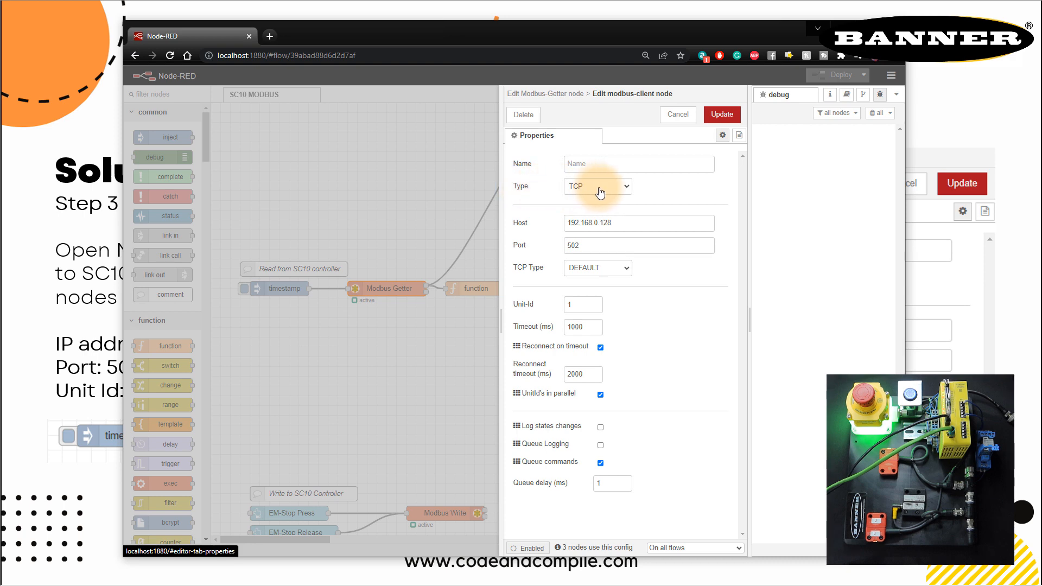
click(638, 222)
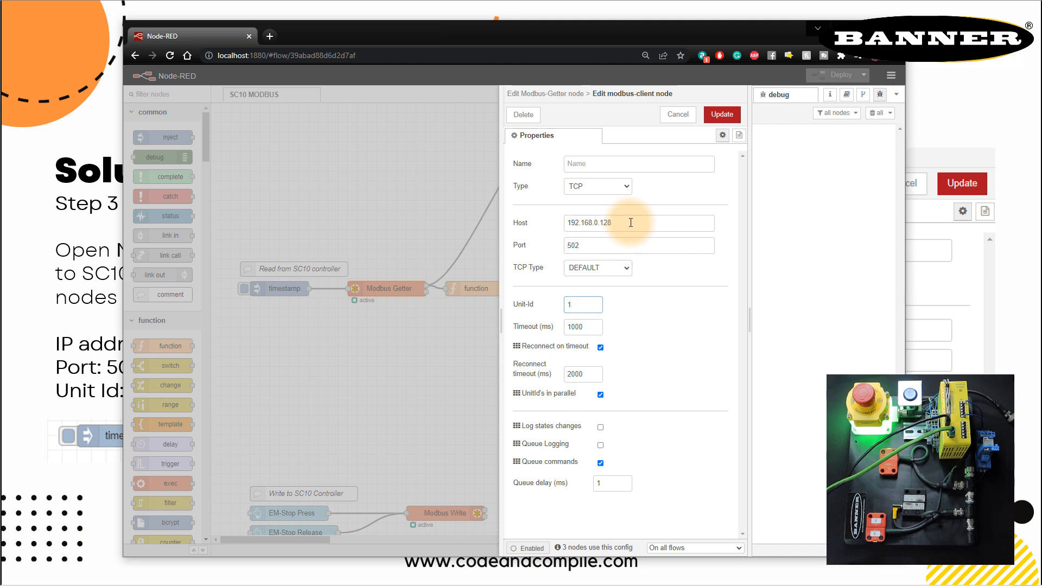
click(582, 304)
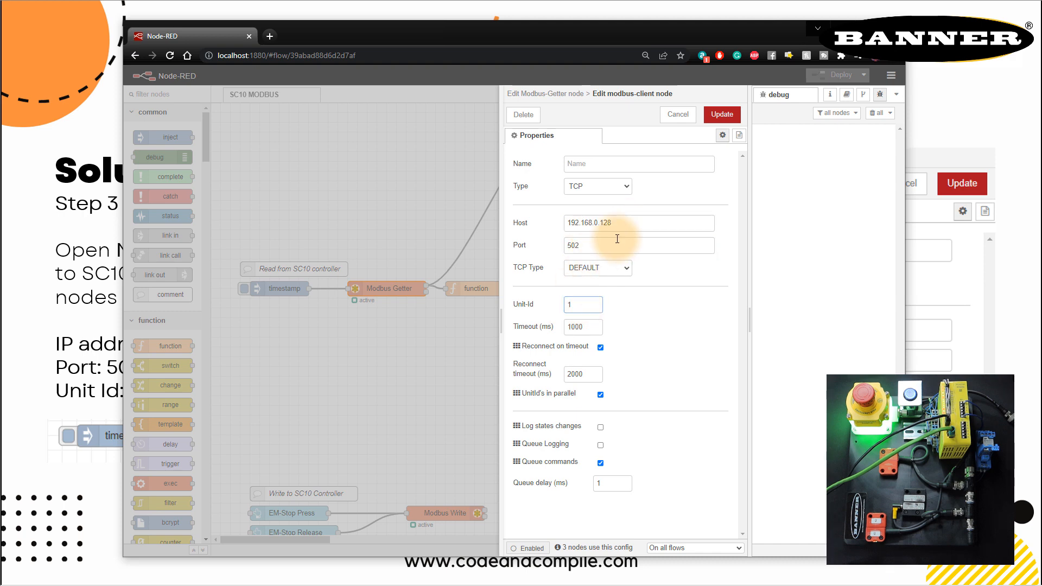
click(721, 114)
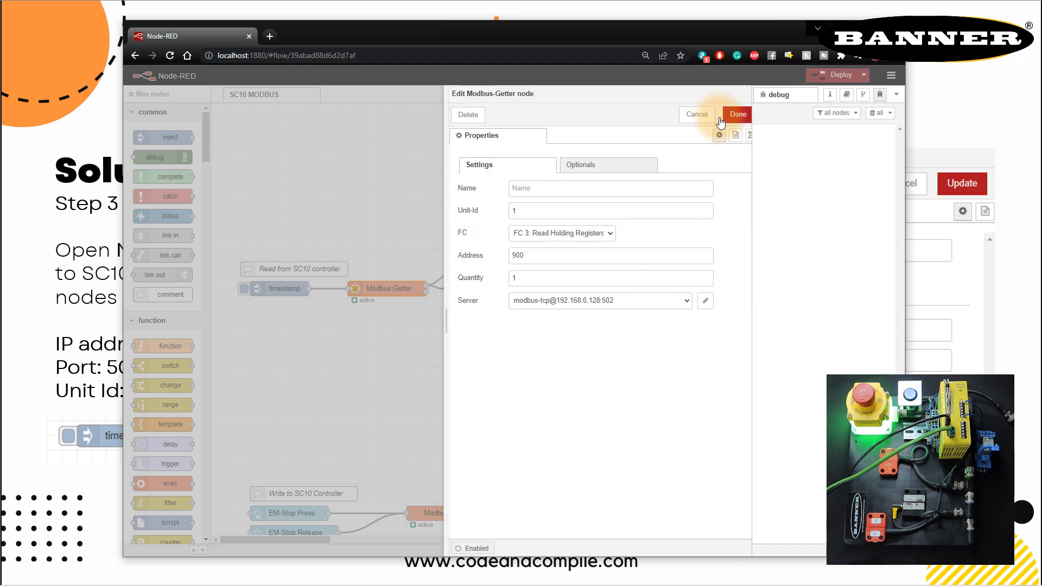
click(736, 114)
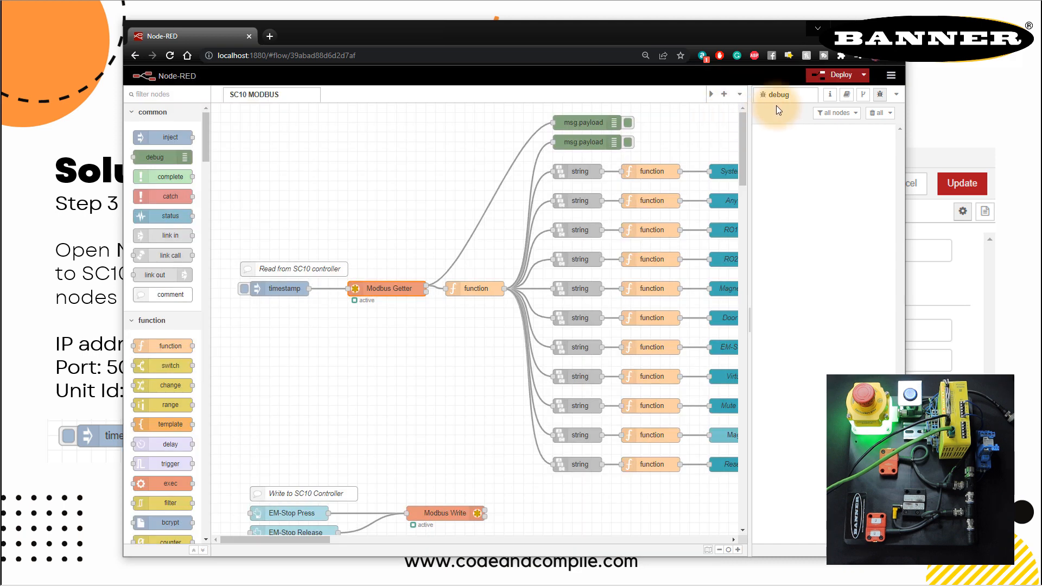
click(839, 75)
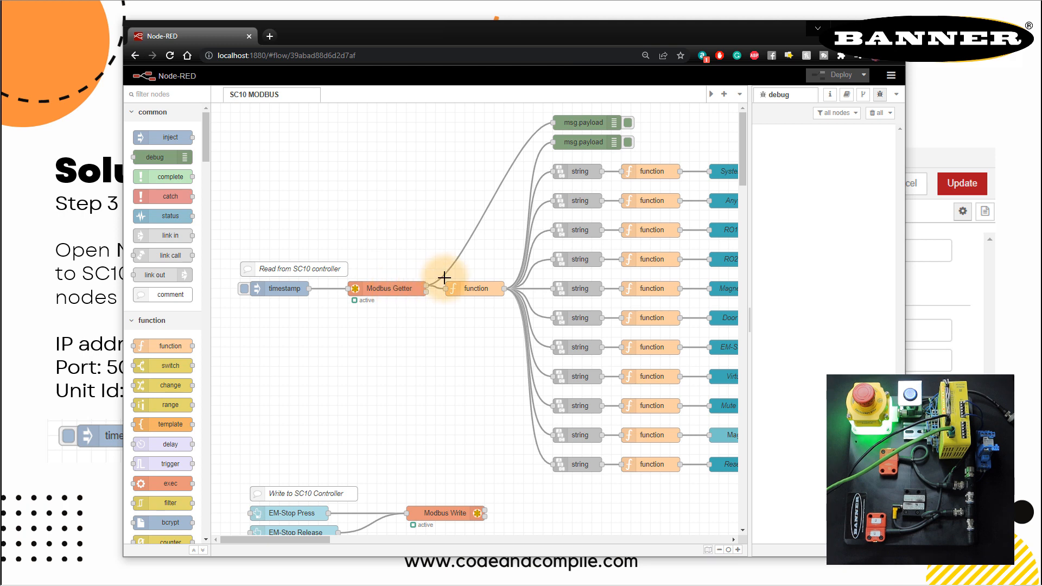
Make the timestamp inject repeat at a 1-second interval
double_click(282, 289)
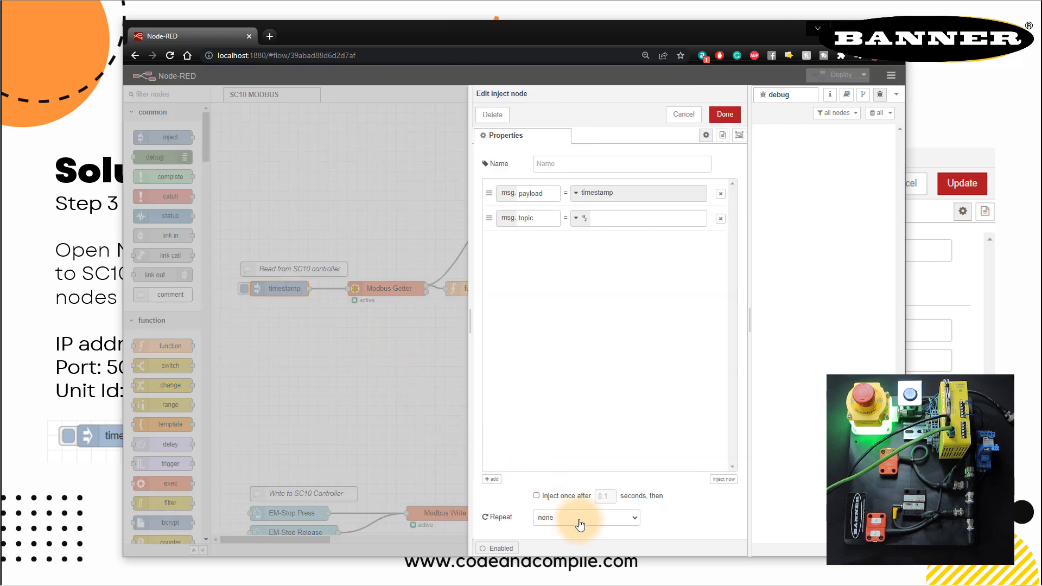
click(584, 518)
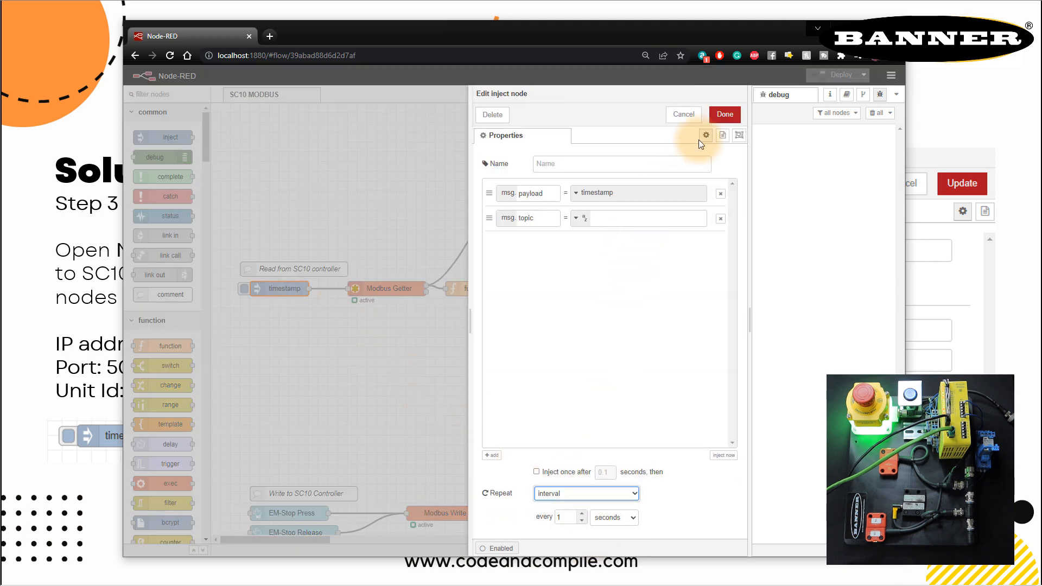
click(724, 114)
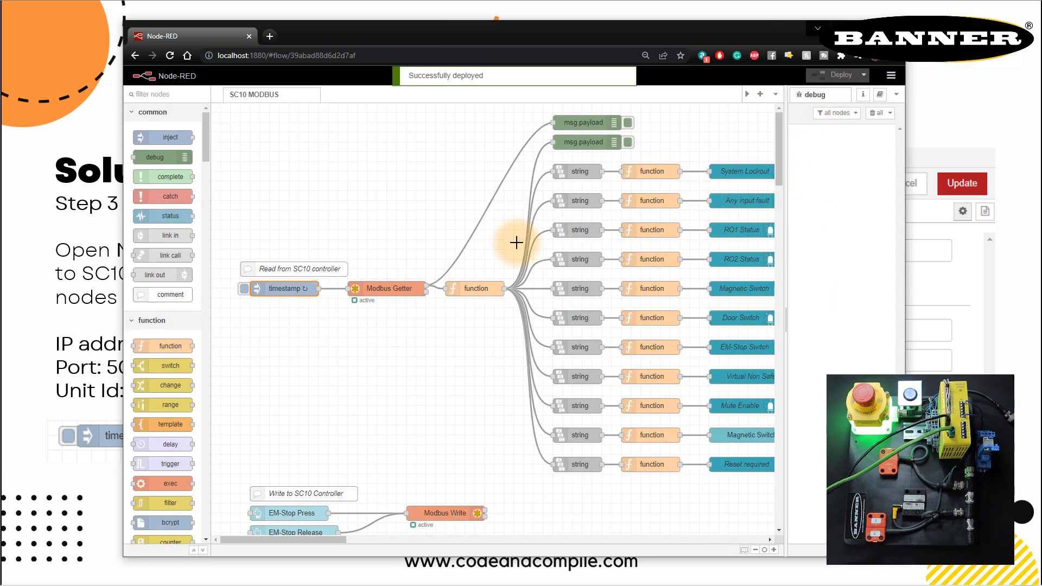
mouse_move(526, 261)
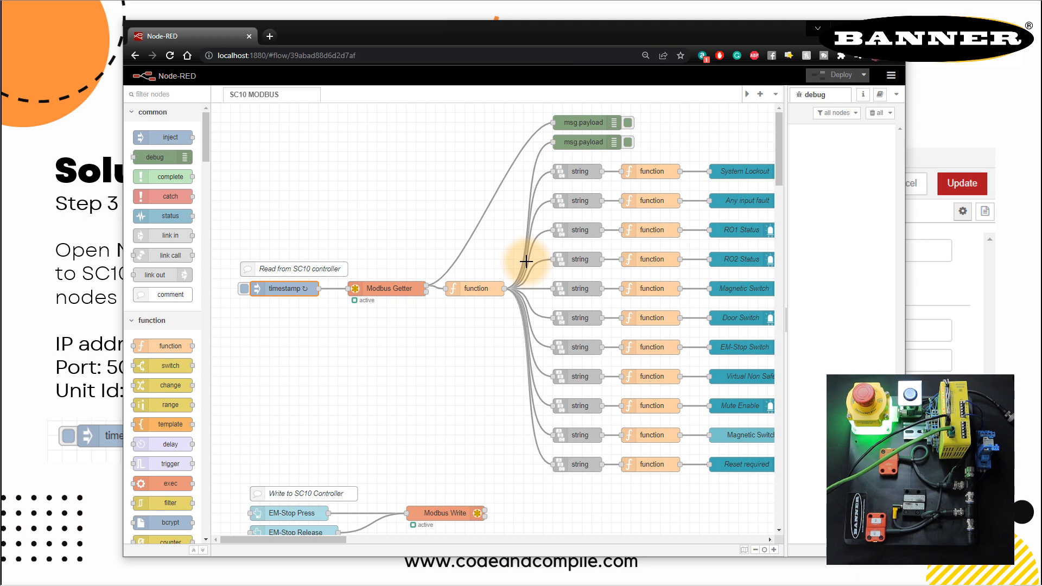
mouse_move(434, 288)
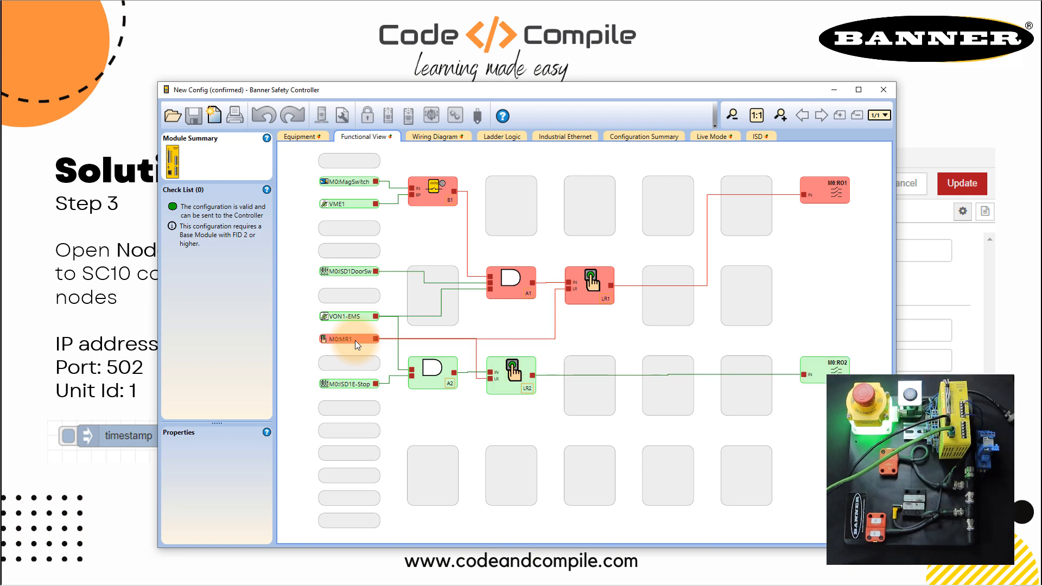
mouse_move(447, 259)
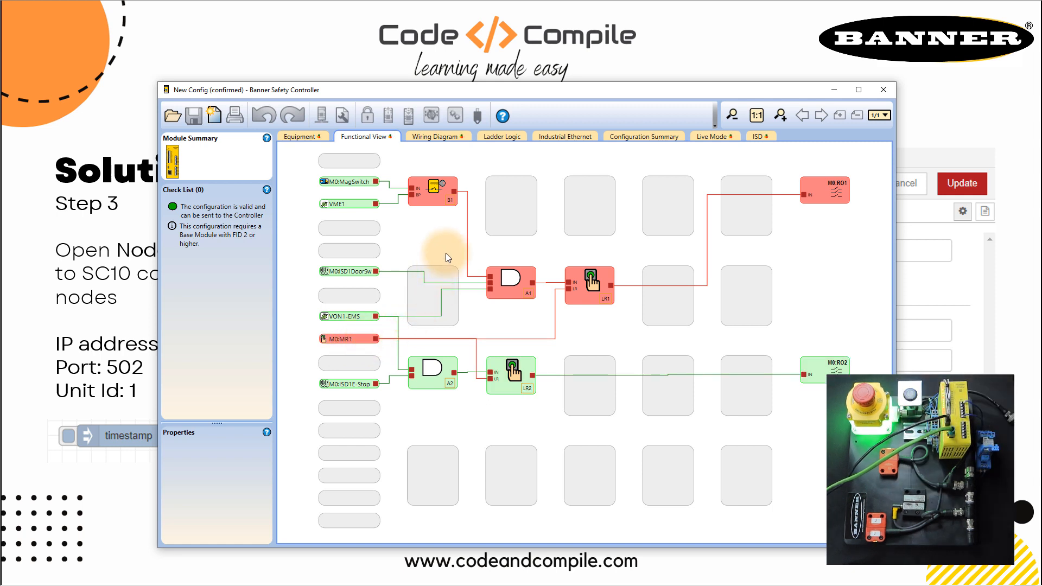
mouse_move(818, 386)
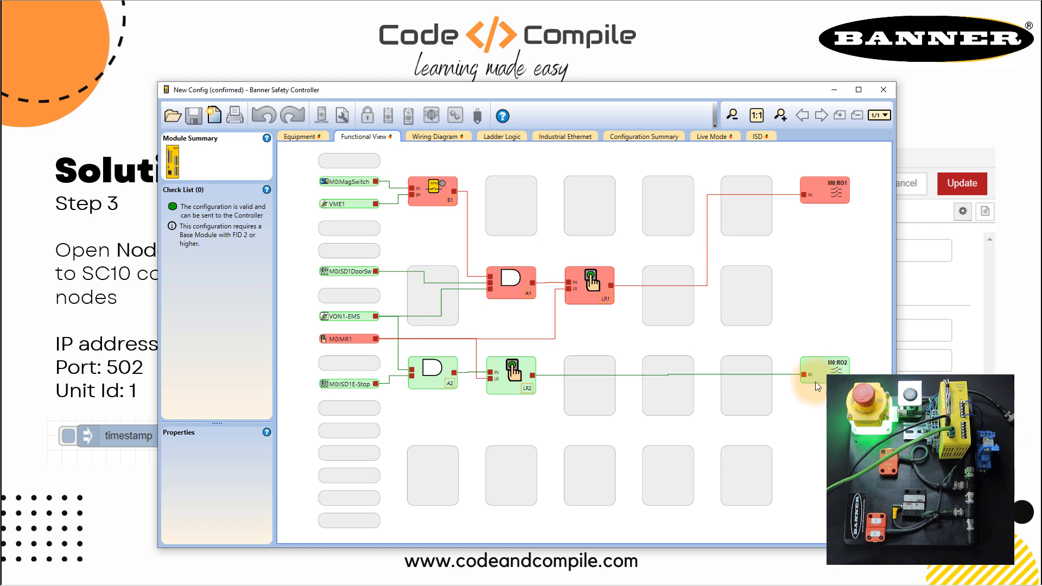
mouse_move(359, 201)
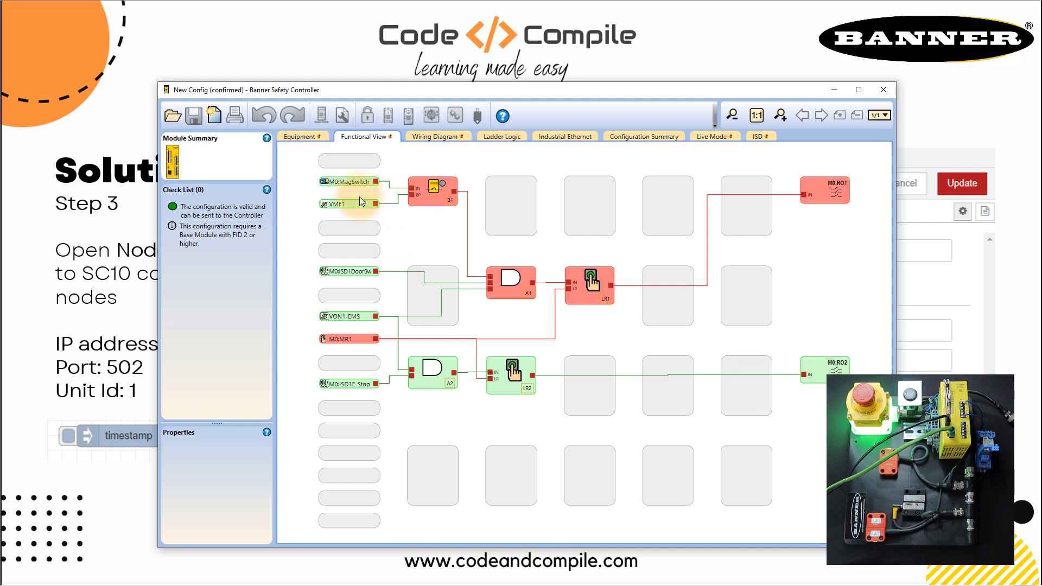
mouse_move(363, 212)
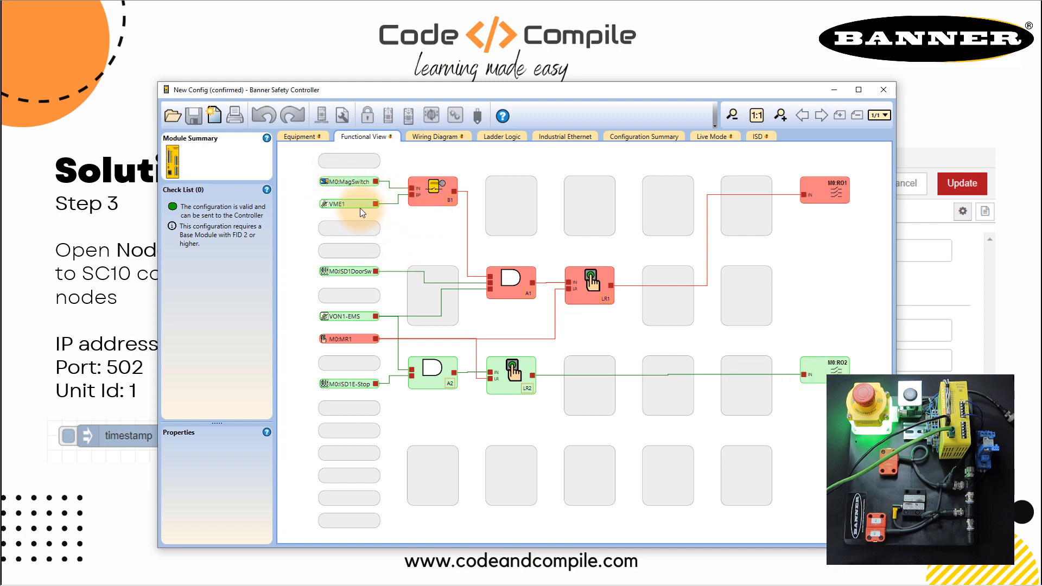
mouse_move(389, 219)
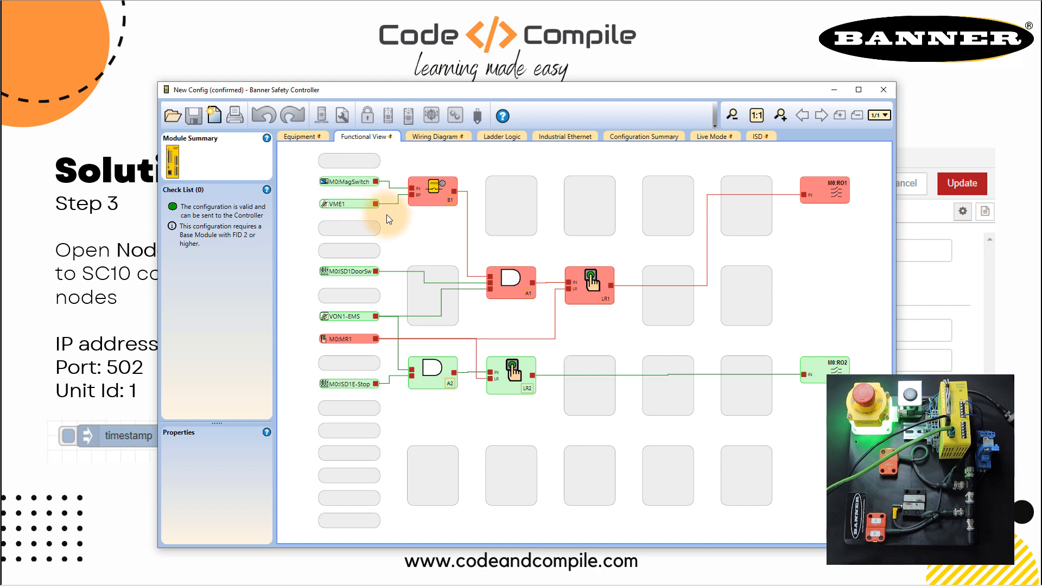
mouse_move(364, 212)
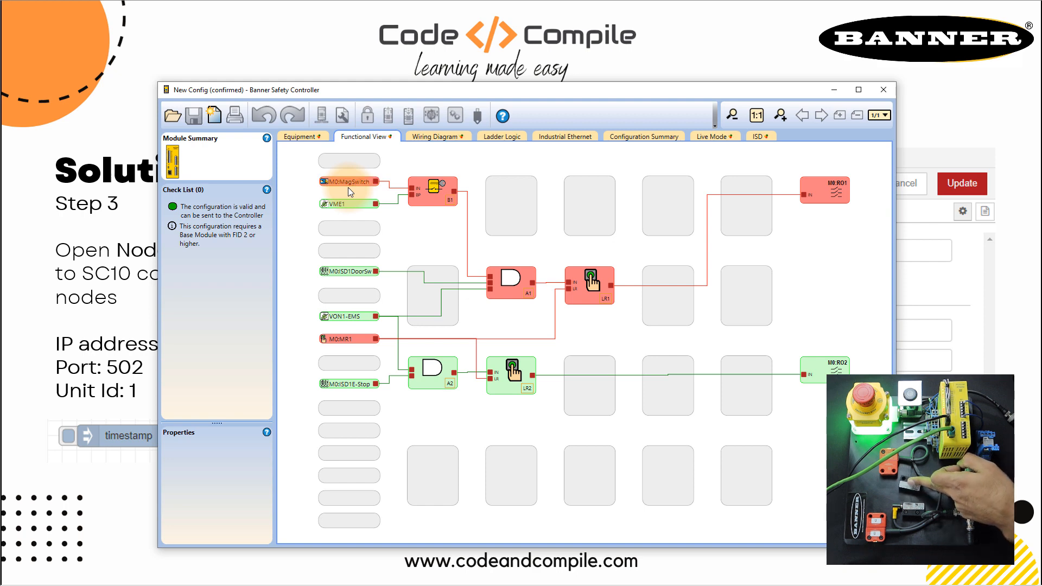
mouse_move(910, 144)
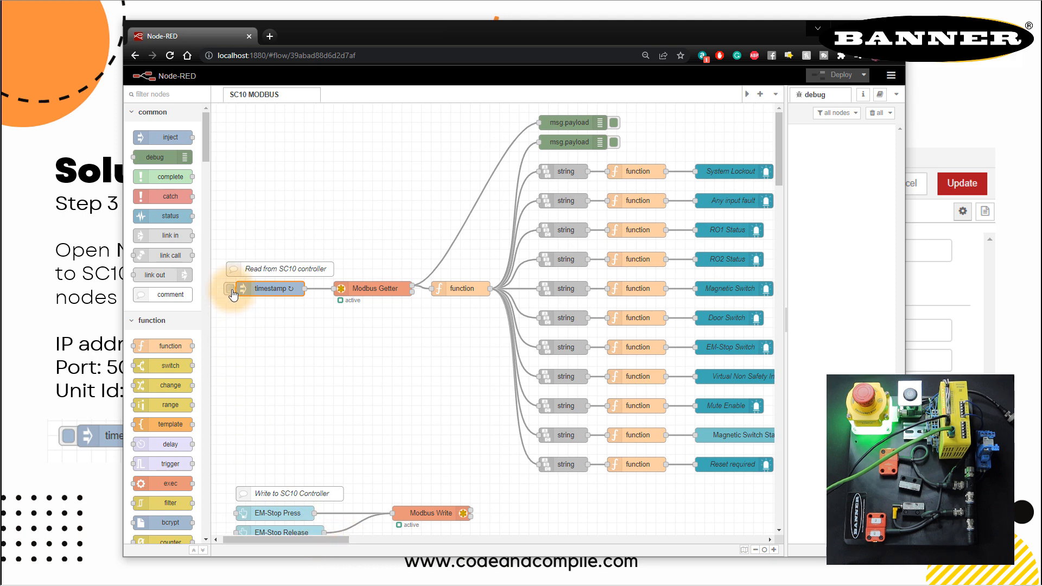
Trigger a one-off read from the controller and show the dashboard layout sidebar
click(230, 289)
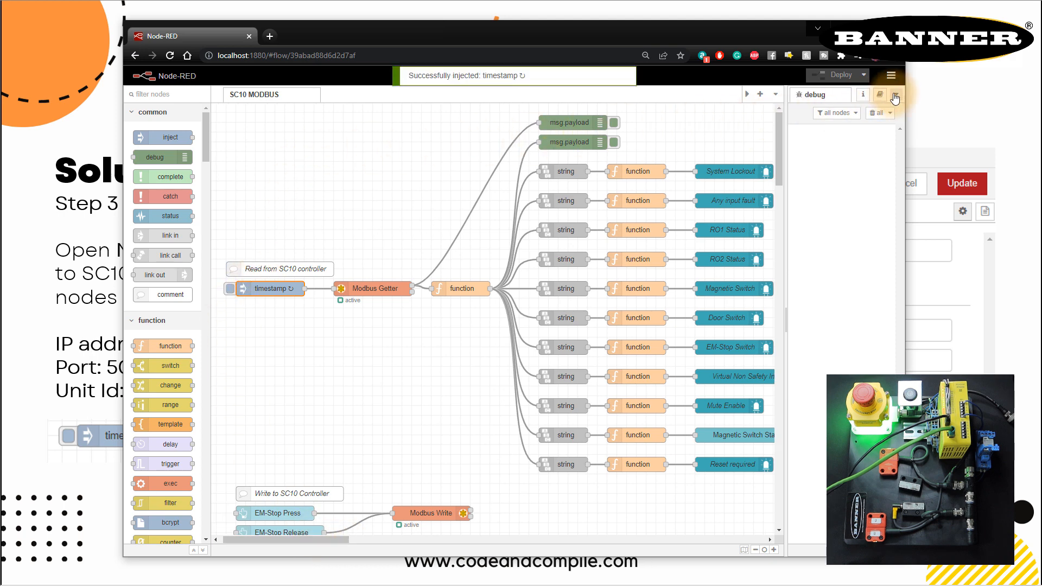
click(896, 94)
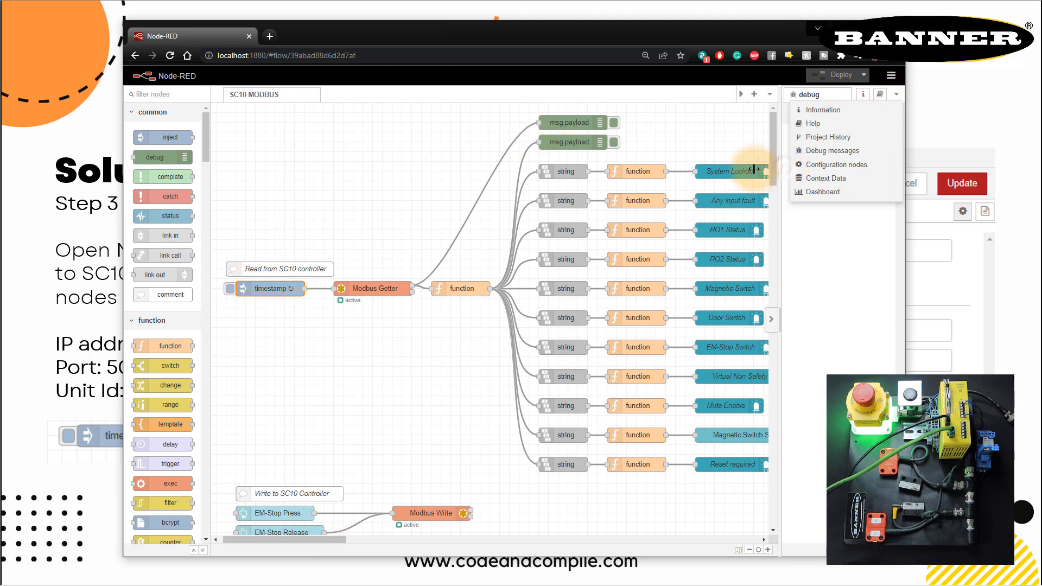
click(822, 191)
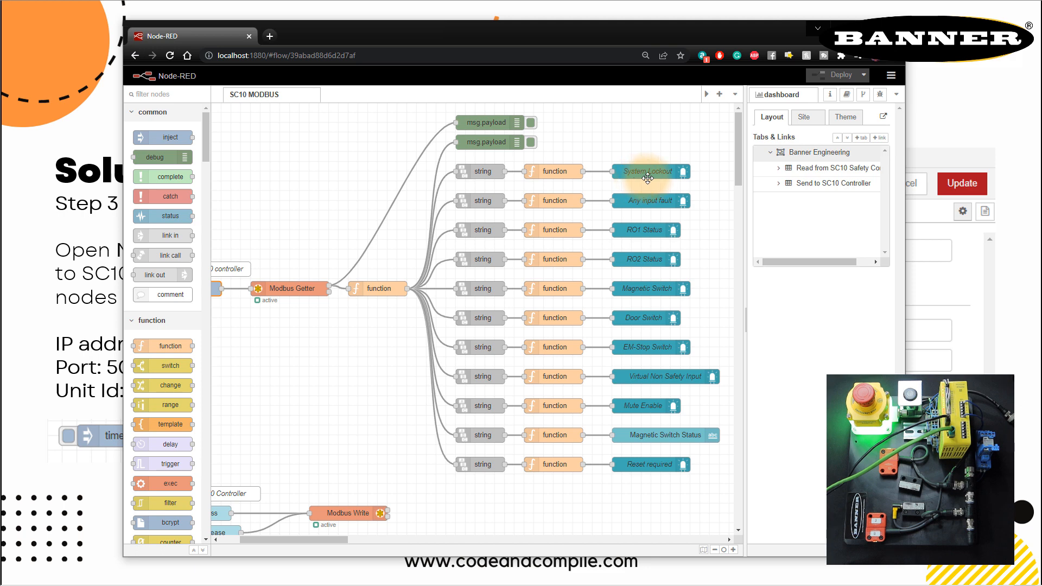
mouse_move(640, 202)
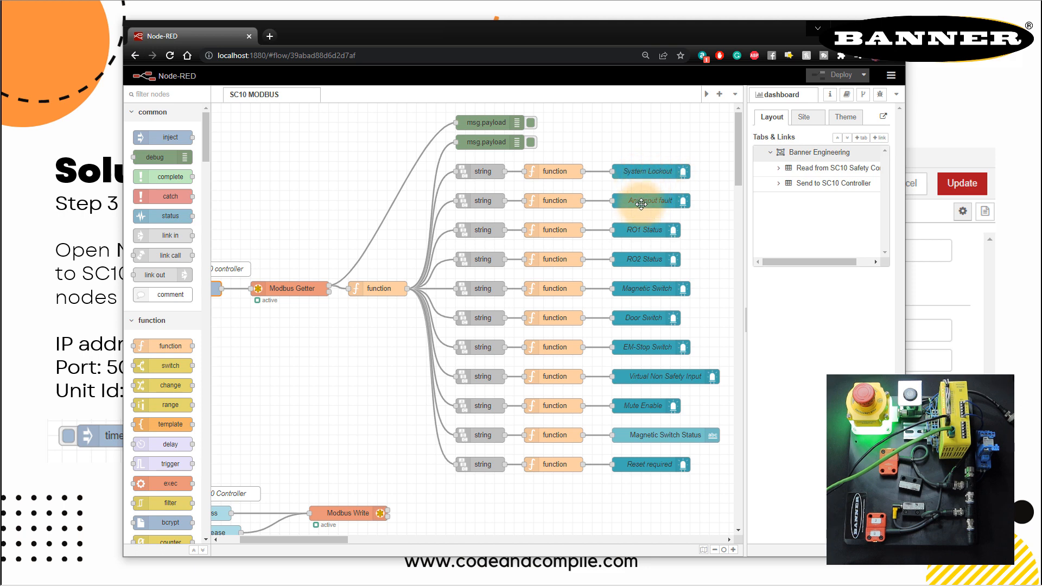
mouse_move(658, 267)
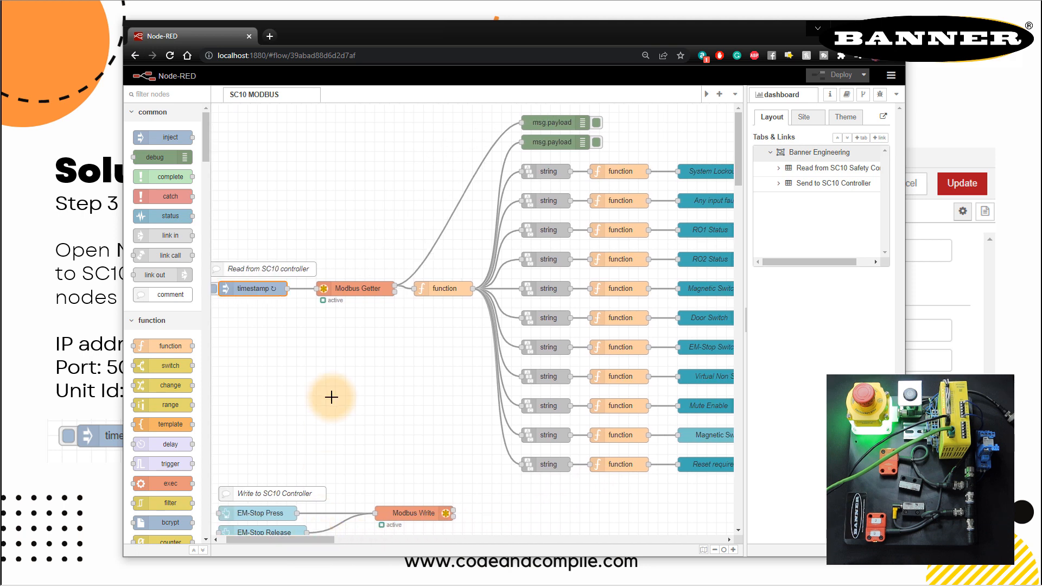
Review the Modbus Getter node reading holding register 900 from 192.168.0.128:502
double_click(354, 288)
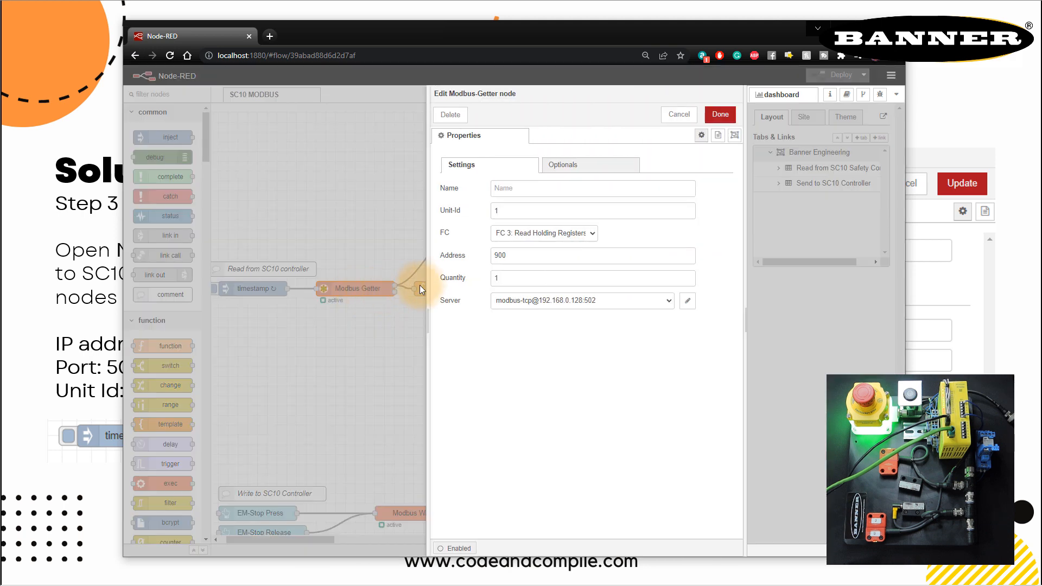
click(591, 255)
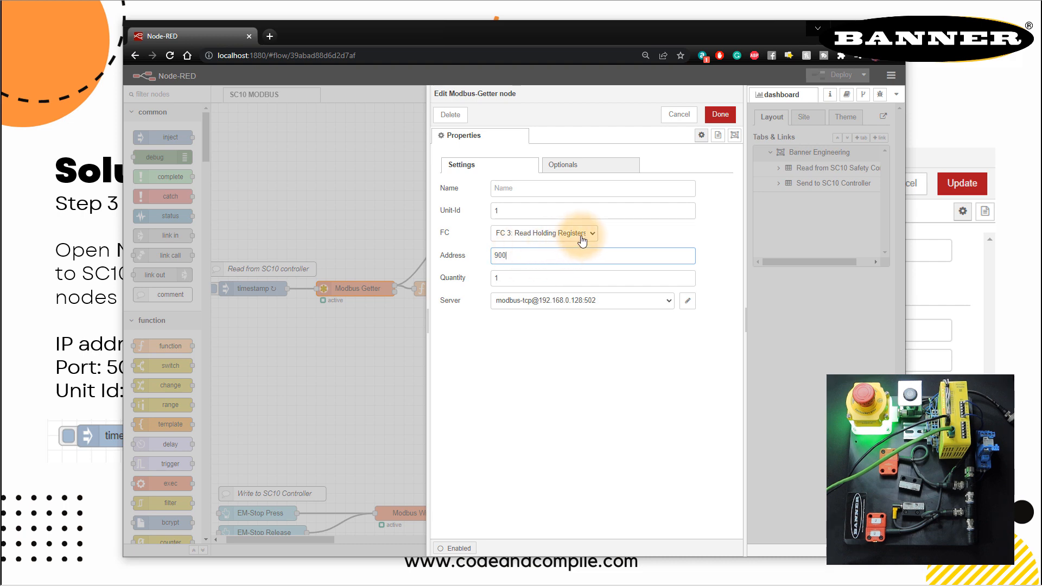
mouse_move(575, 244)
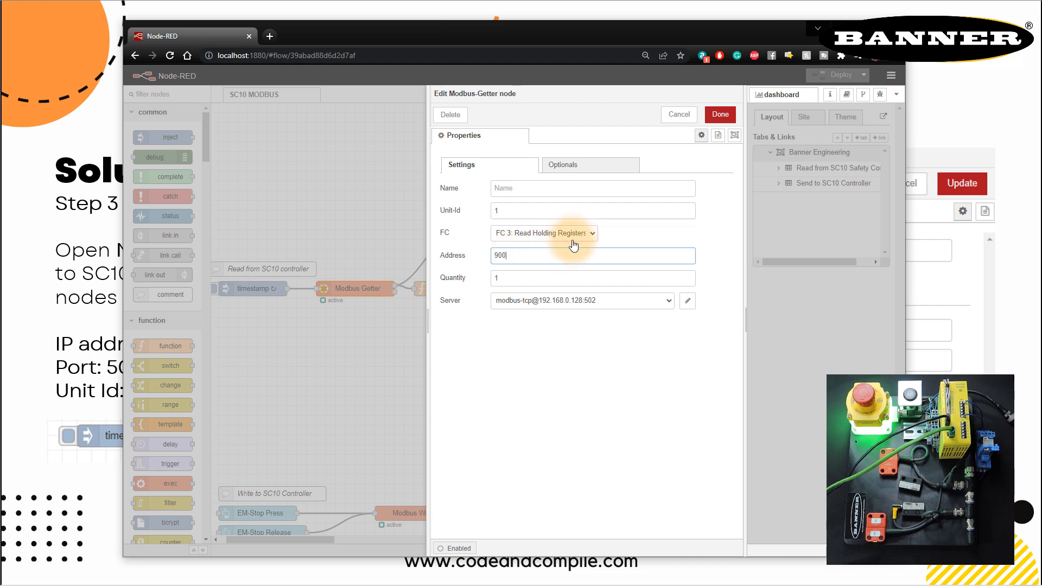
mouse_move(537, 241)
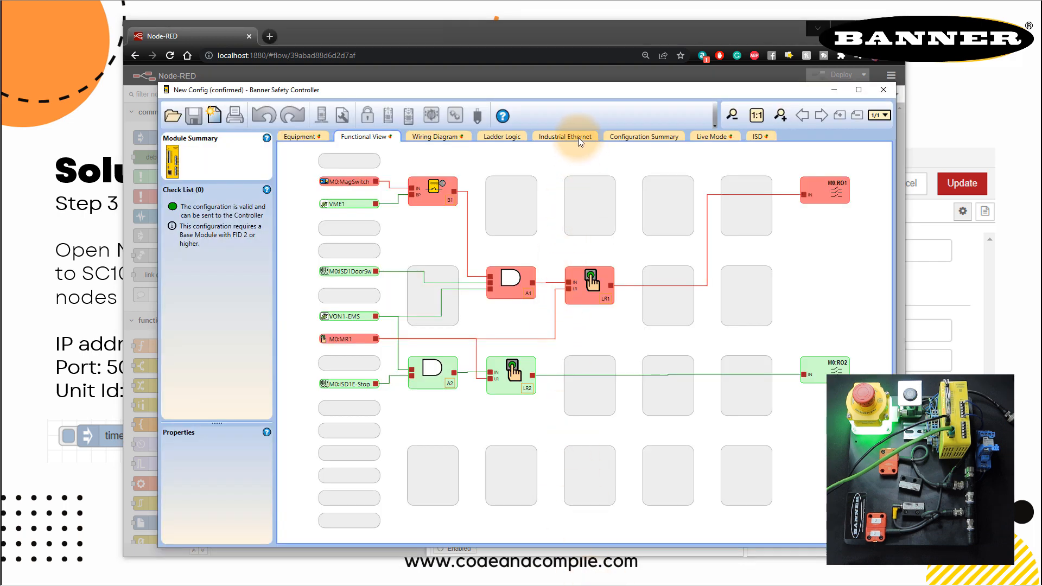
Change the Industrial Ethernet protocol to Modbus/TCP and confirm
click(565, 137)
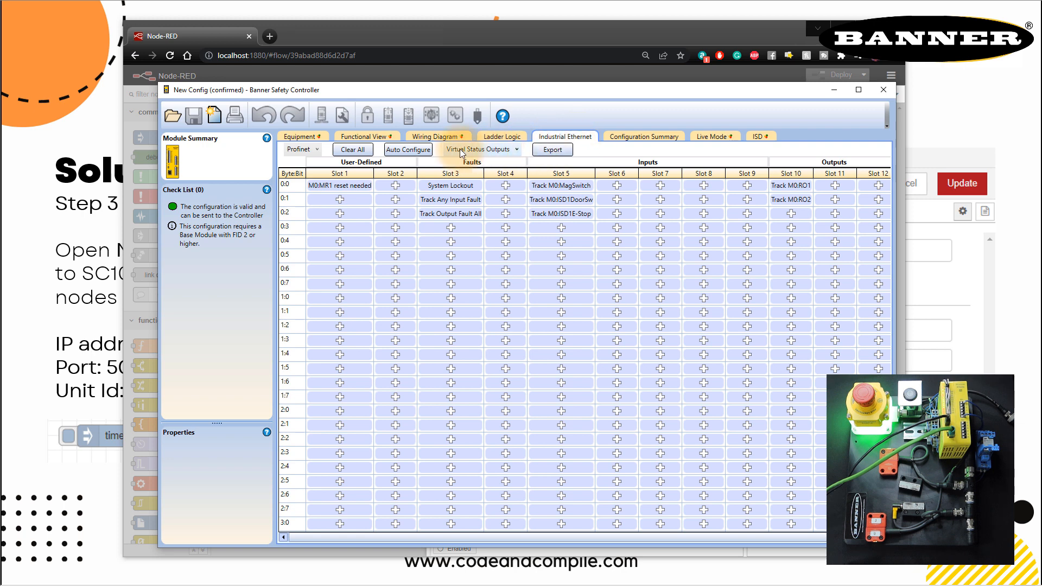
mouse_move(352, 149)
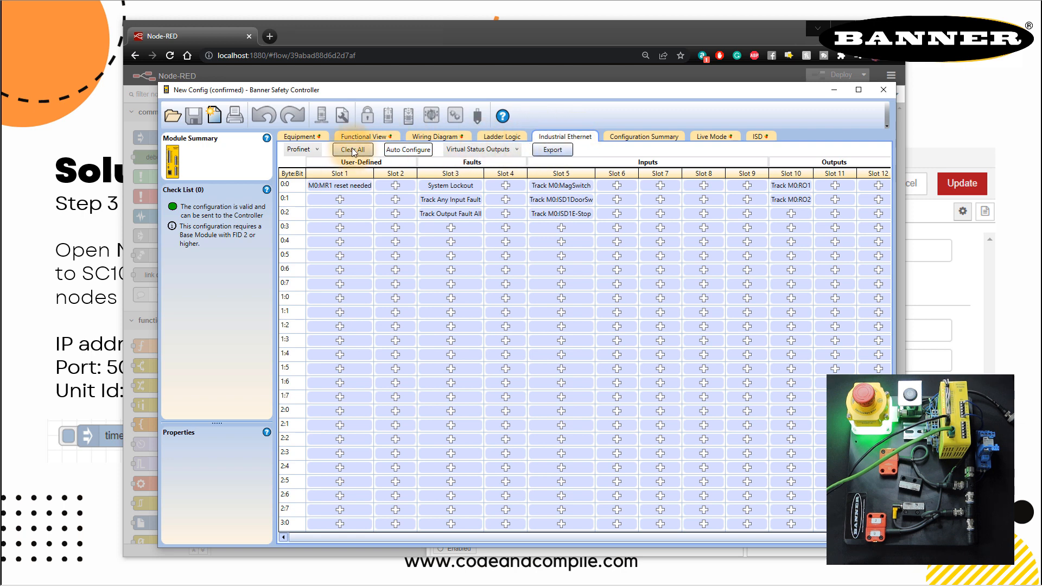
click(306, 149)
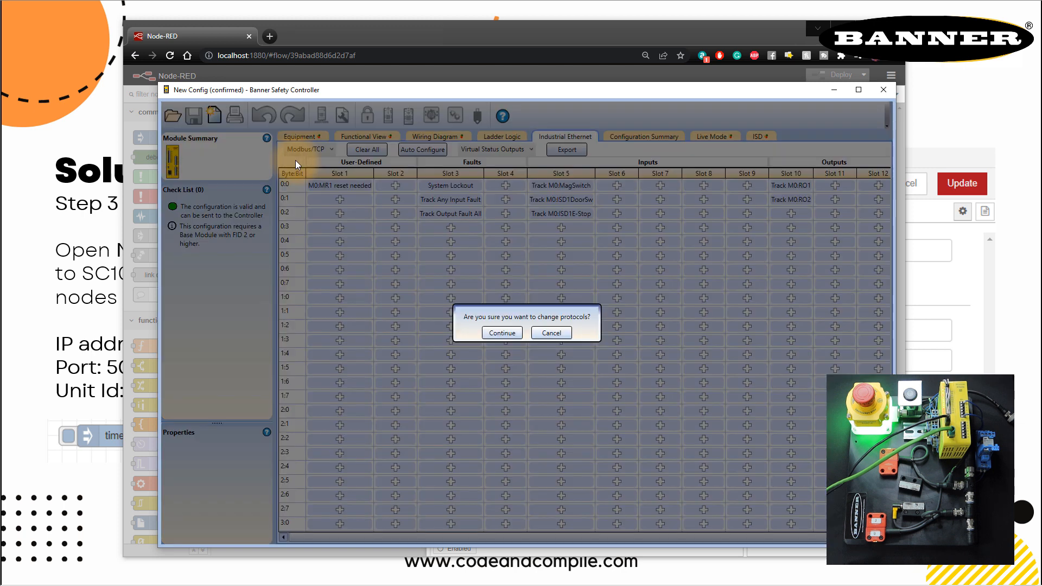
click(502, 333)
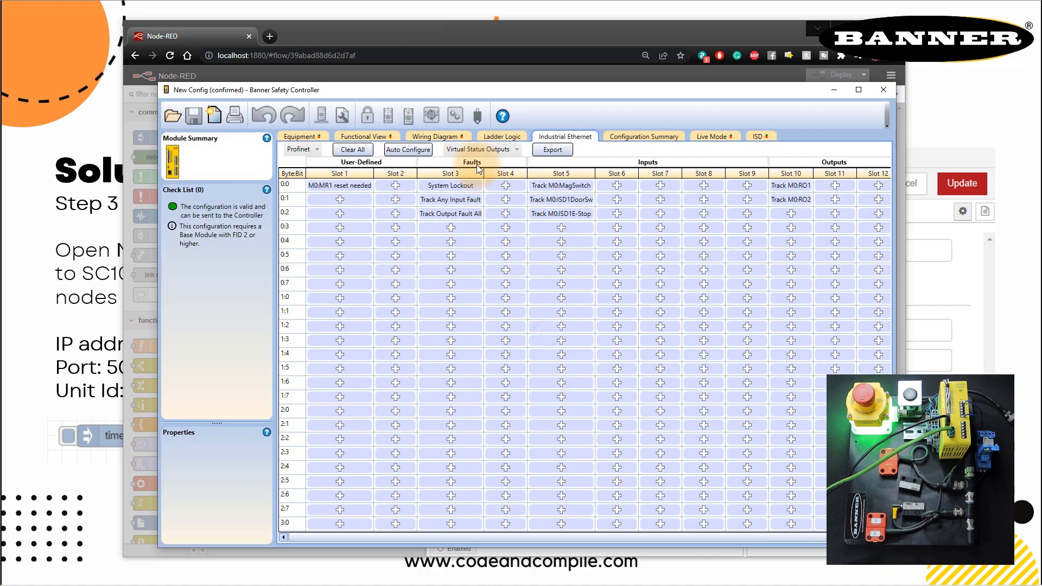
mouse_move(301, 168)
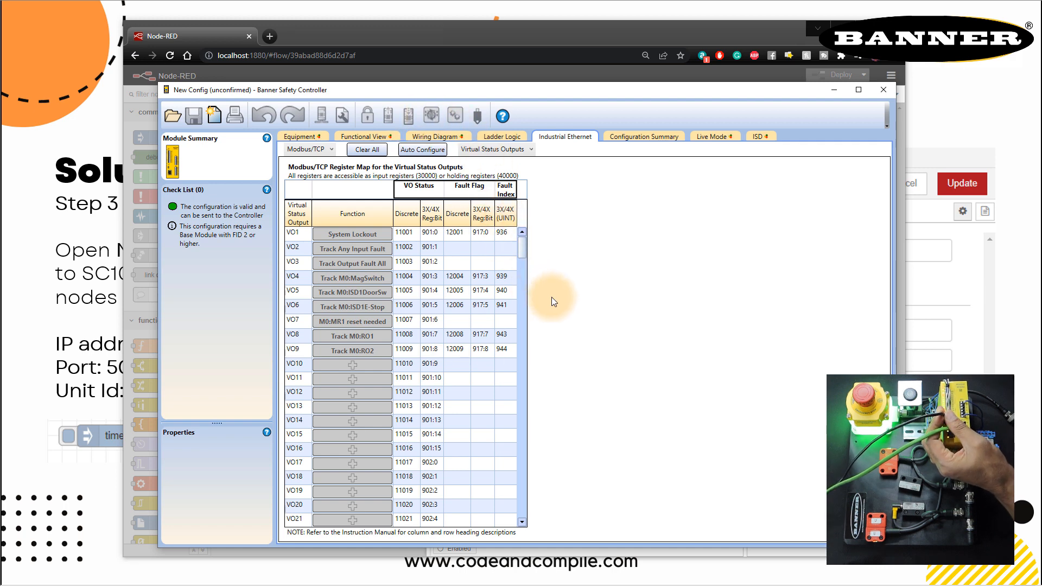
mouse_move(573, 292)
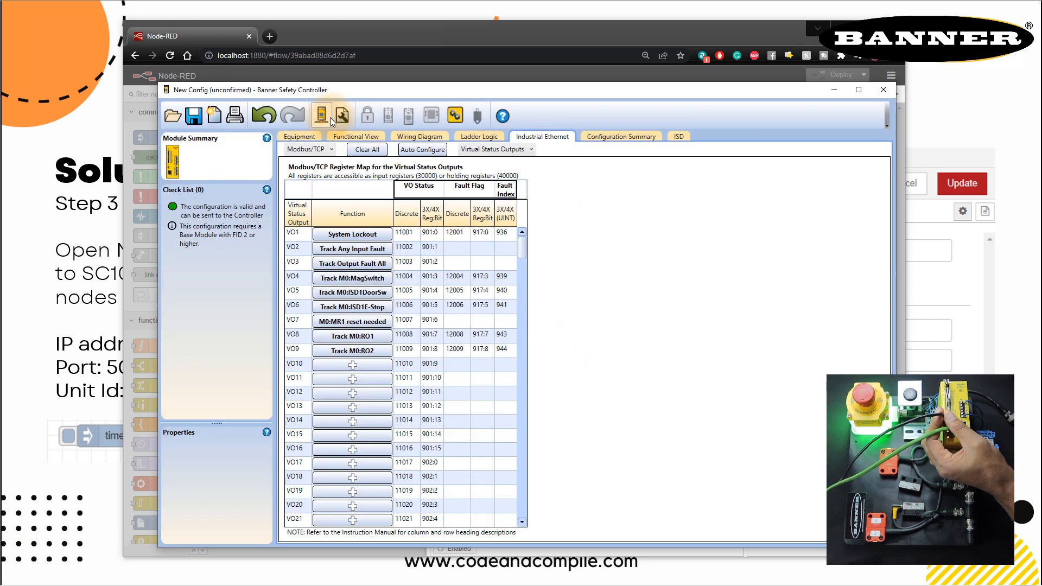
mouse_move(341, 116)
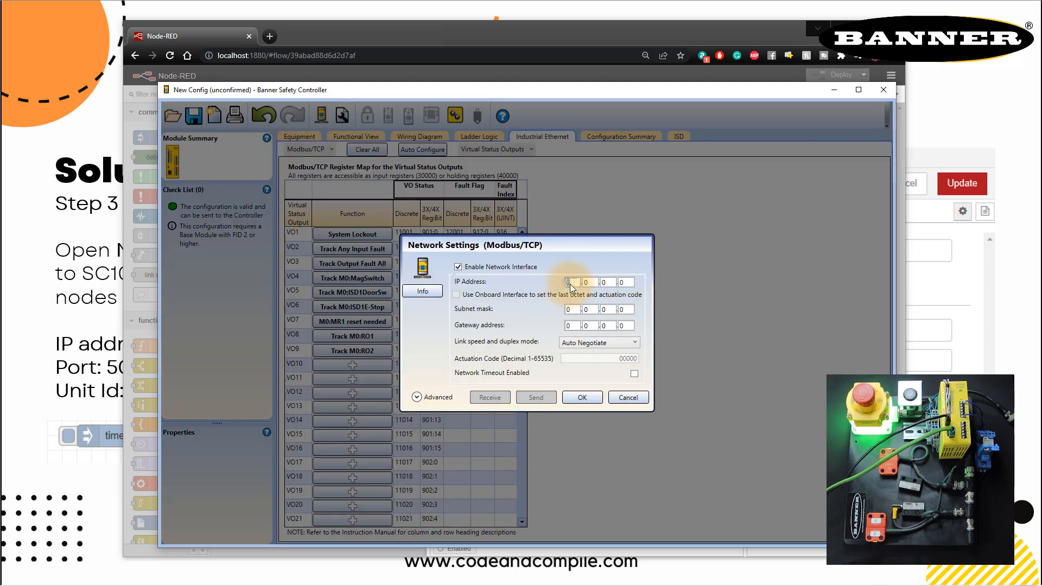
Enter IP address 192.168.0.128 and subnet mask 255.255.255.0
text(192)
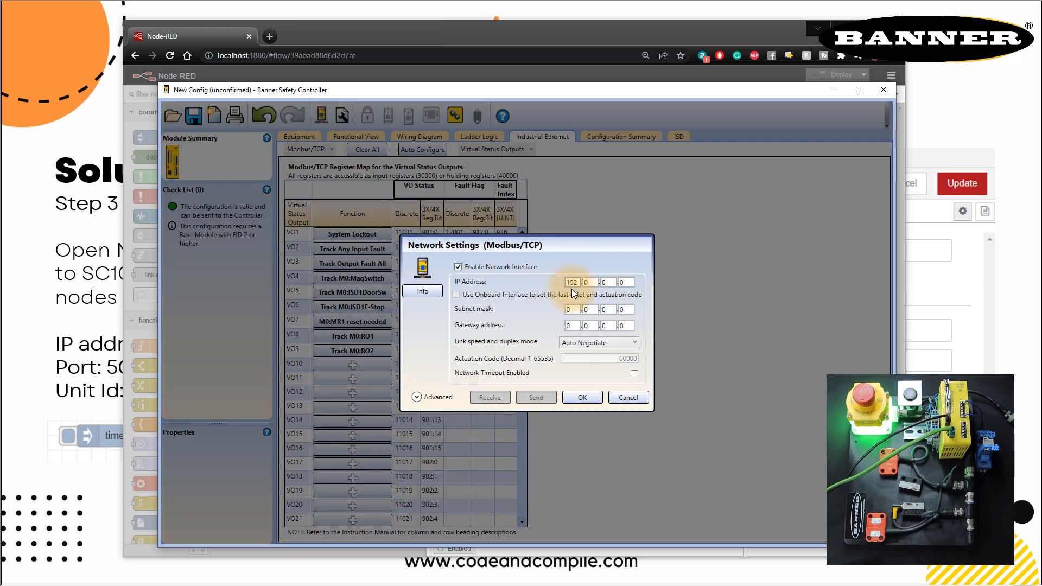
text(168)
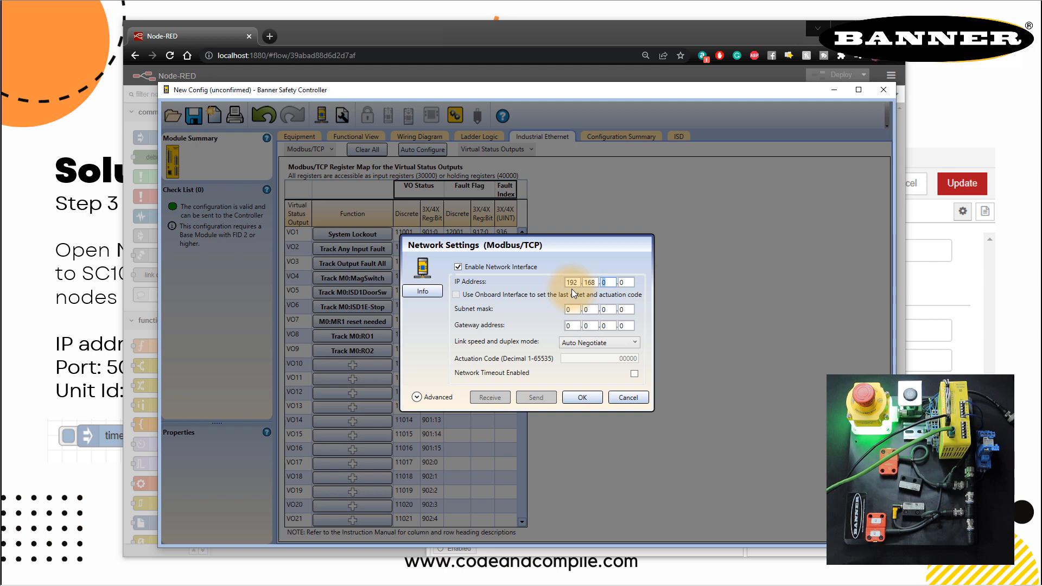
text(128)
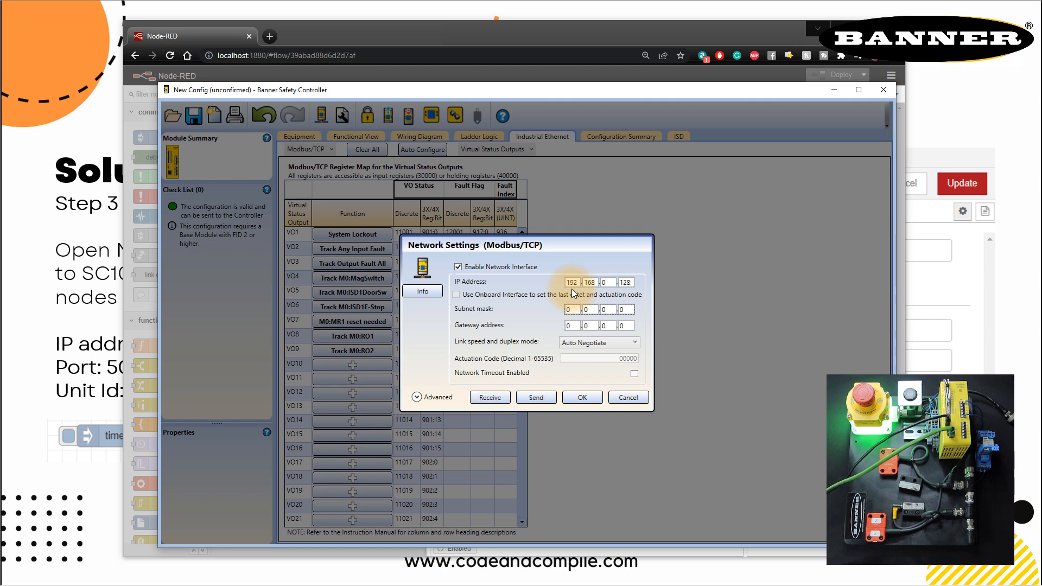
click(572, 309)
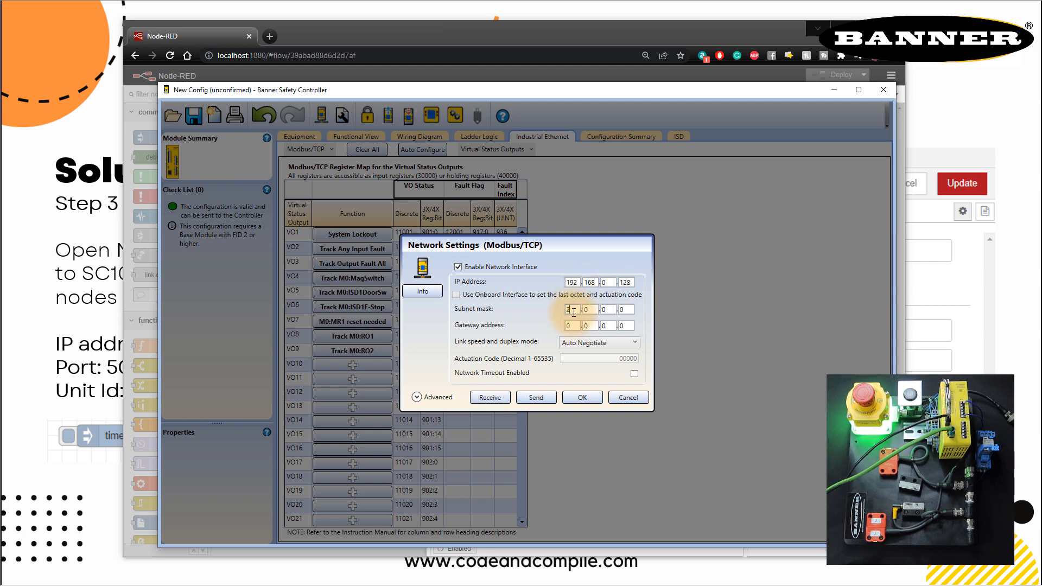
text(255)
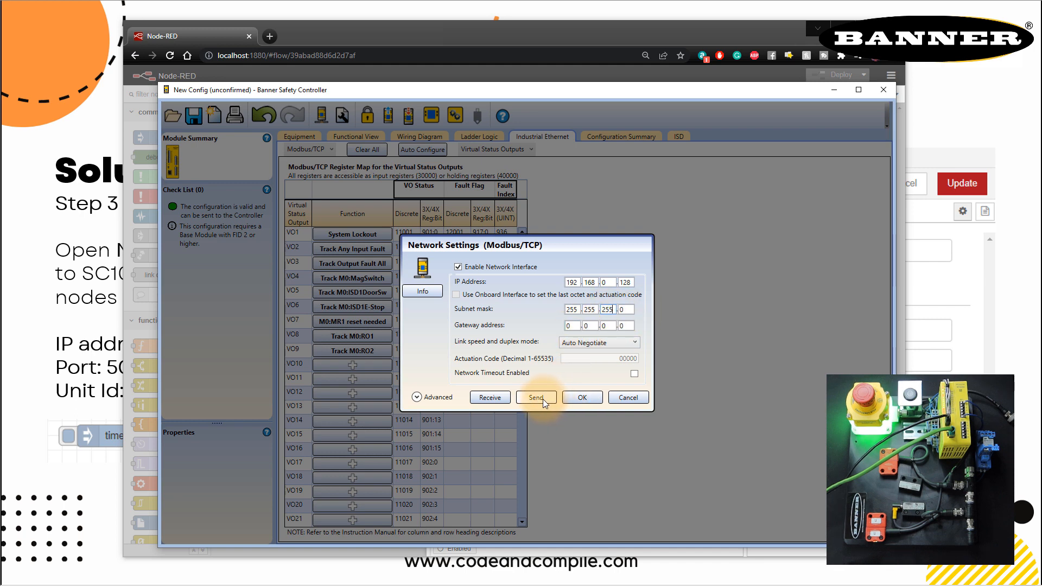
Send the network settings to the controller with the password and accept them
click(535, 397)
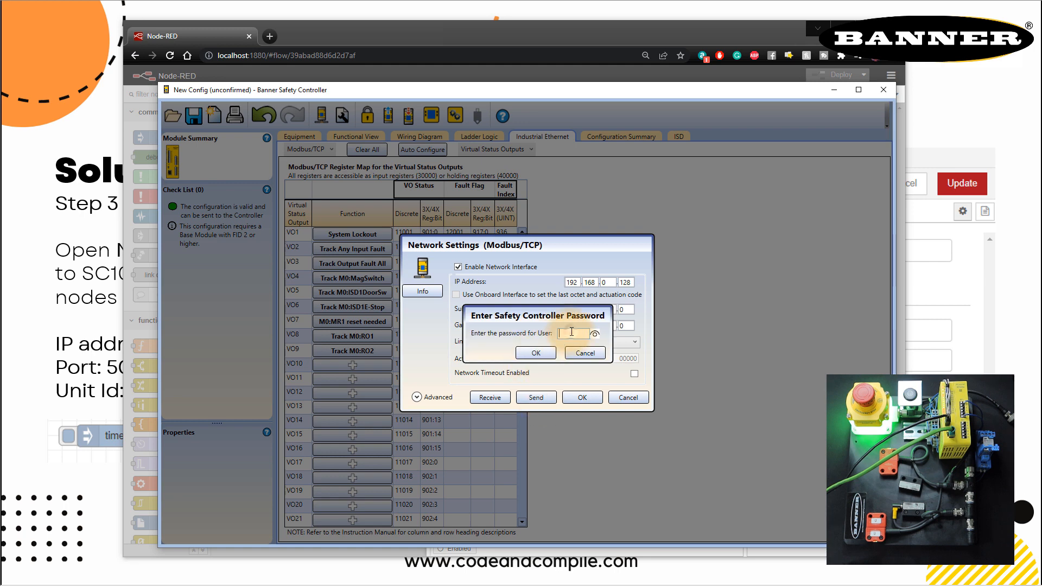
click(535, 352)
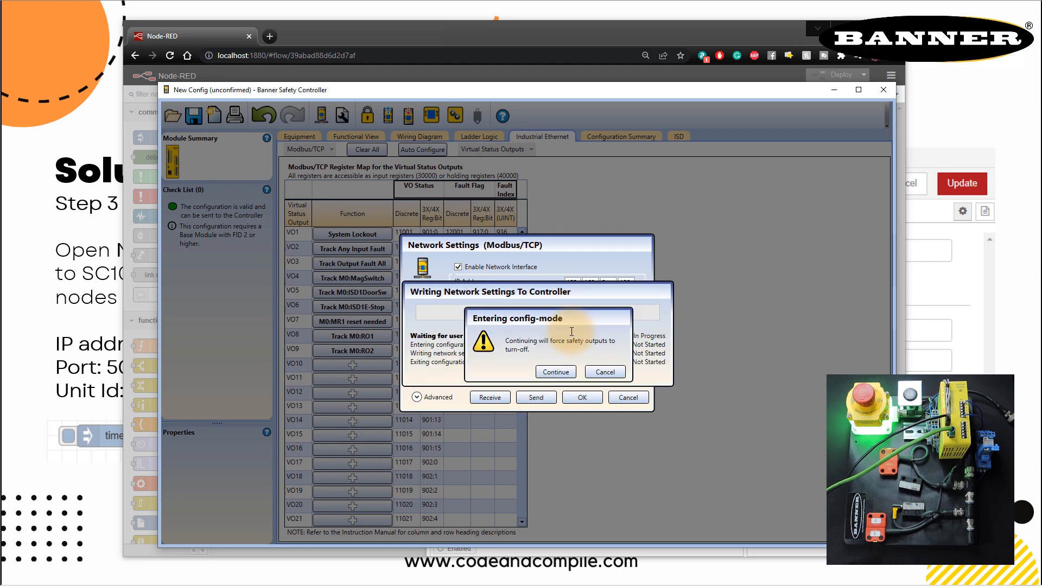
click(555, 372)
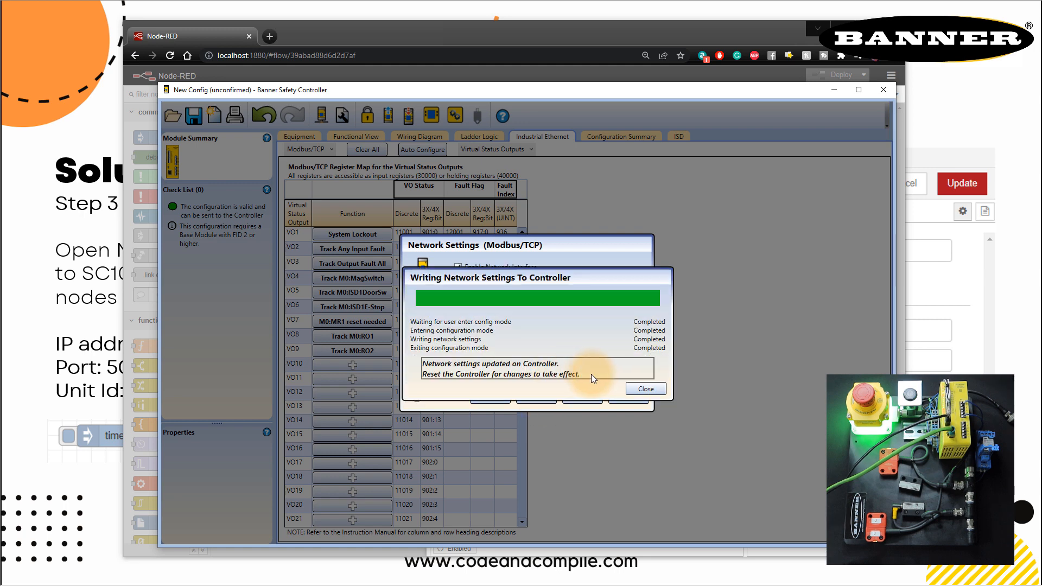
click(643, 388)
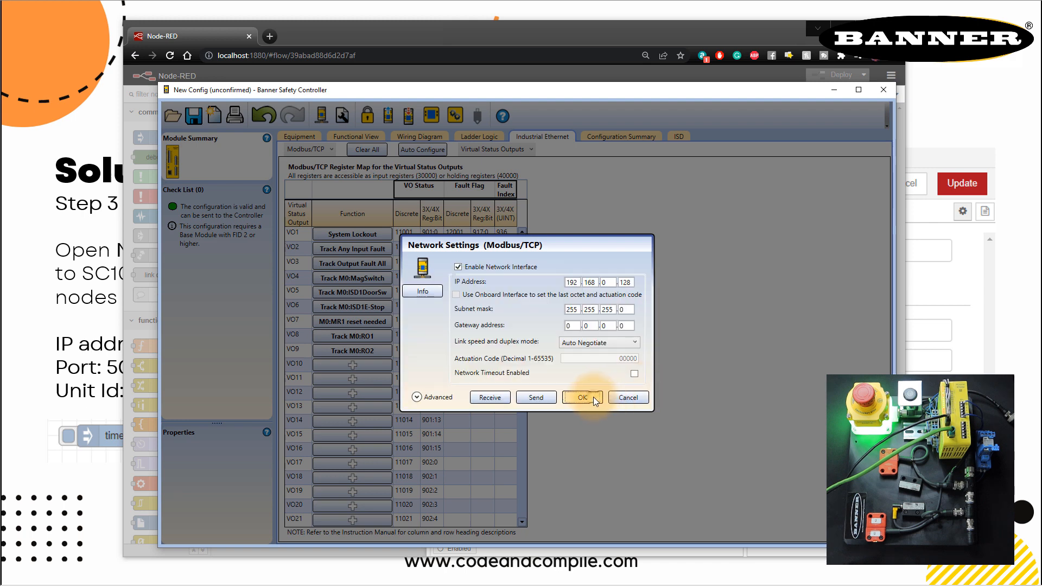
click(580, 397)
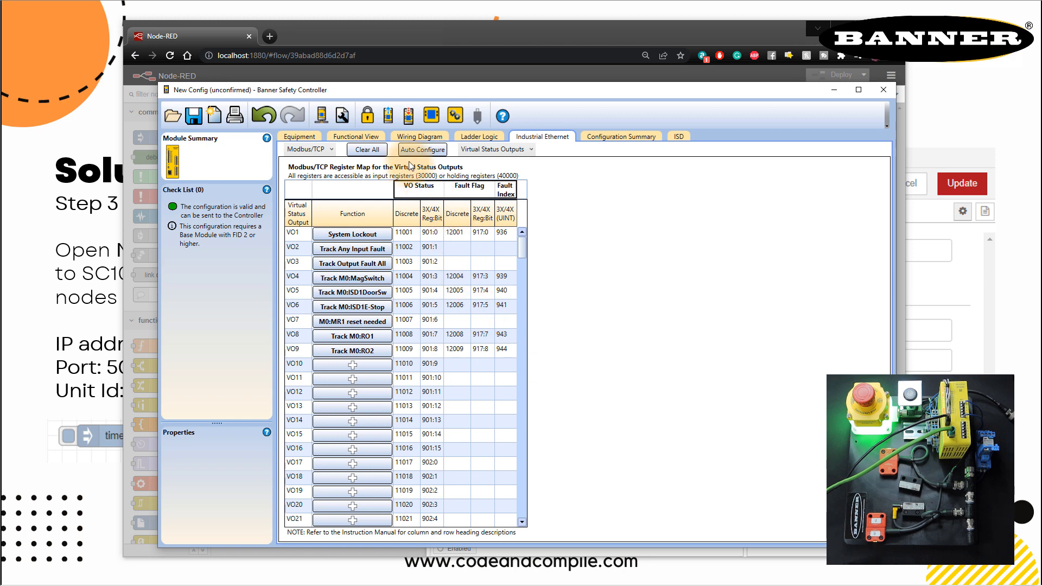
mouse_move(408, 115)
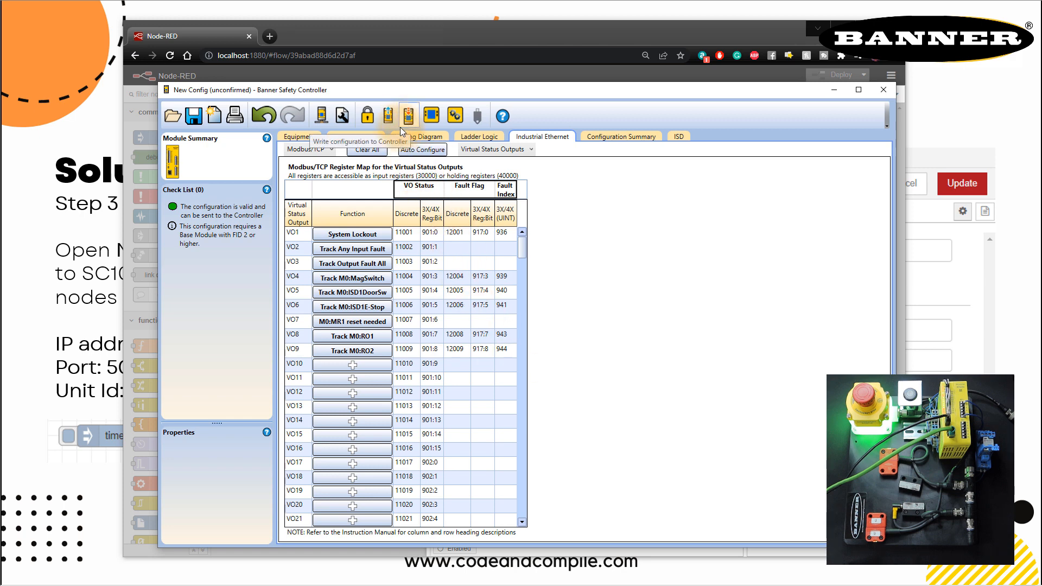
Write the configuration to the controller, saving it as 3-New Config.xsc and keeping existing passwords
click(408, 114)
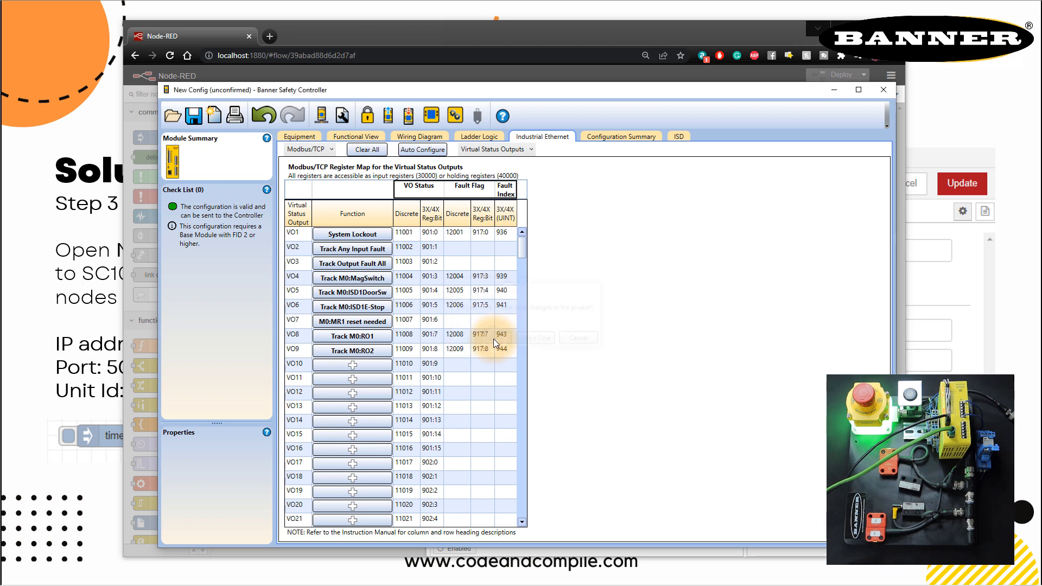
click(193, 115)
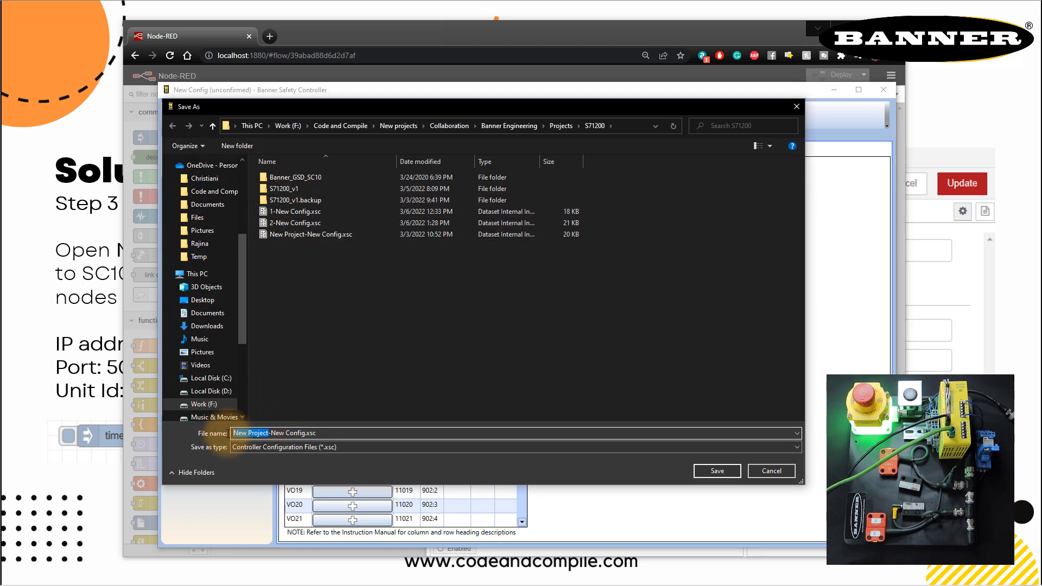
click(716, 470)
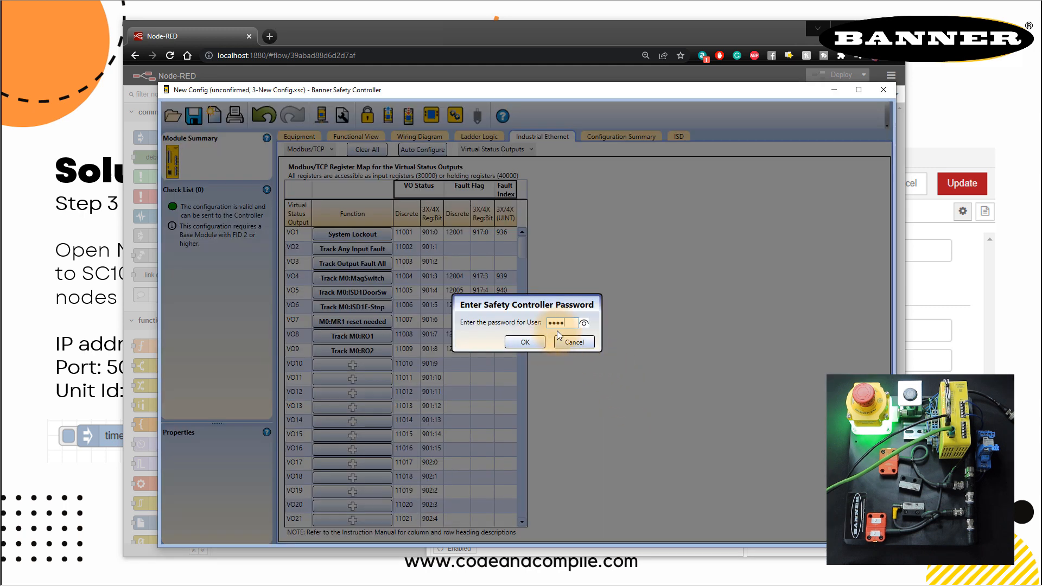
click(525, 341)
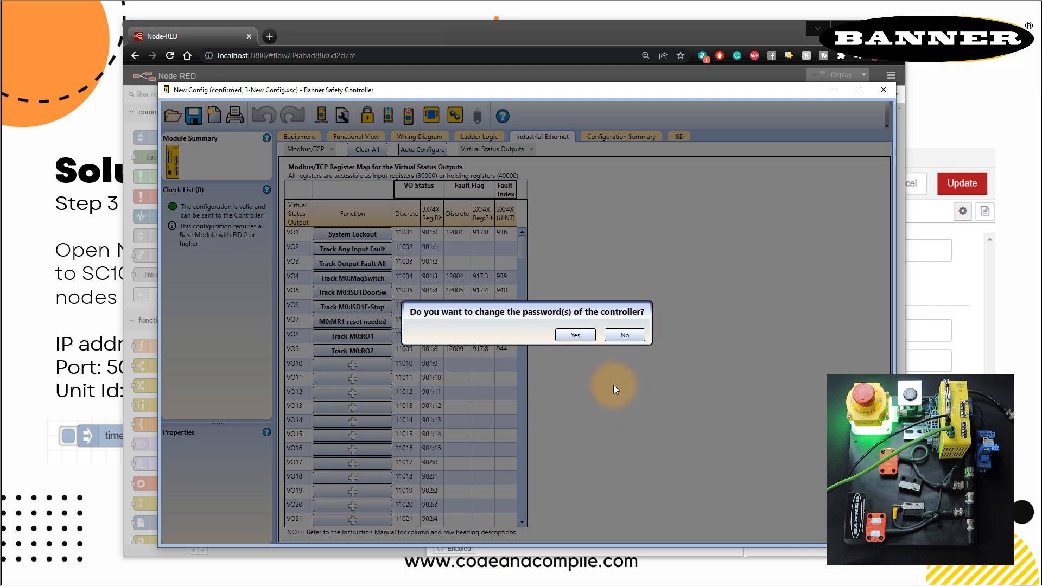
click(623, 334)
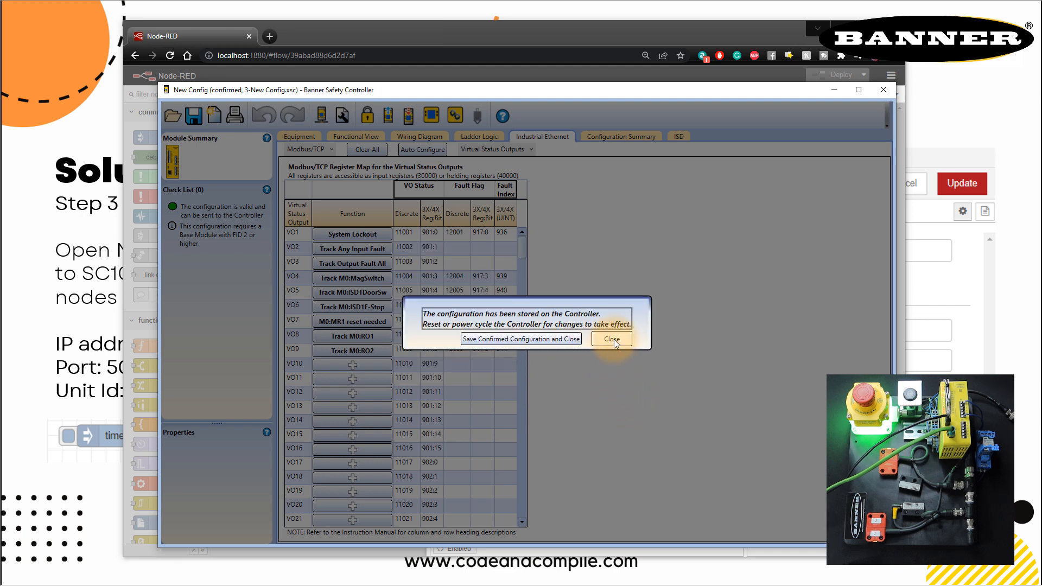
click(610, 340)
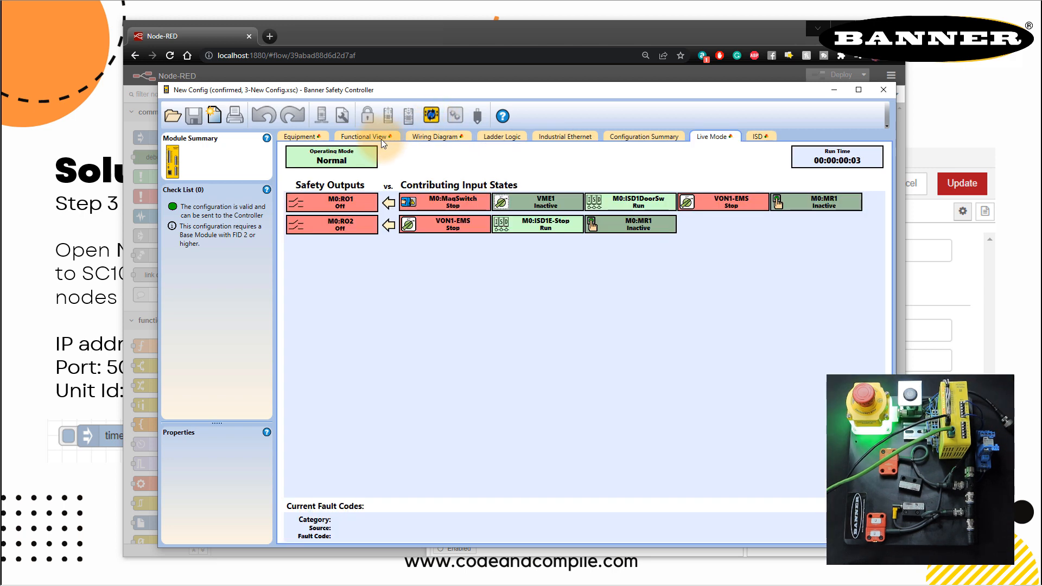
Show the Functional View logic diagram coloured by live states
click(362, 137)
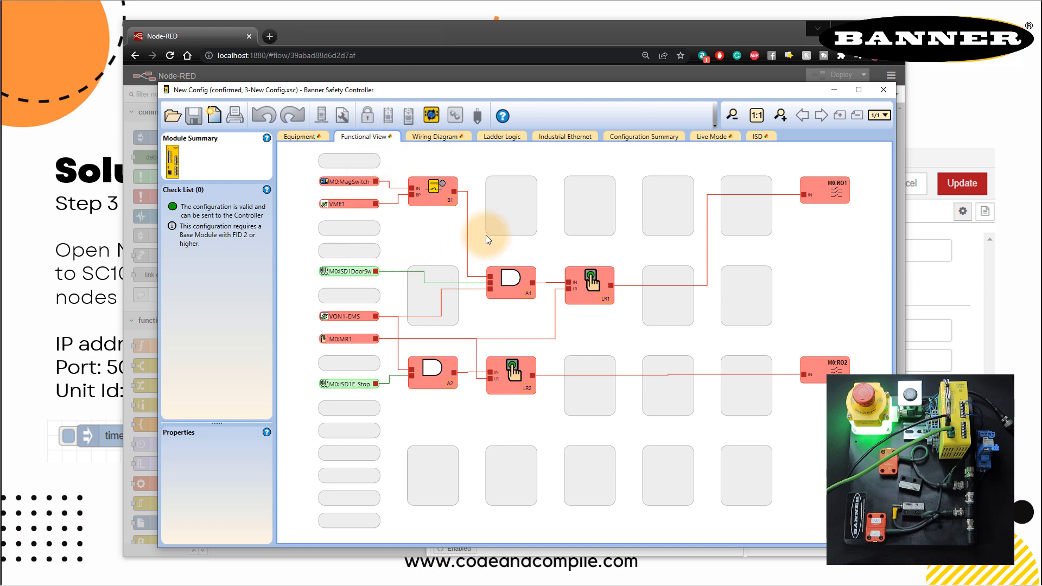
mouse_move(834, 94)
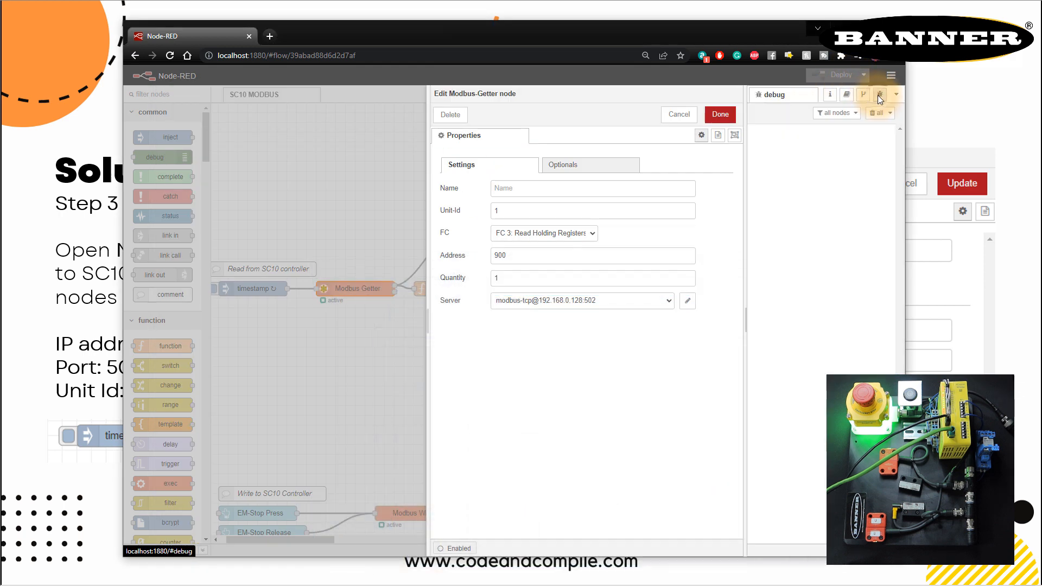
mouse_move(530, 240)
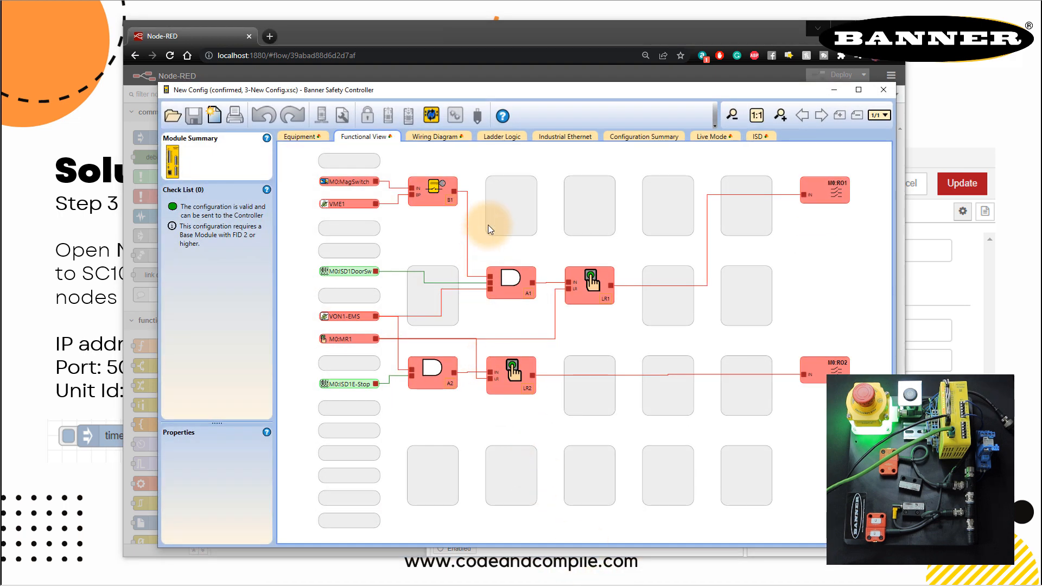
Show the Modbus/TCP register map listing VO1–VO9 at registers 11001–11009
click(564, 137)
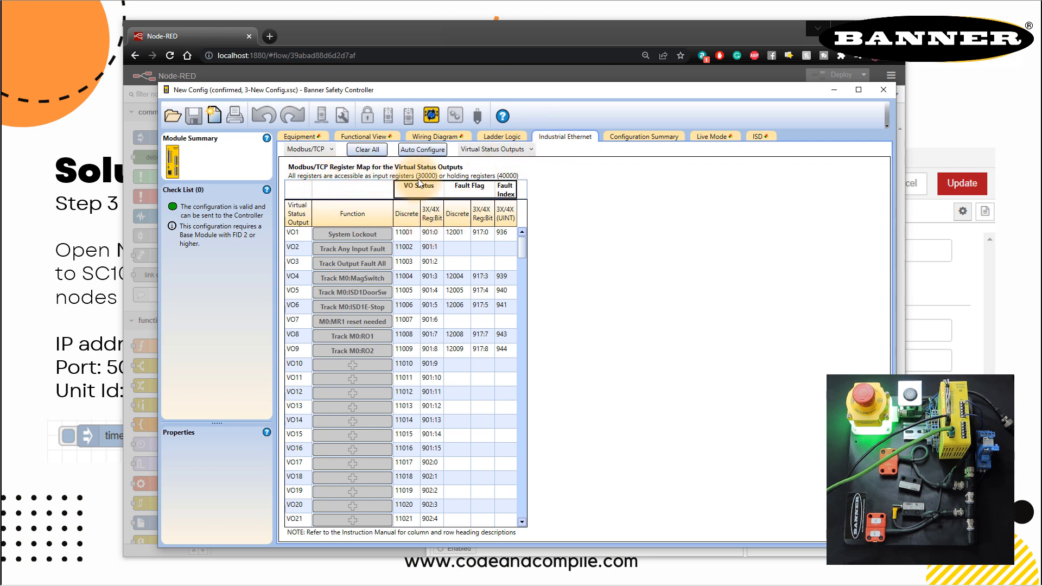
mouse_move(495, 181)
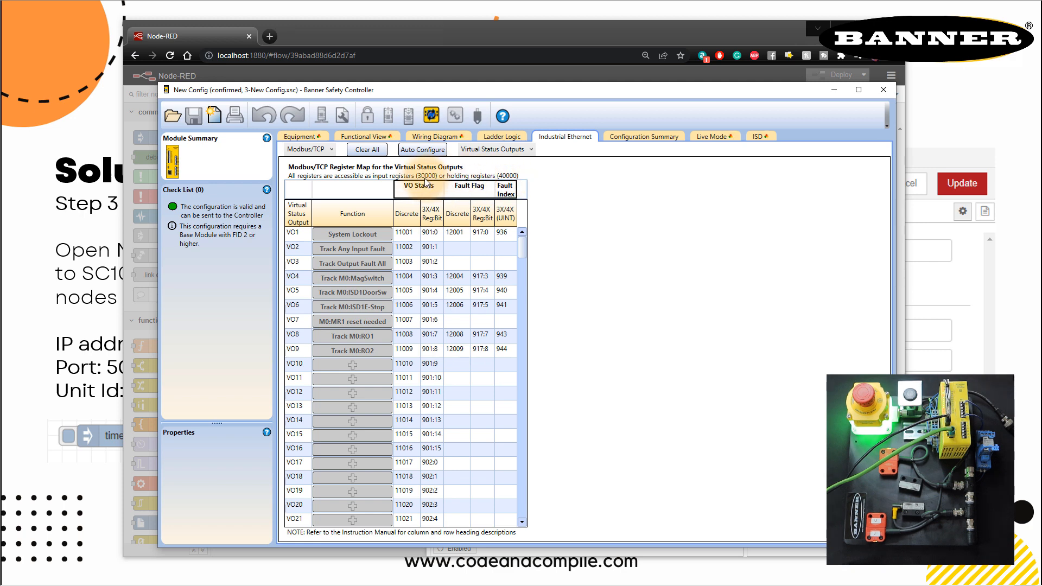
mouse_move(508, 185)
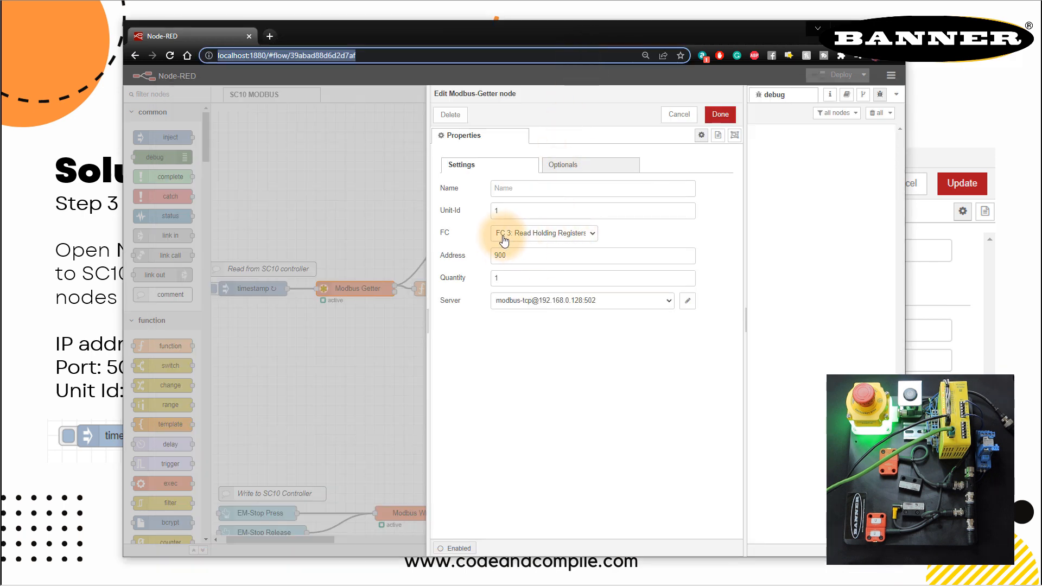
Keep the Modbus Getter on FC 3: Read Holding Registers from address 900
click(541, 232)
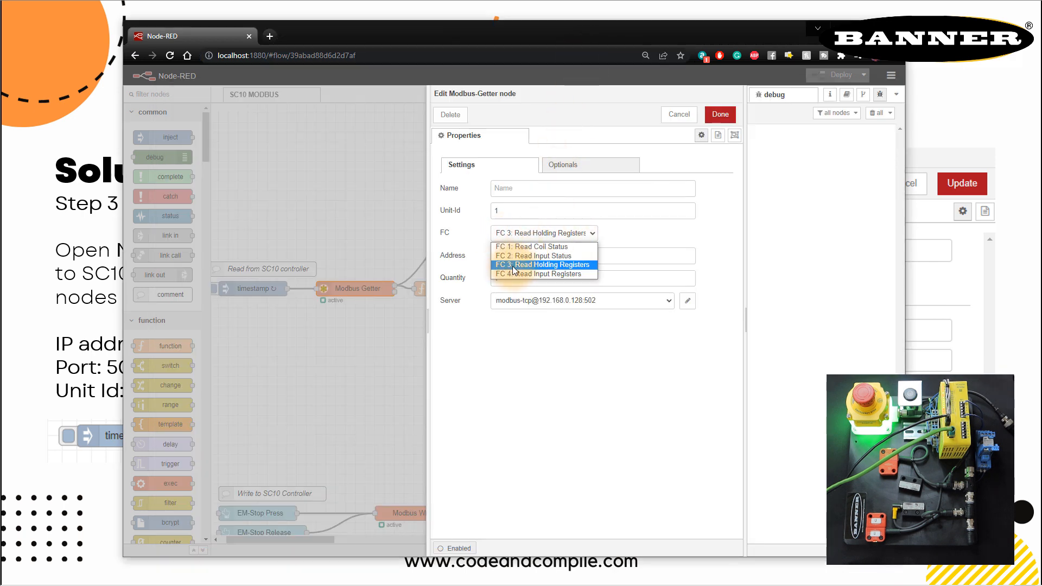
click(543, 264)
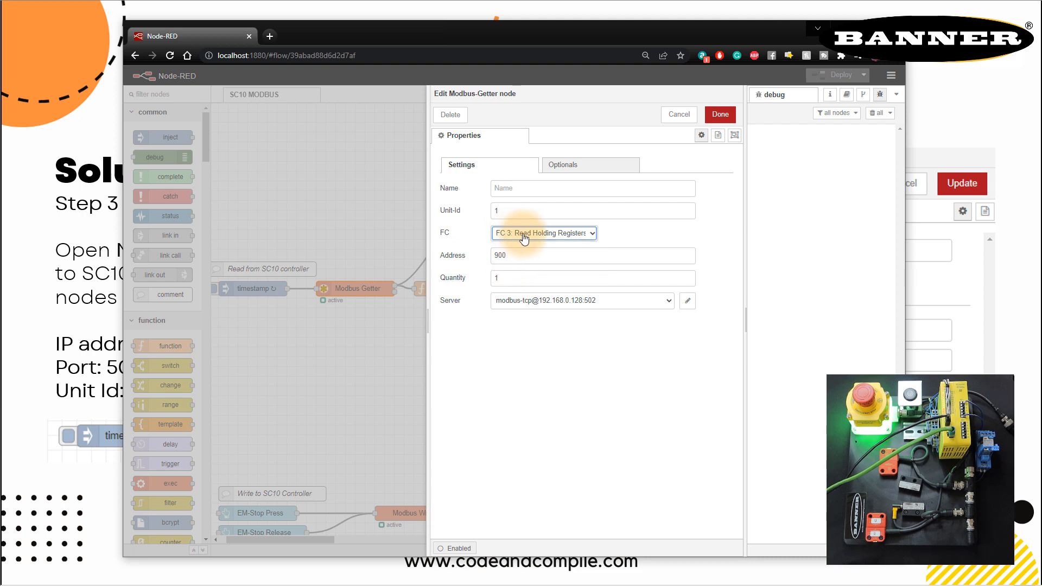
click(543, 232)
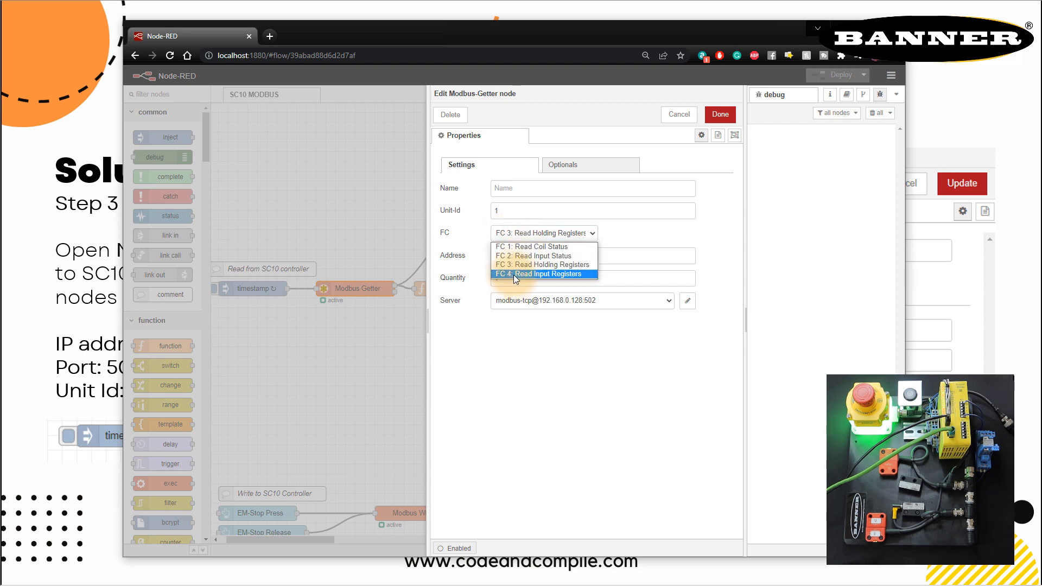
mouse_move(542, 265)
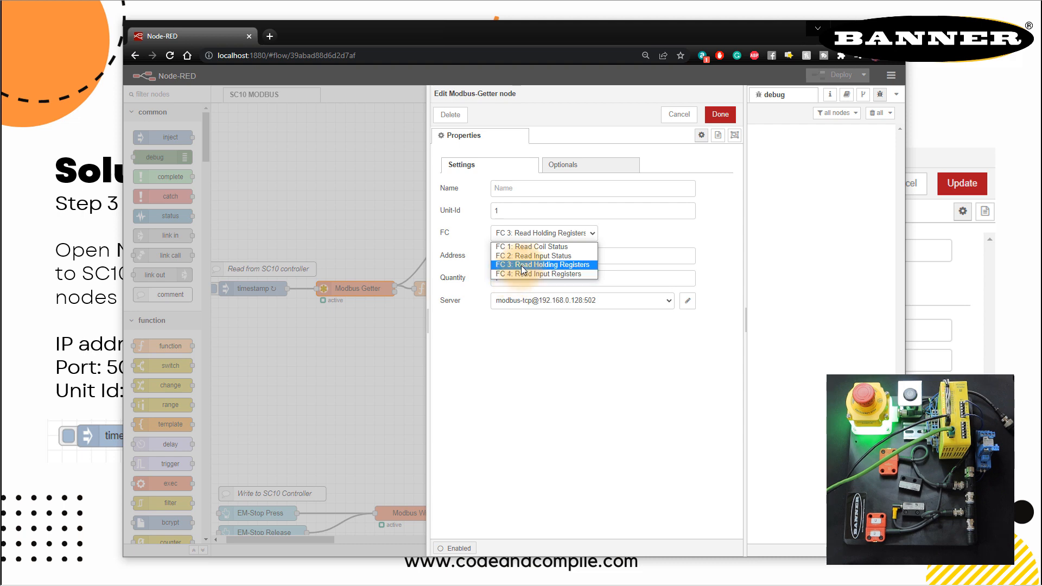
click(543, 265)
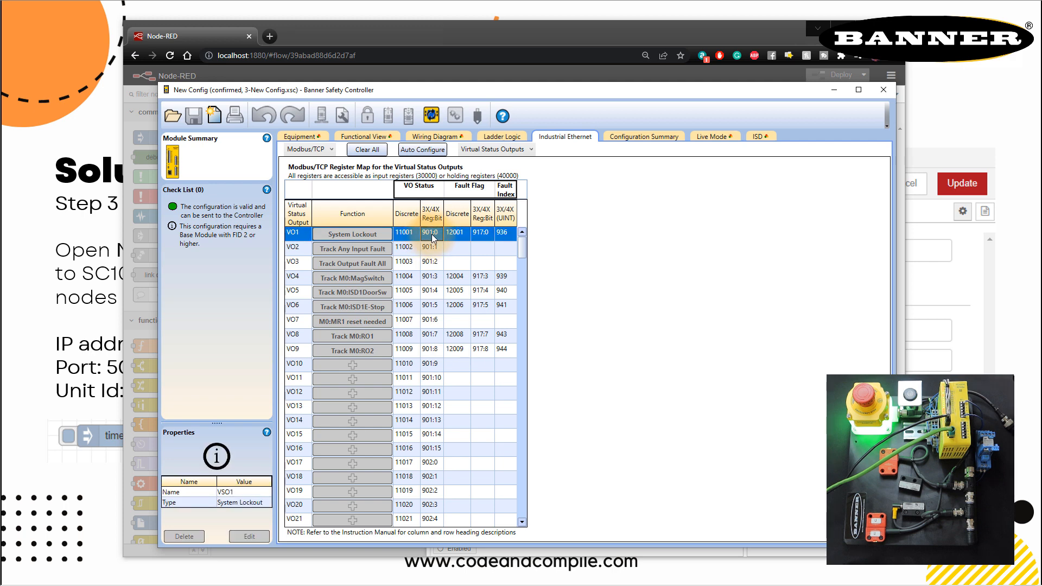
mouse_move(610, 278)
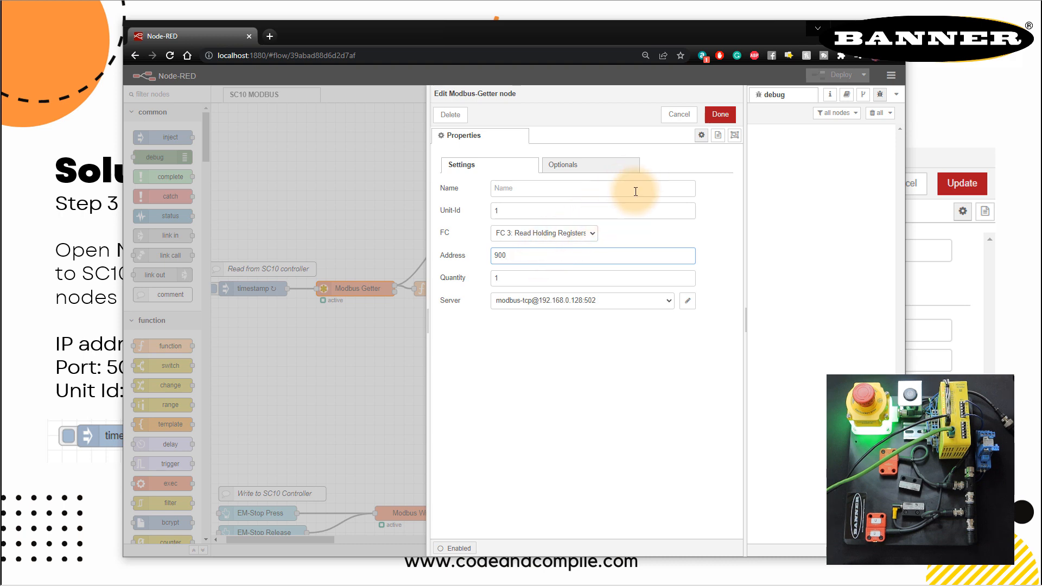
mouse_move(516, 275)
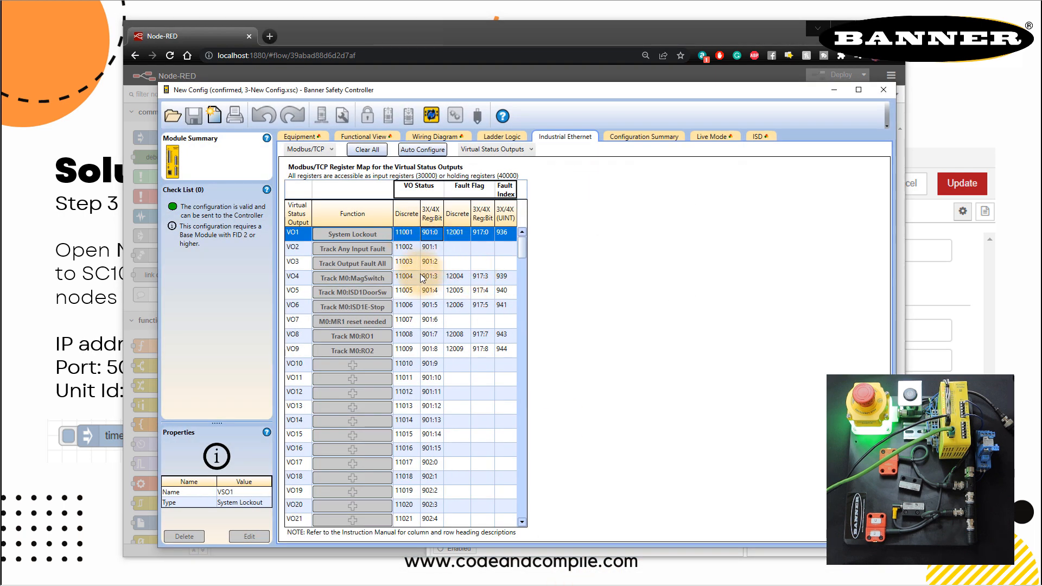
Review the 3X/4X Reg:Bit column, then close the Modbus Getter editor with Done
click(430, 235)
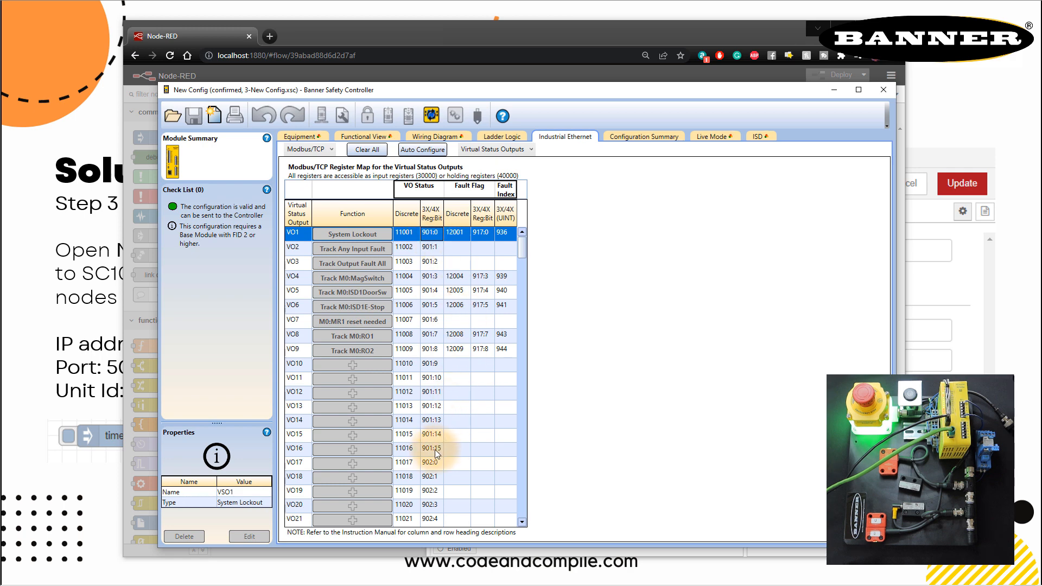
mouse_move(313, 304)
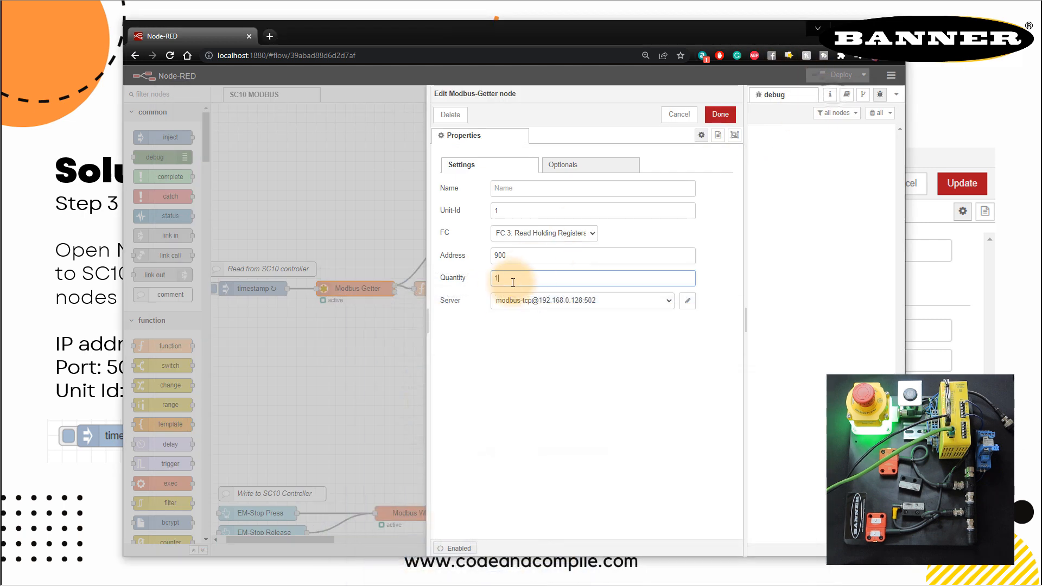
click(718, 114)
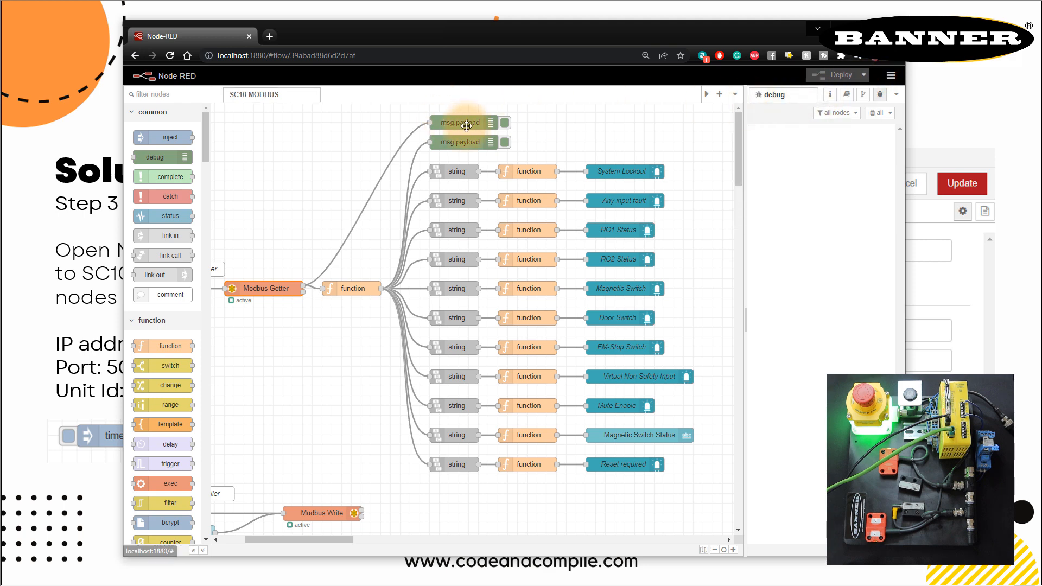
Deploy the SC10 MODBUS flow with the added debug node
click(839, 75)
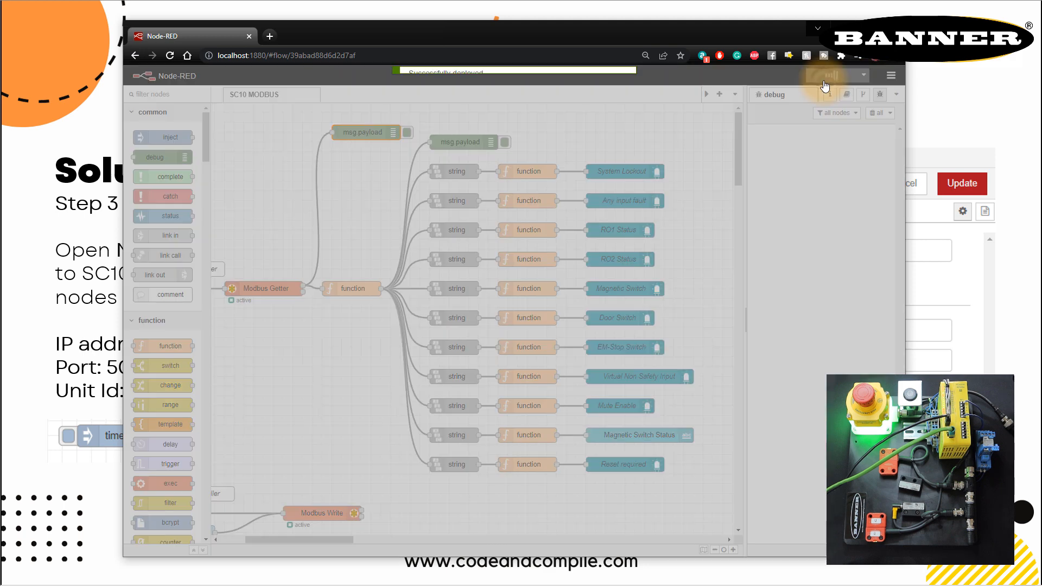
click(837, 75)
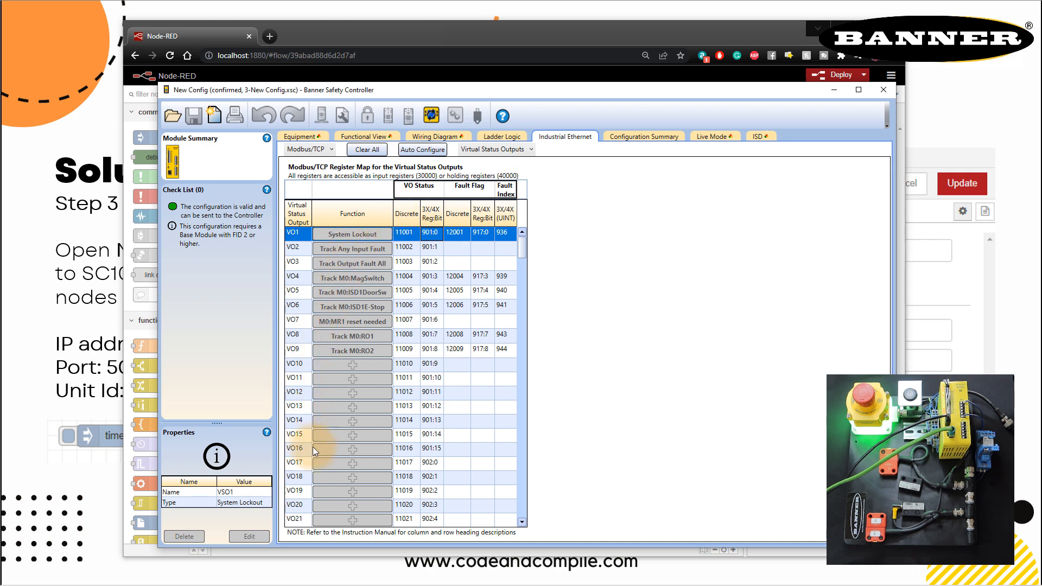
mouse_move(445, 307)
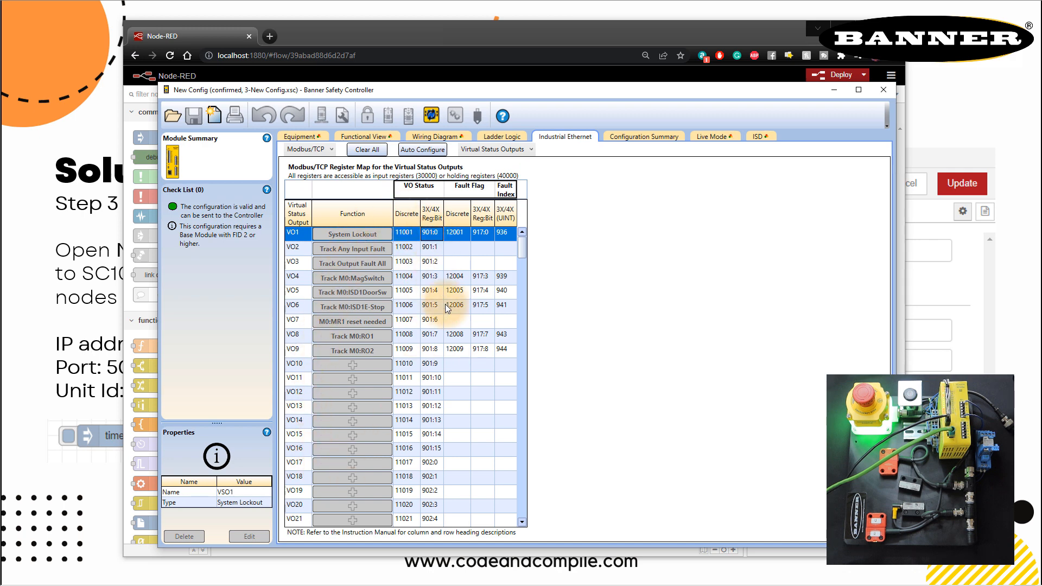
mouse_move(444, 453)
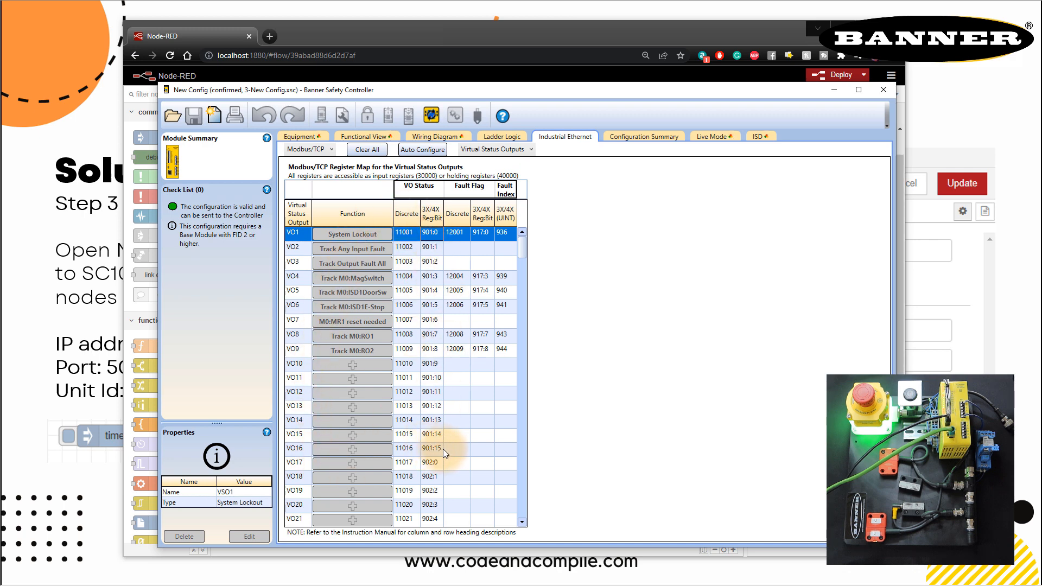
mouse_move(352, 420)
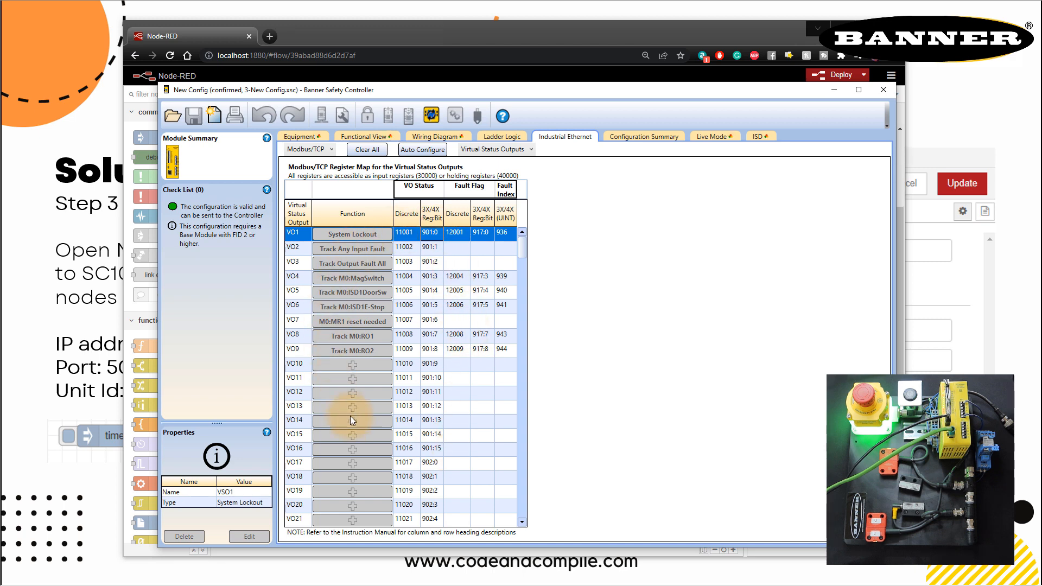
mouse_move(838, 94)
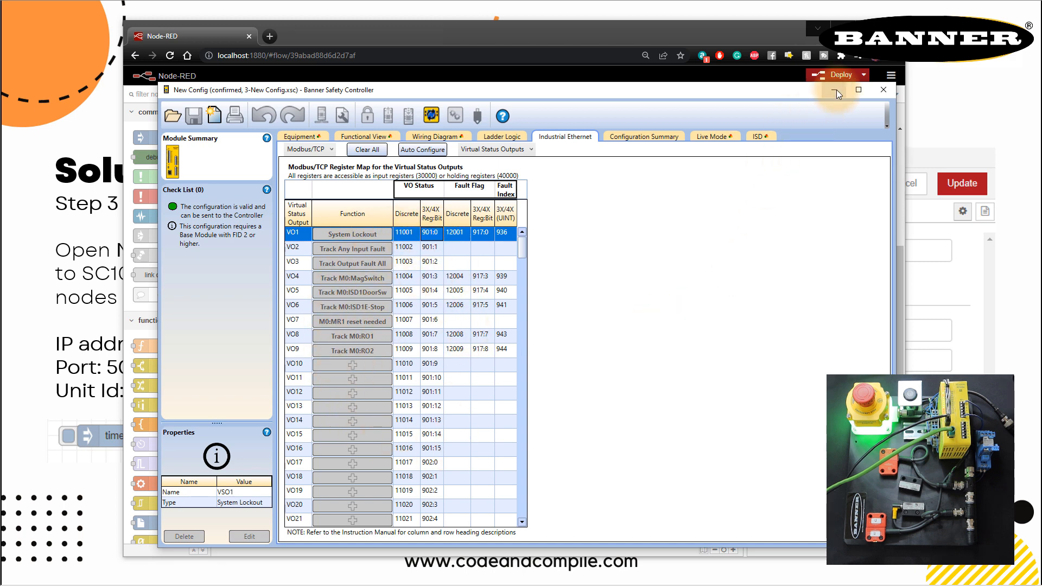
click(858, 90)
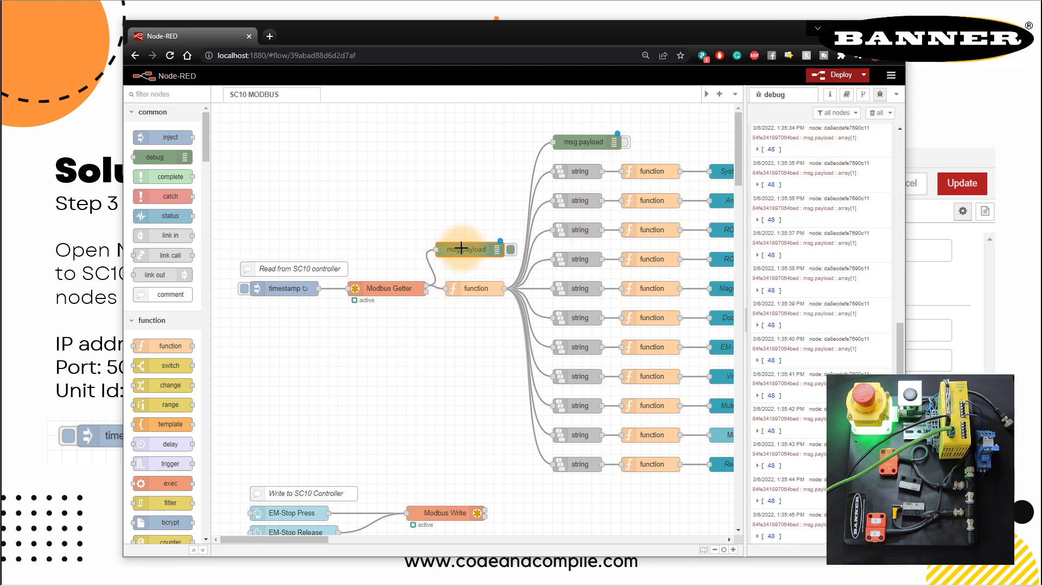
Deactivate the raw msg.payload debug node and clear the log, leaving 16-bit strings
click(627, 143)
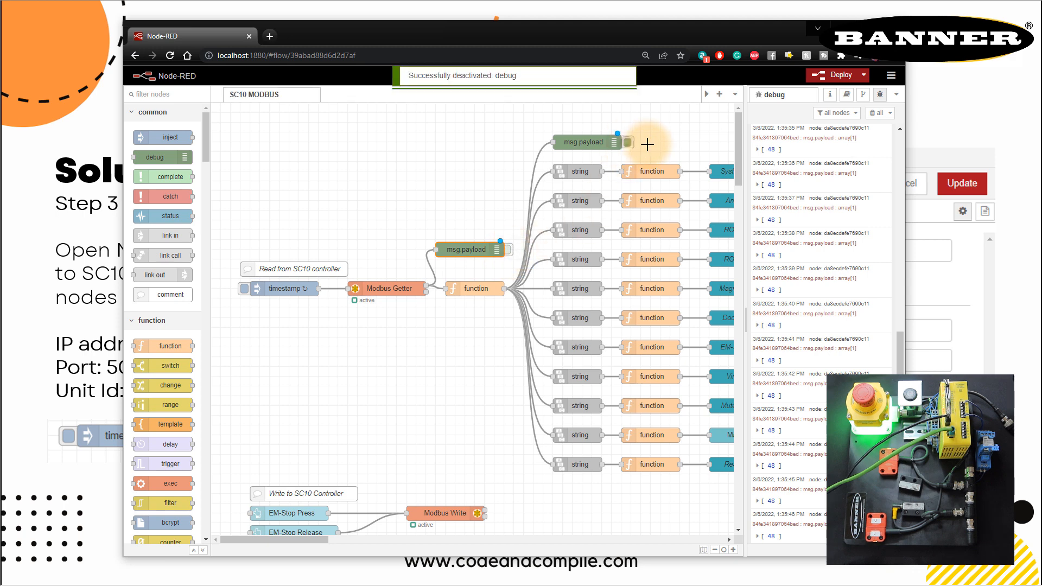
click(628, 142)
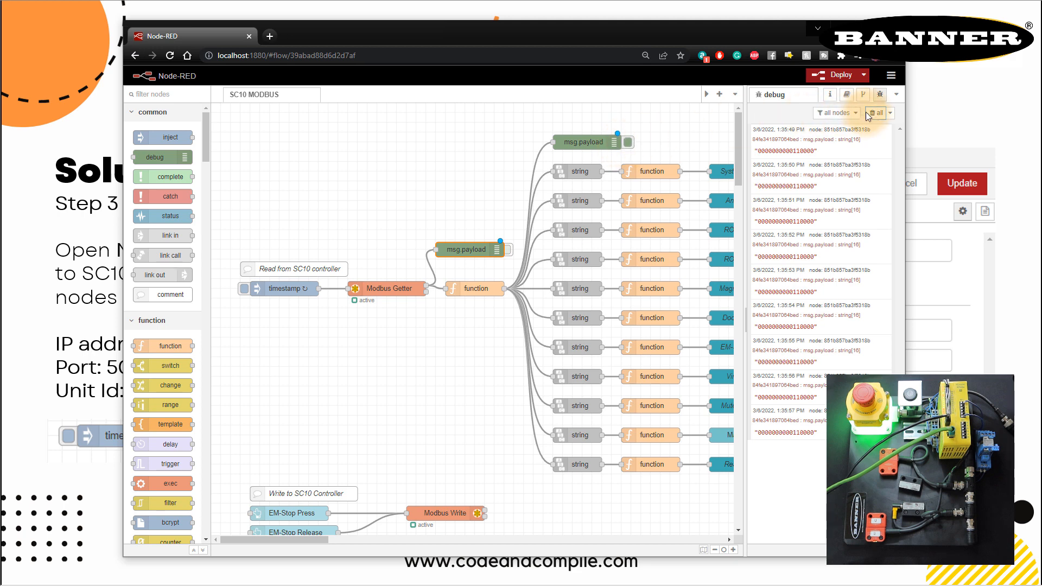
click(874, 113)
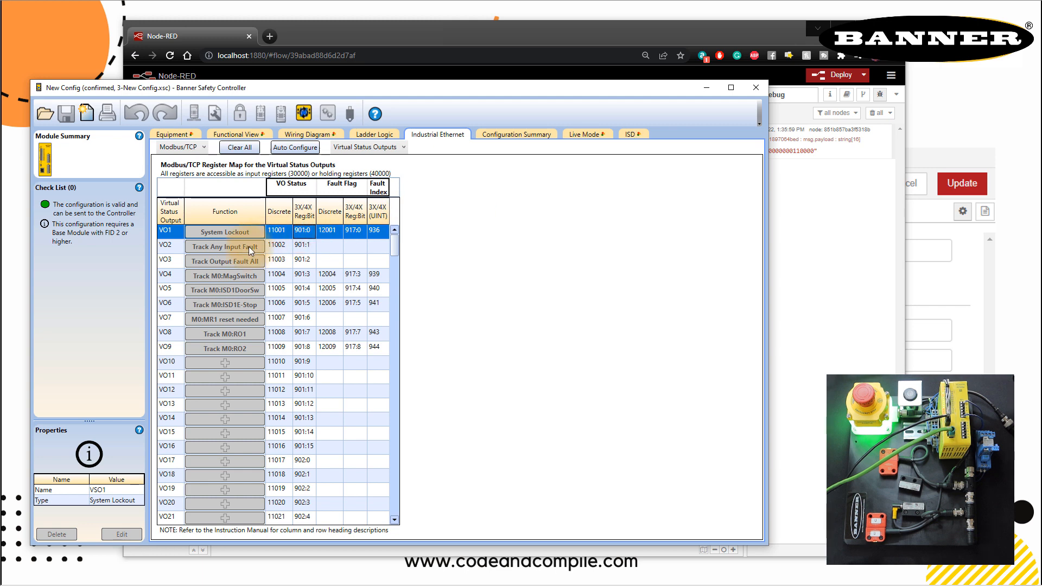
Compare the Functional View logic diagram with the Industrial Ethernet register map
click(223, 261)
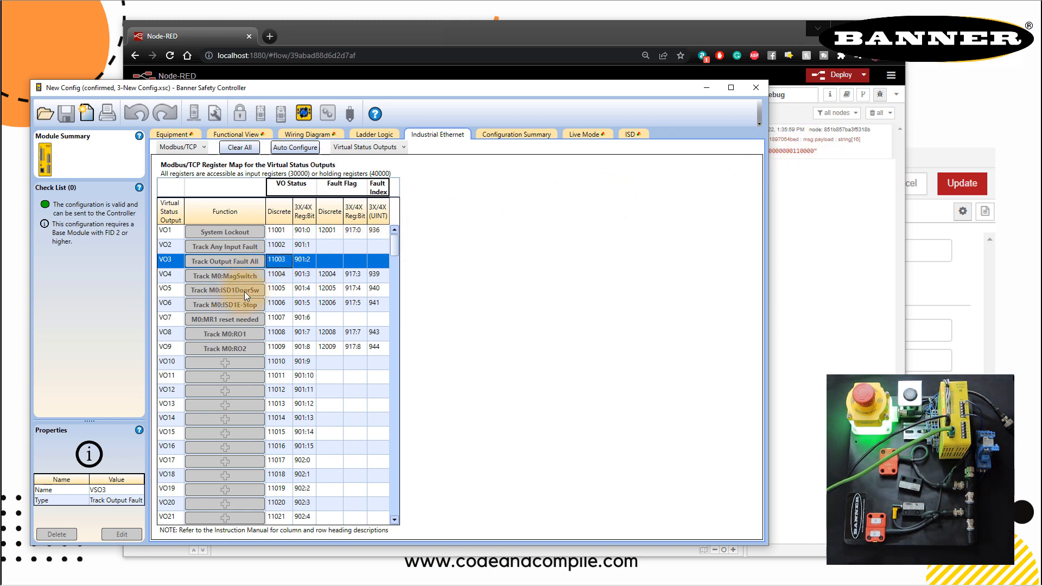
mouse_move(765, 212)
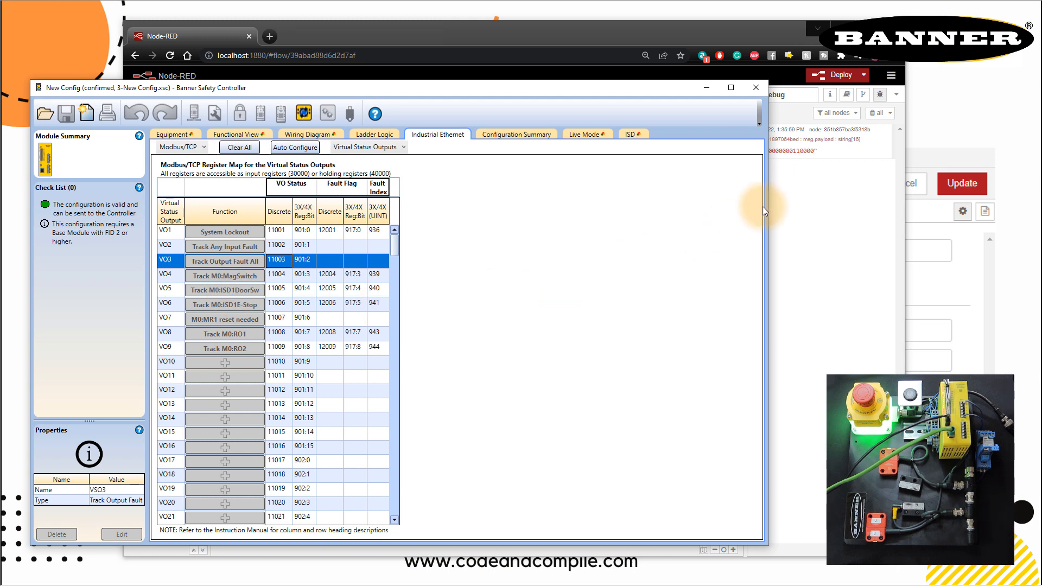
mouse_move(396, 148)
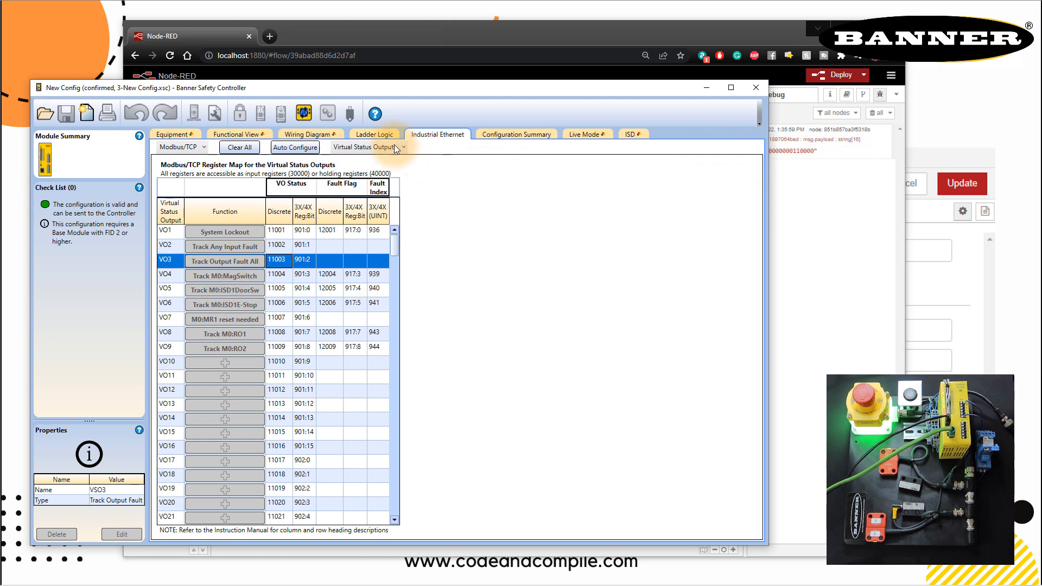
click(237, 135)
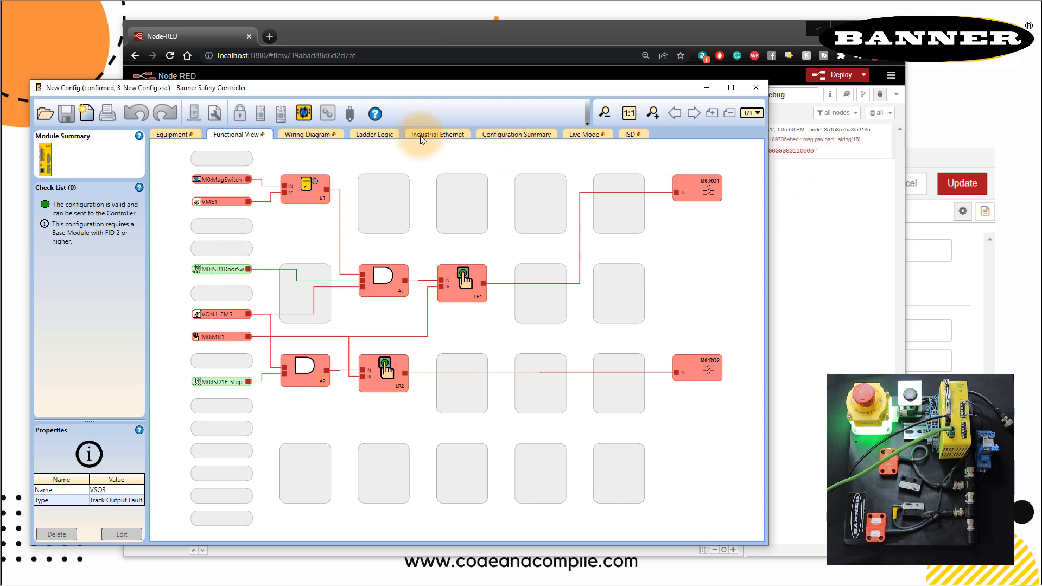
click(437, 134)
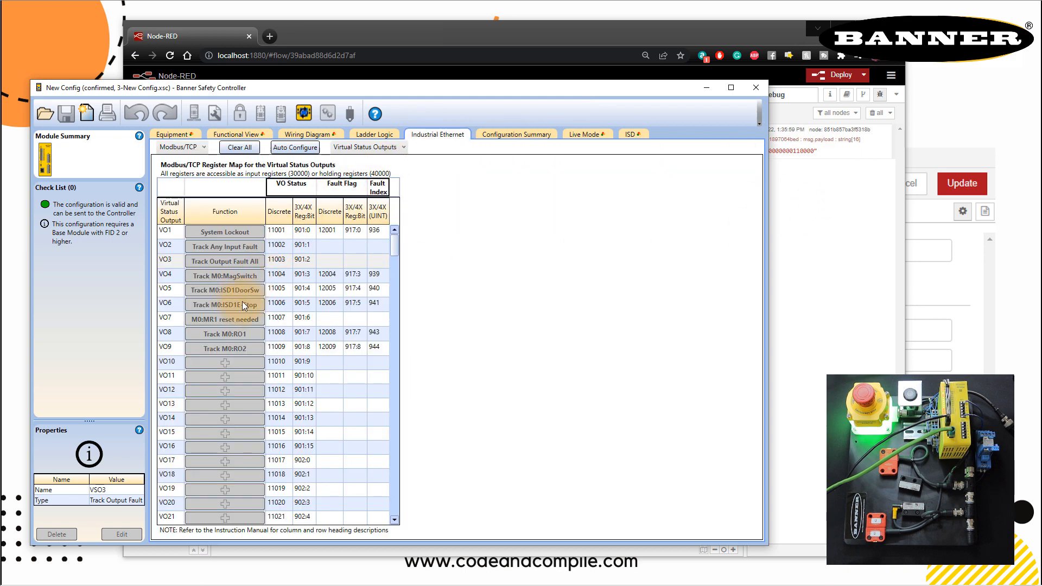
click(238, 135)
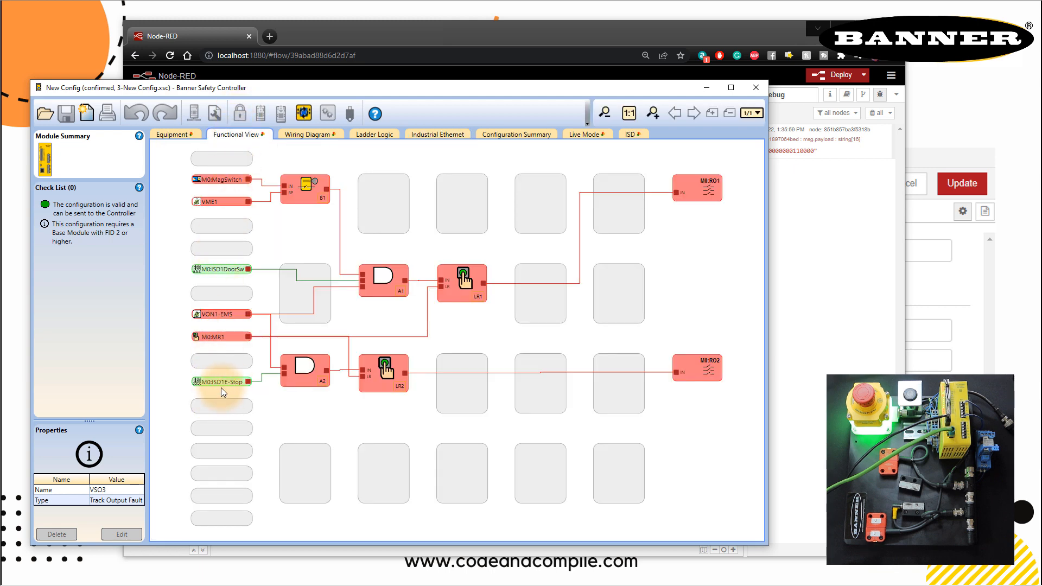
mouse_move(658, 154)
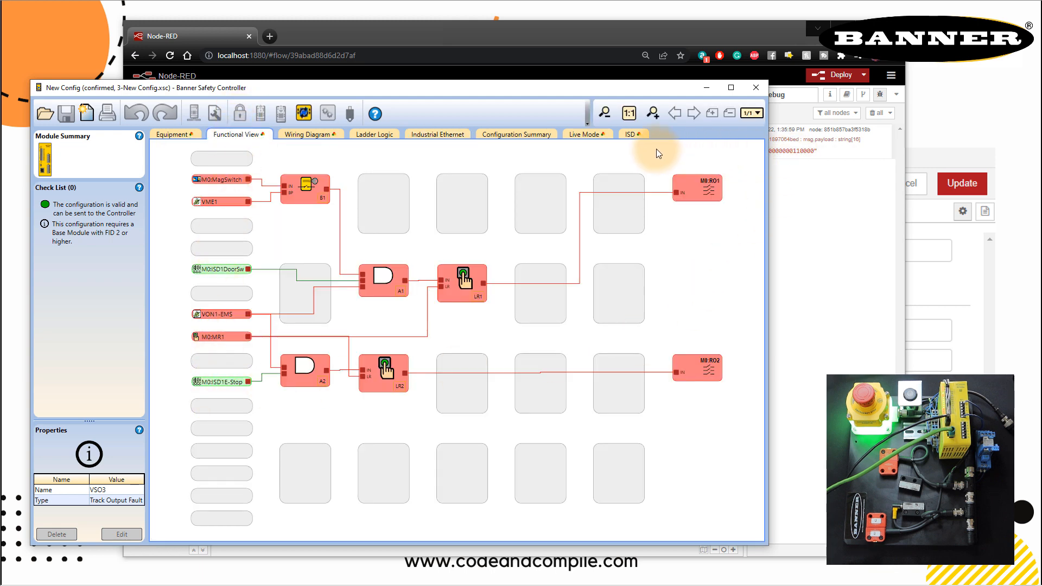
click(437, 134)
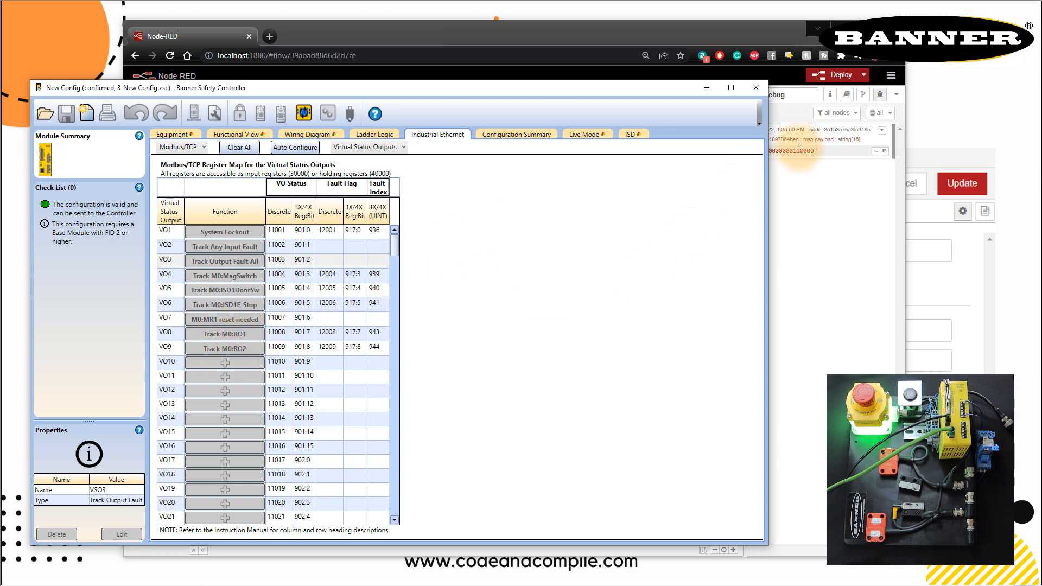
mouse_move(584, 194)
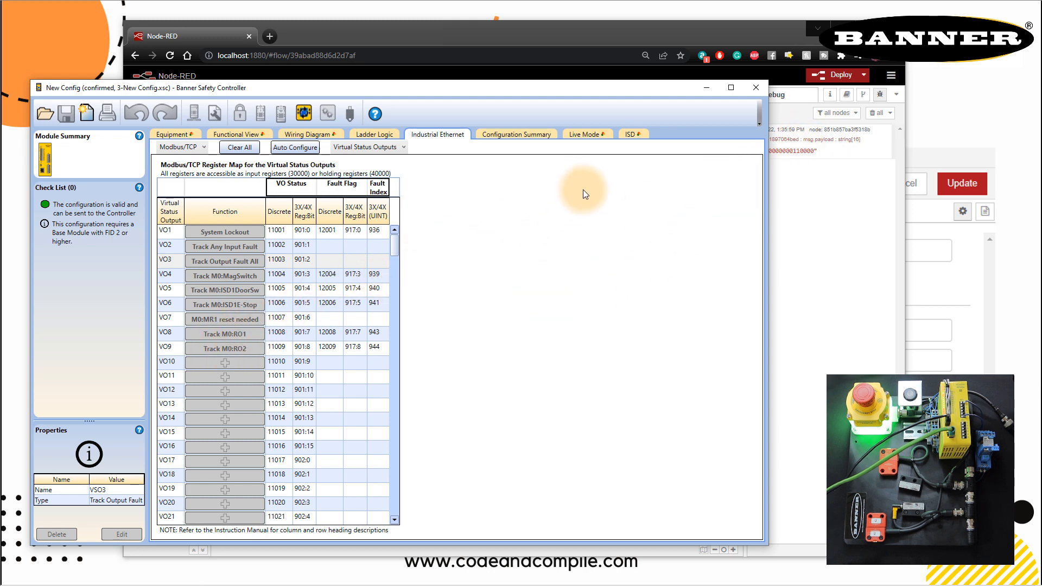
mouse_move(234, 378)
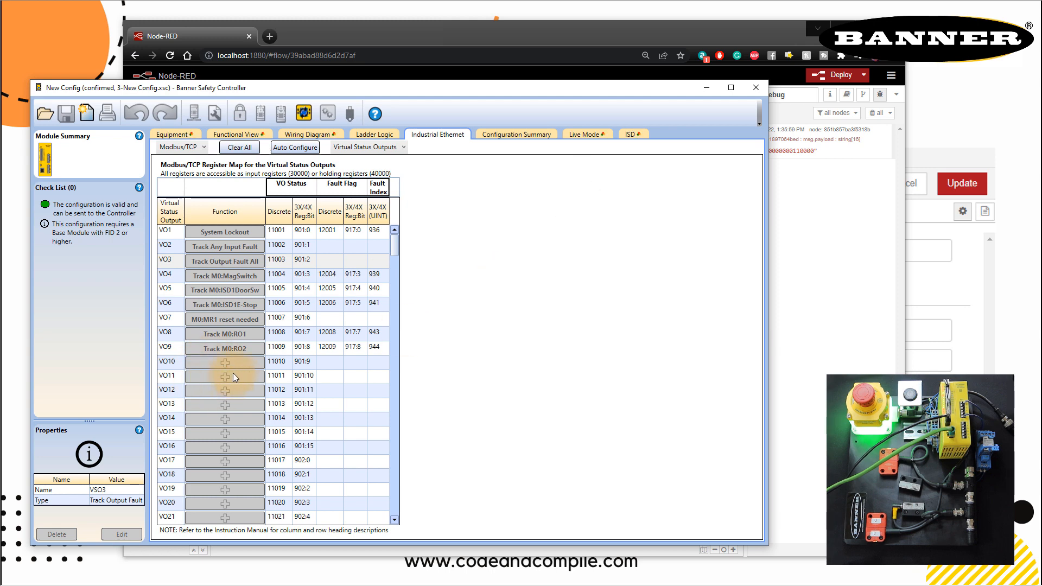
click(238, 134)
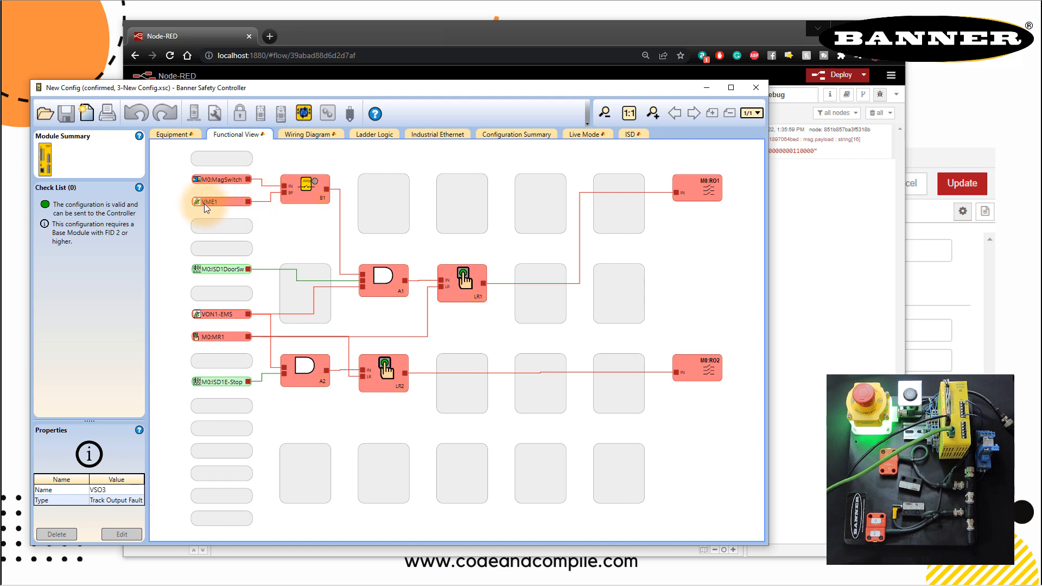
mouse_move(216, 209)
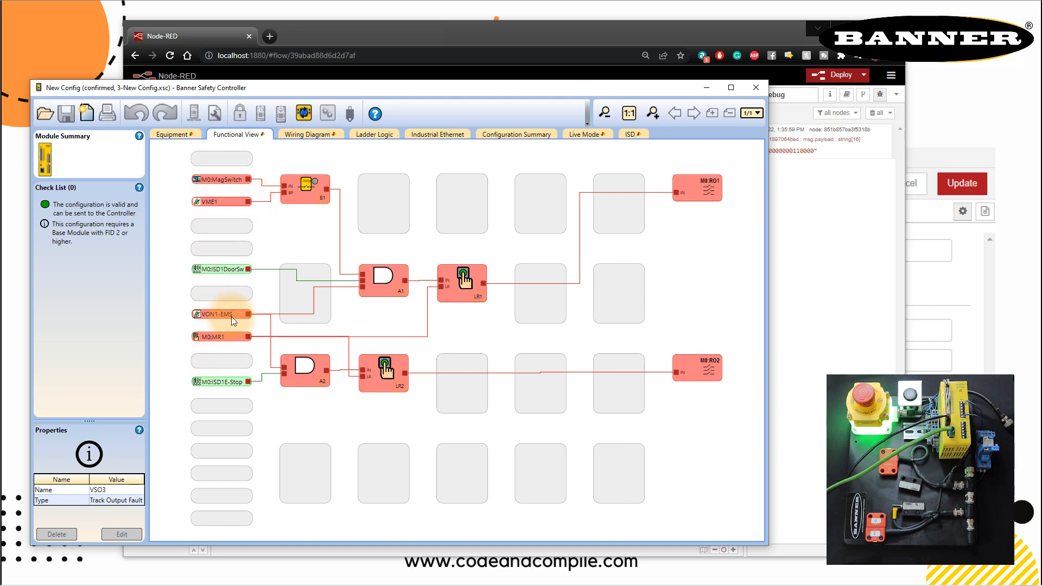
click(437, 135)
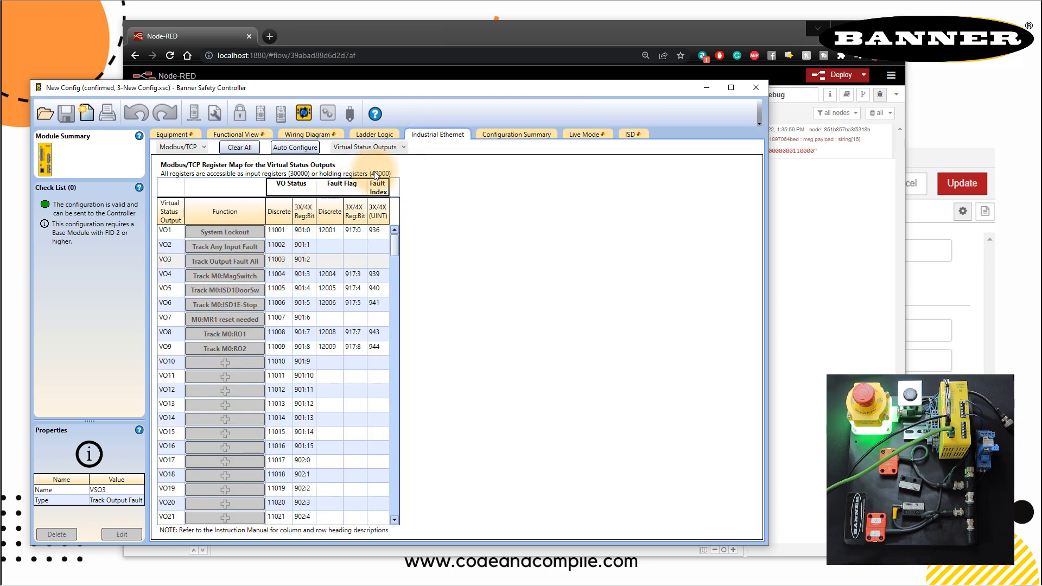
Exit Live Mode so the virtual status output map becomes editable
click(303, 113)
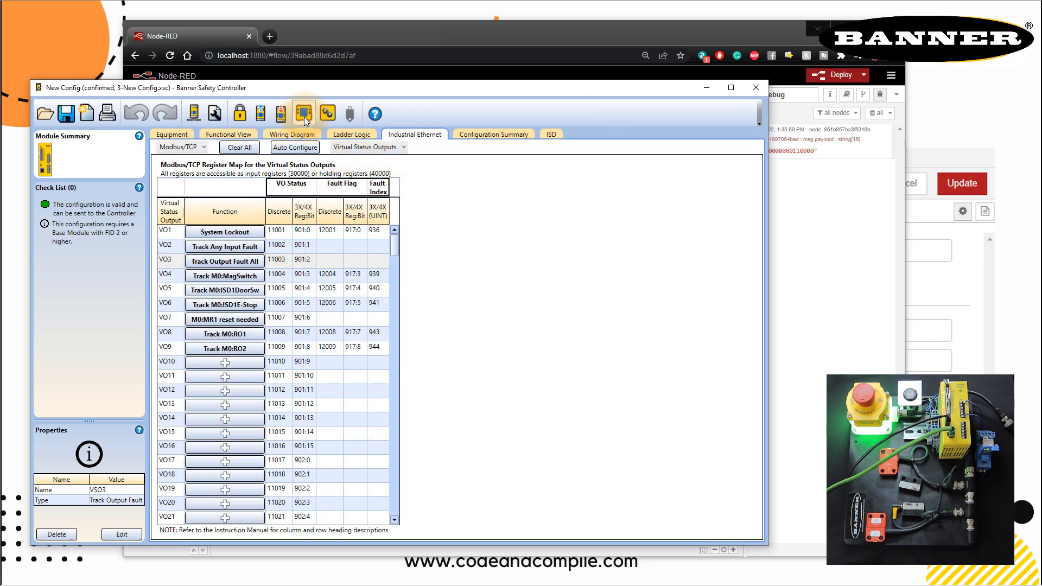
Auto Configure the Virtual Status Outputs map to VO1–VO12 with VON1-EMS, VME1, B1 tracking
click(294, 147)
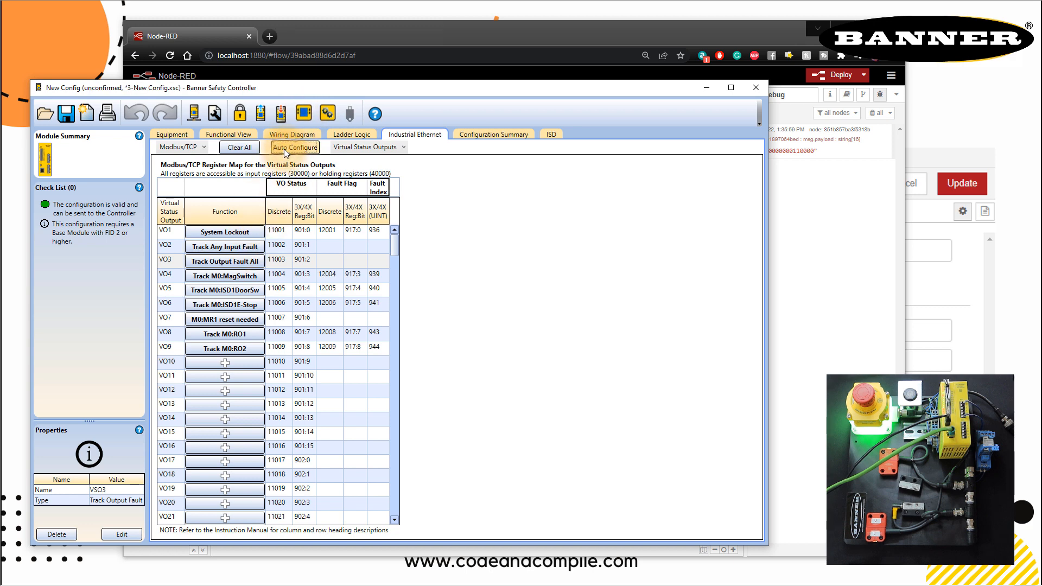
click(294, 147)
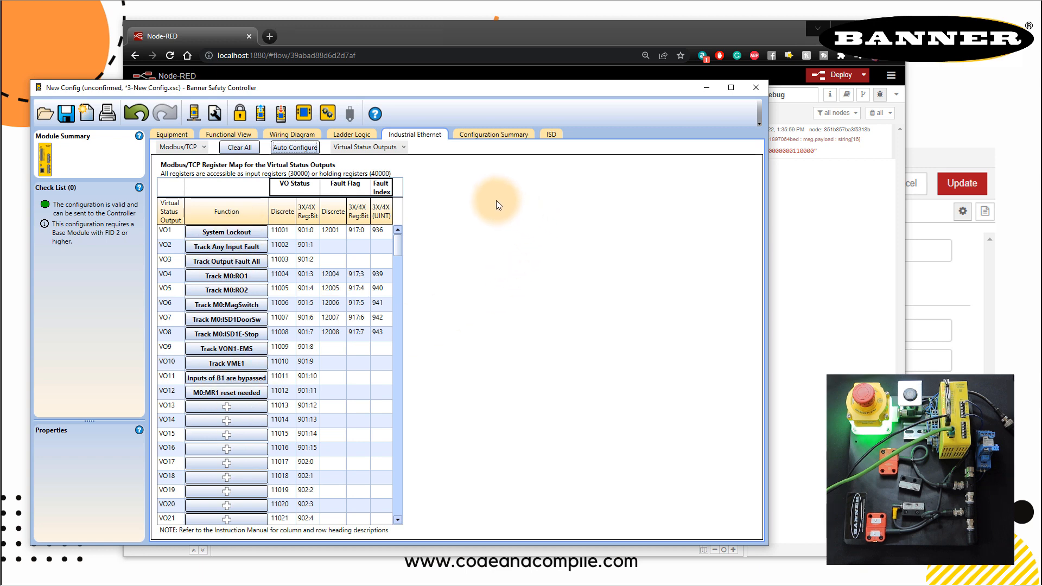
mouse_move(192, 112)
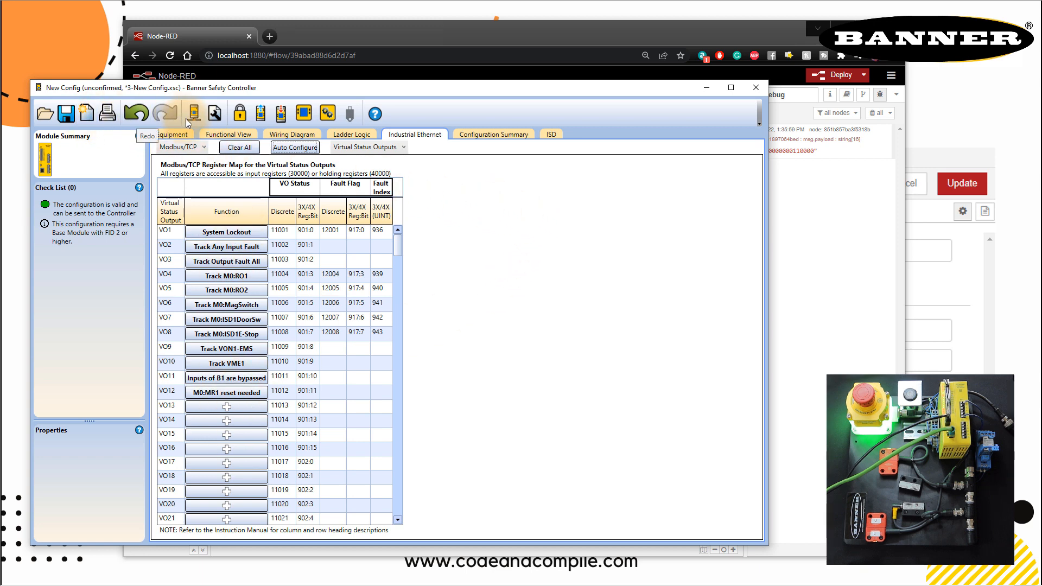
mouse_move(280, 112)
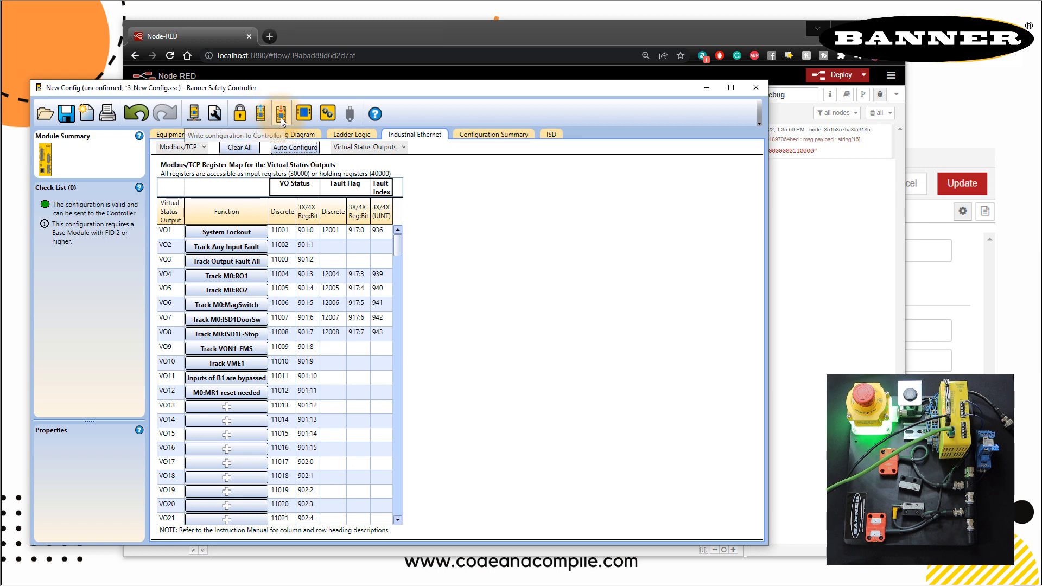
mouse_move(338, 119)
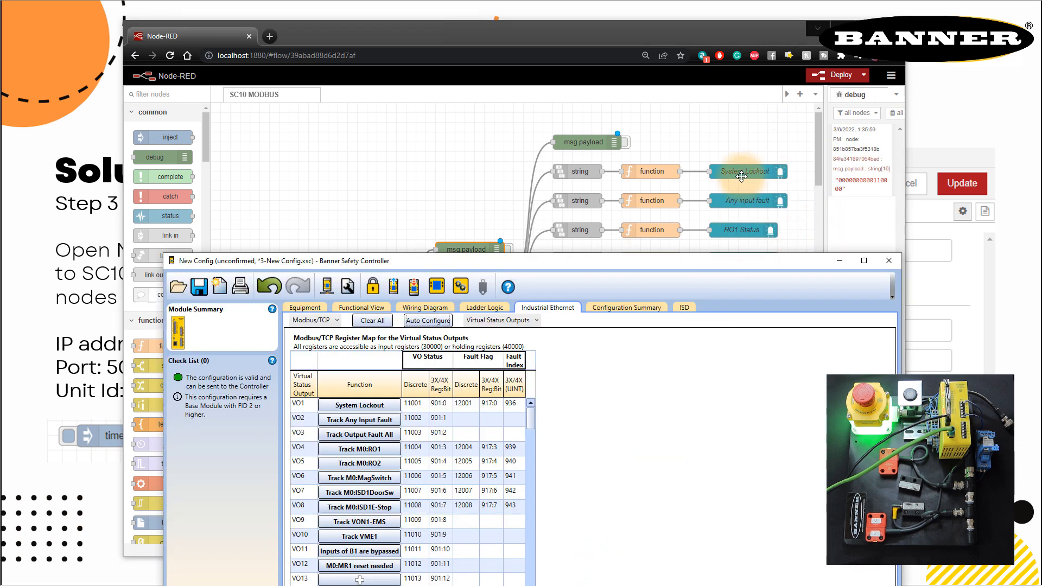
mouse_move(746, 201)
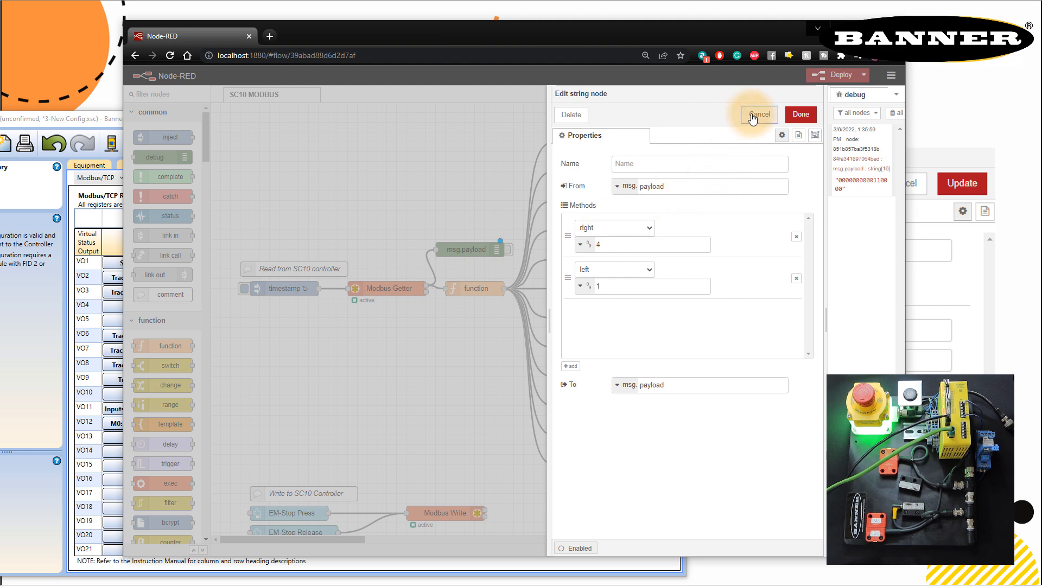
click(758, 114)
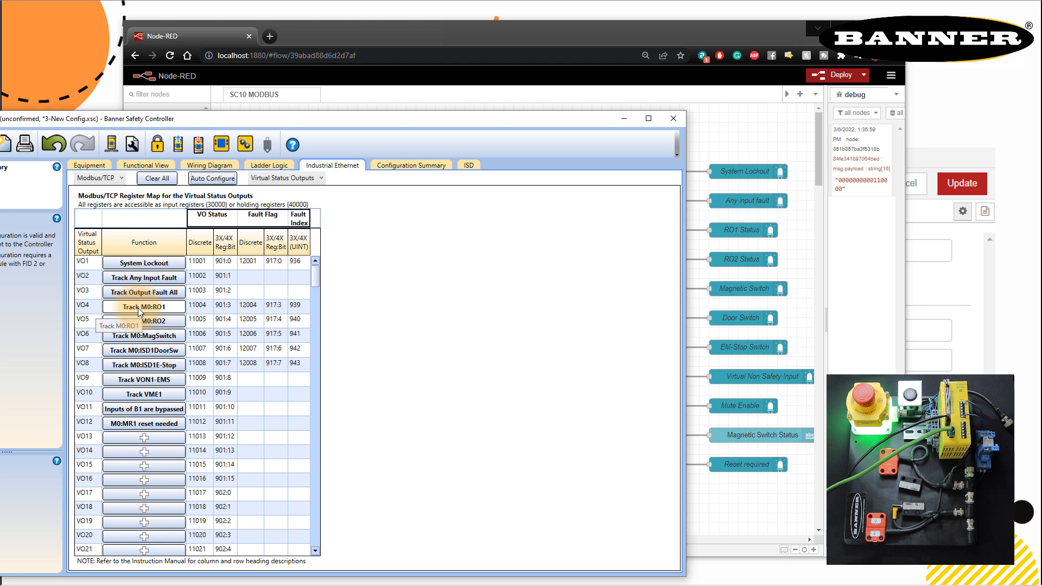
mouse_move(154, 314)
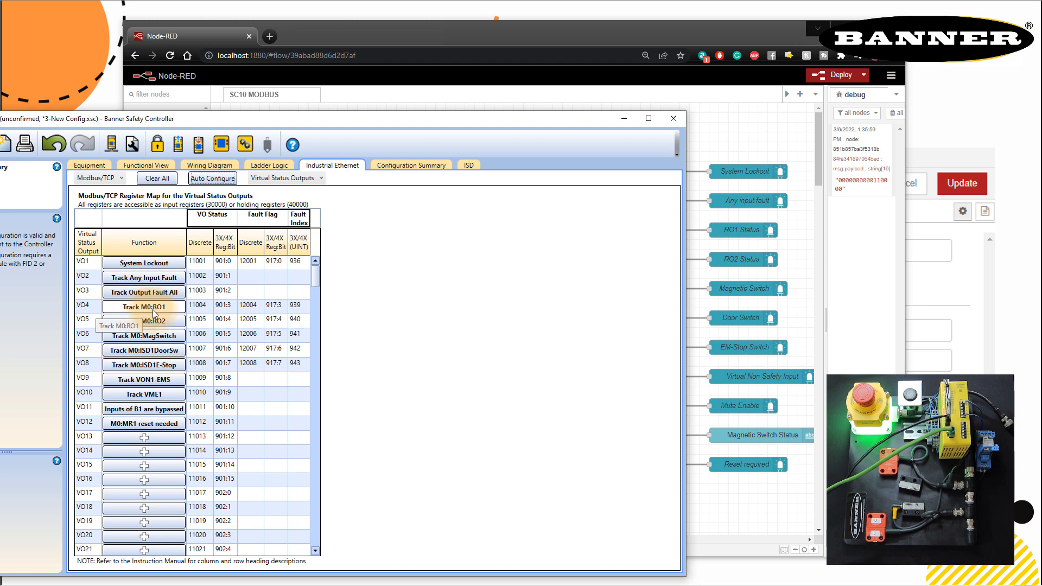
mouse_move(153, 297)
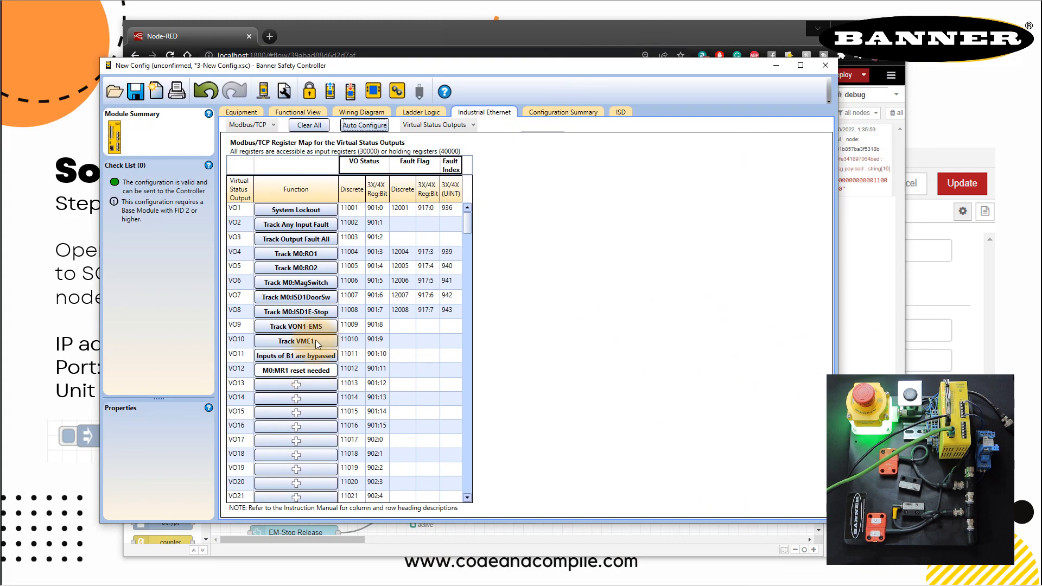
mouse_move(349, 91)
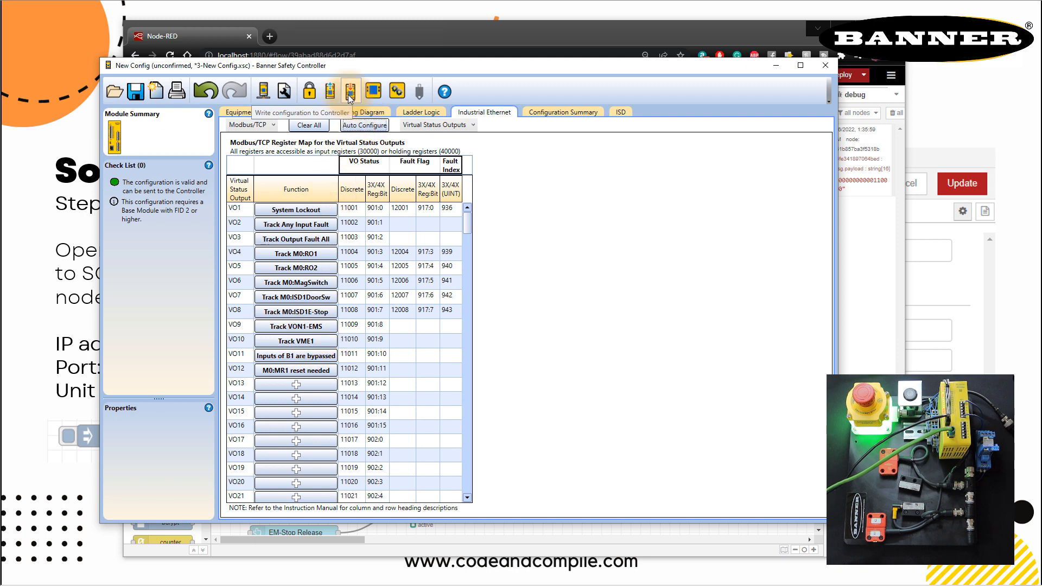
Start writing to the controller, saving the project and submitting the password
click(349, 91)
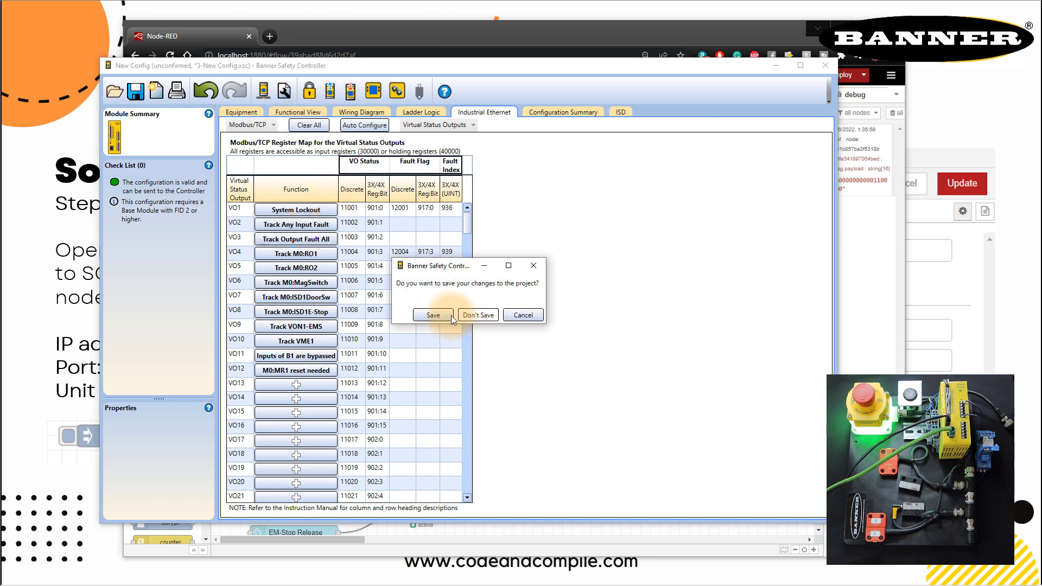
click(432, 315)
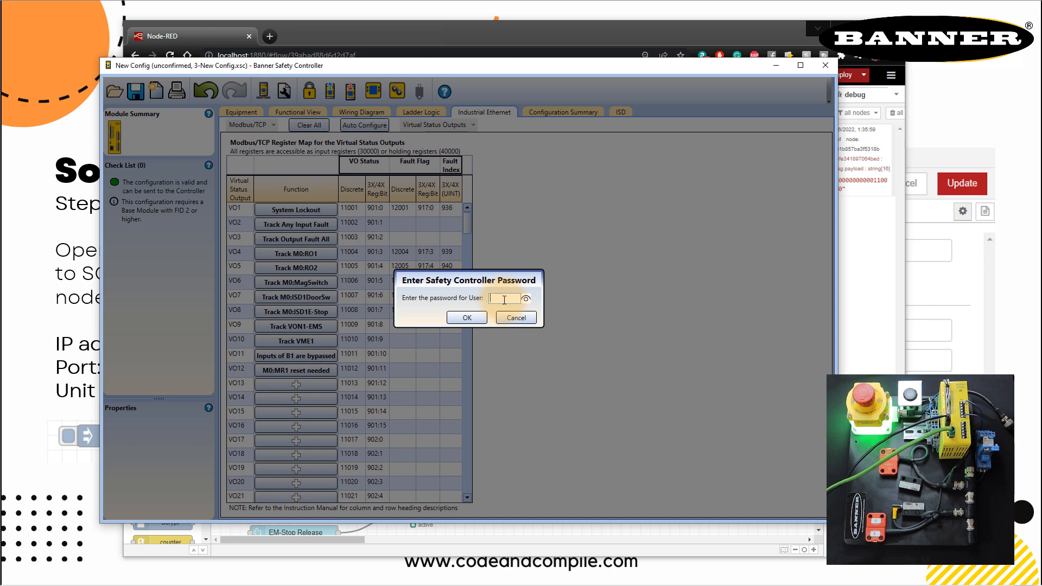
click(466, 317)
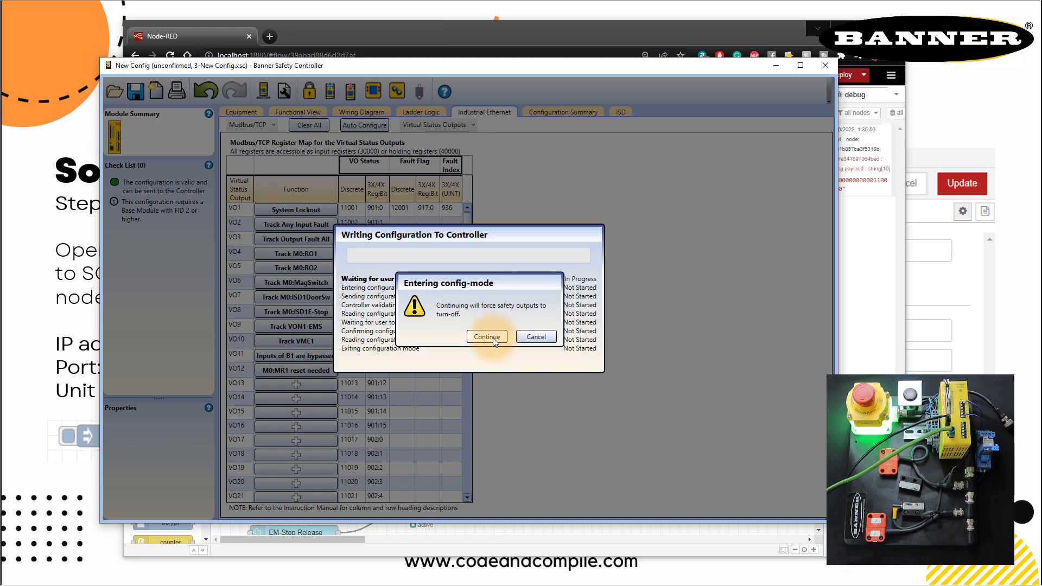
click(487, 337)
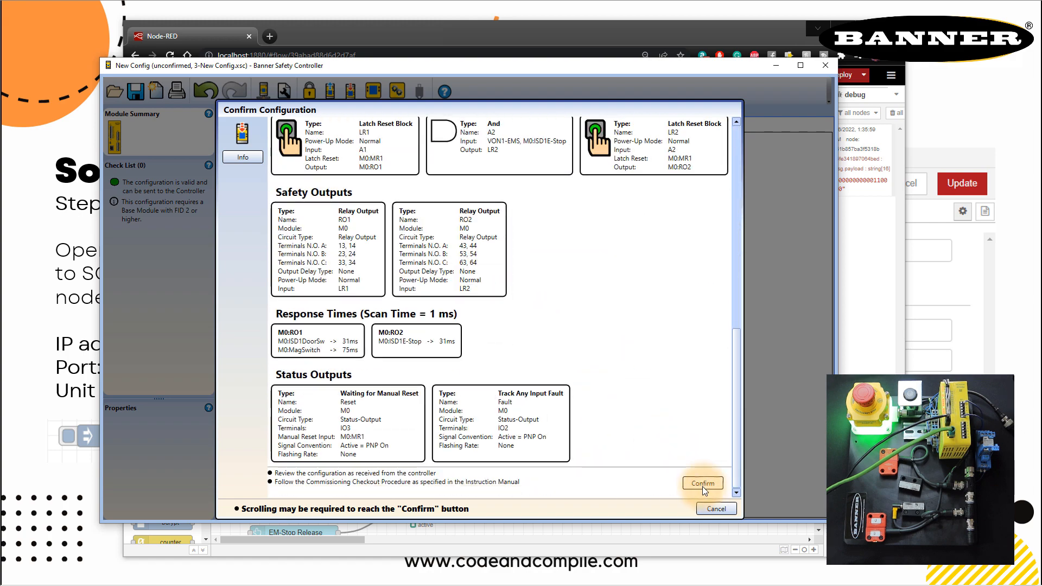
Confirm the read-back configuration and dismiss the stored-configuration messages
click(702, 482)
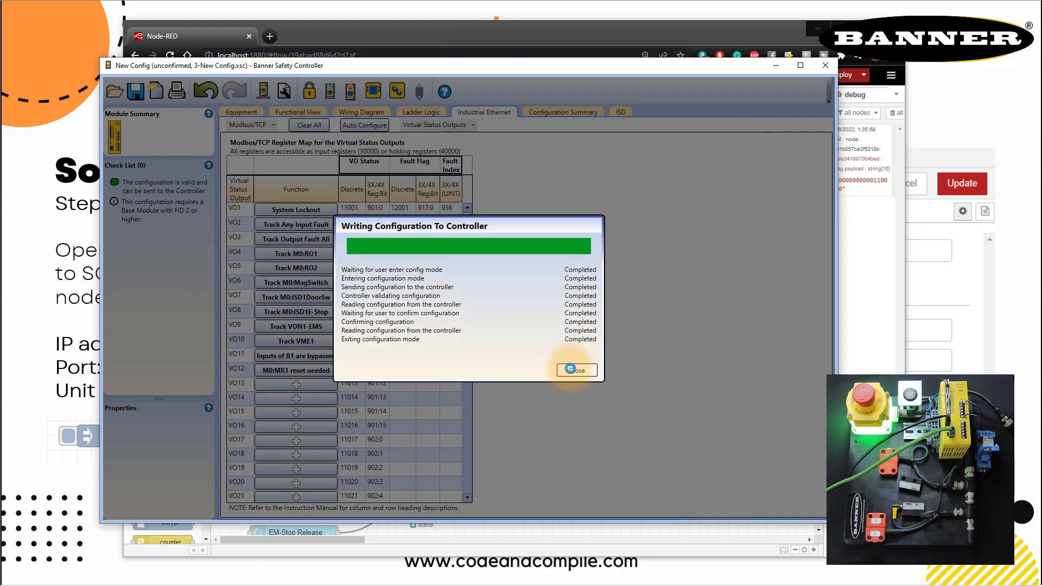
click(575, 369)
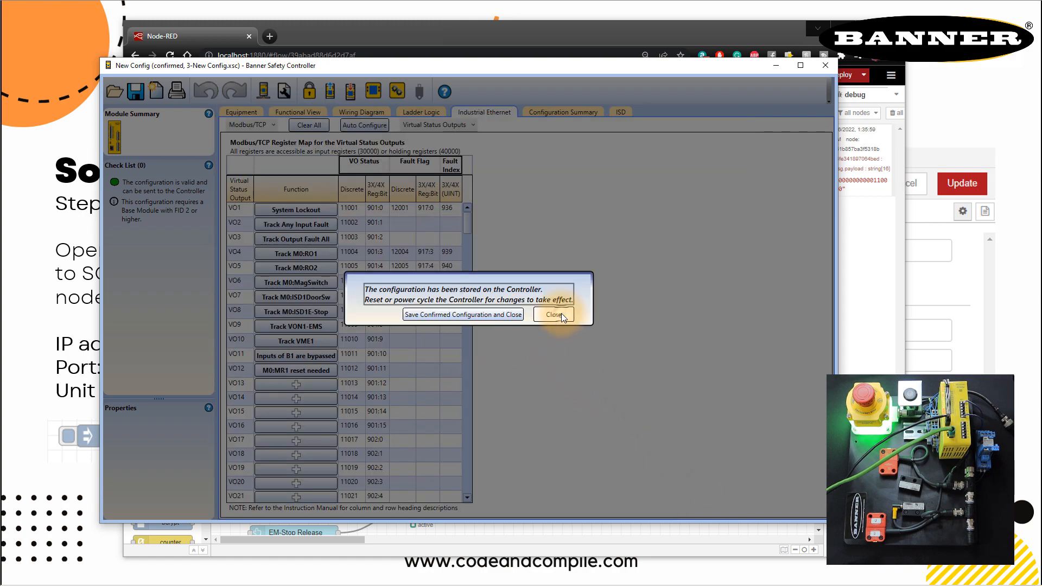
click(553, 315)
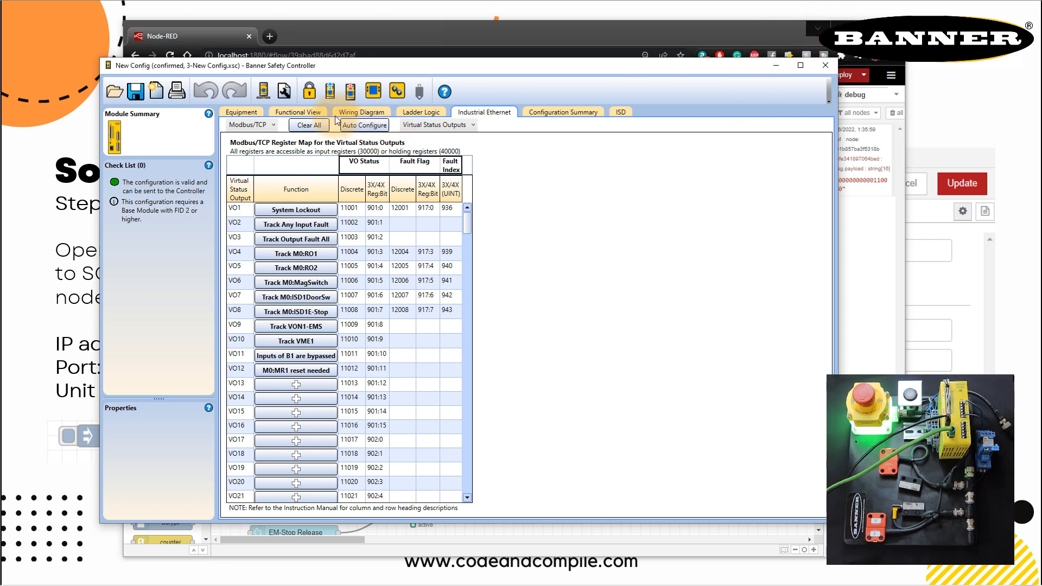
click(304, 112)
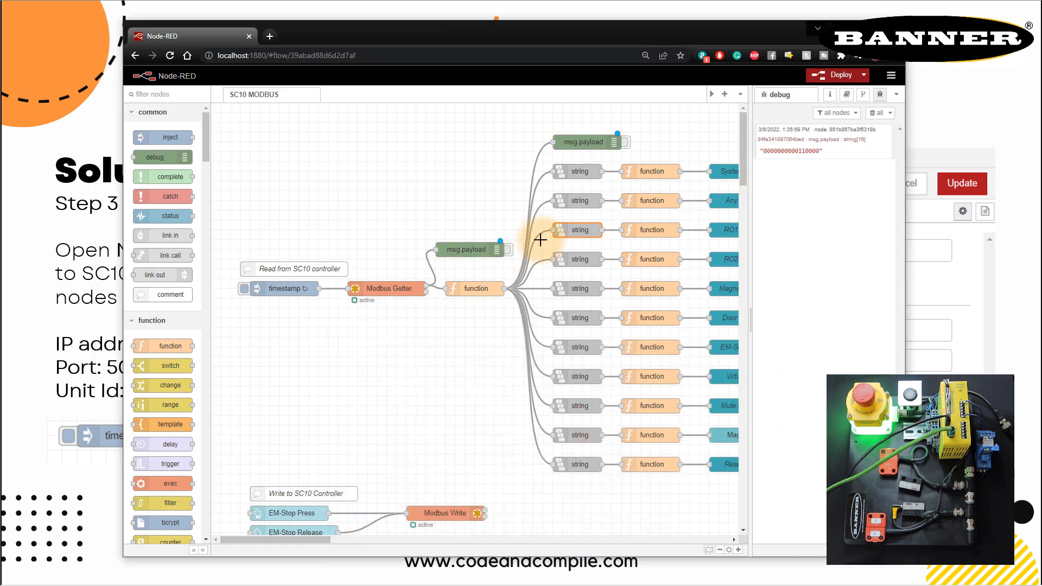
Change the register conversion function's padStart length to 16 and apply it
click(499, 250)
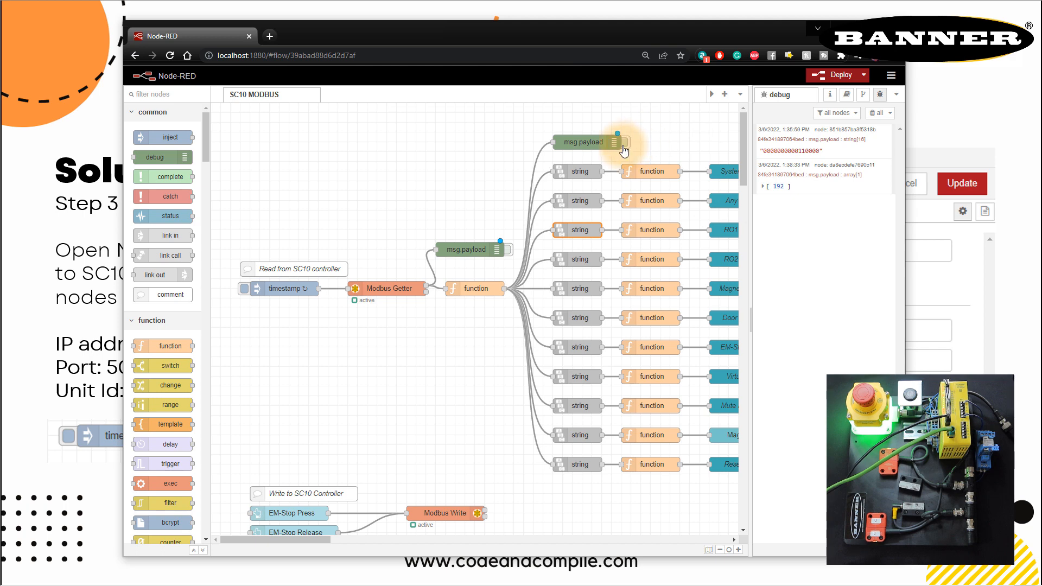
click(623, 141)
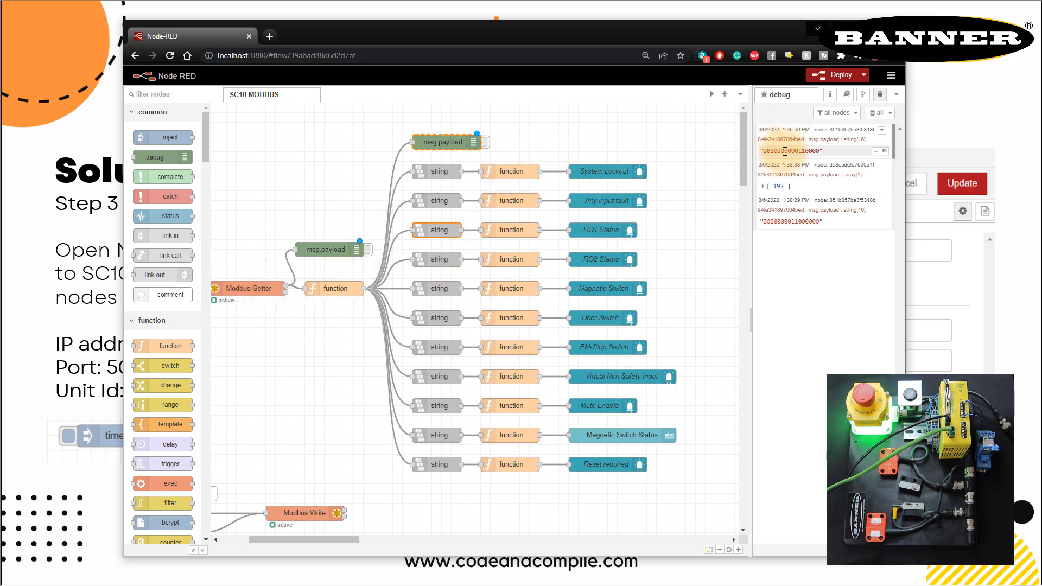
double_click(336, 288)
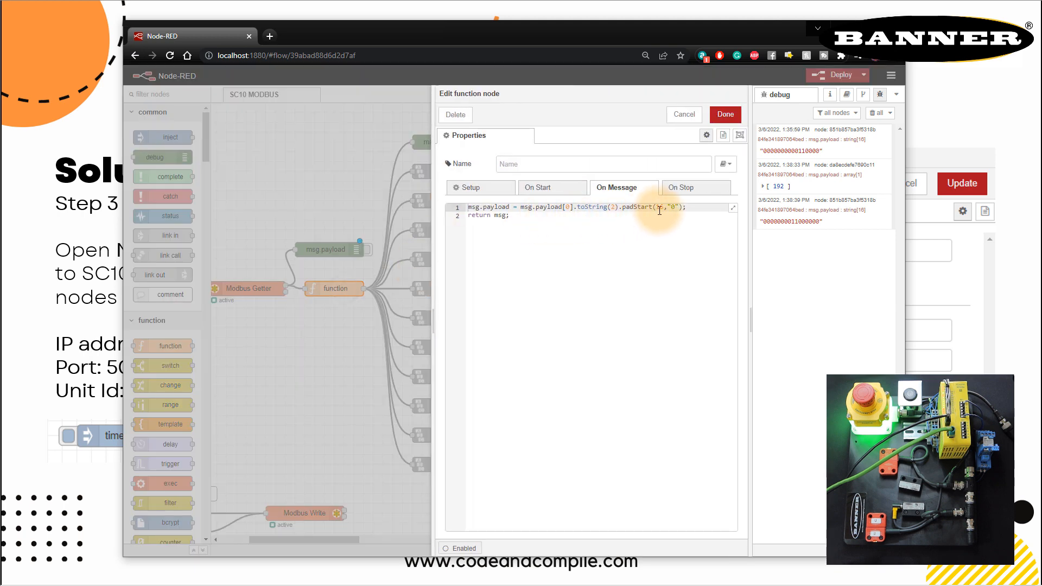
text(16)
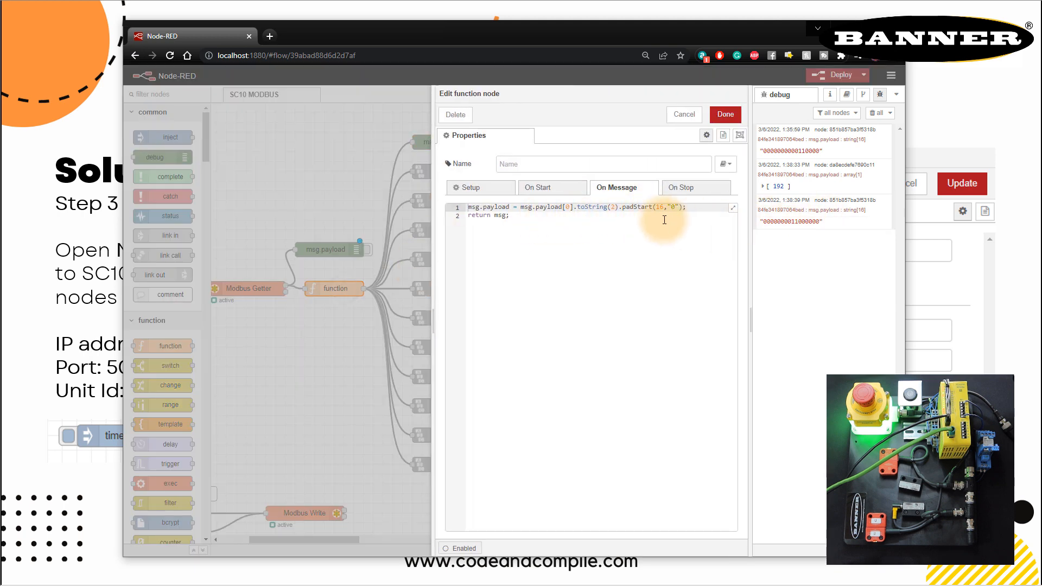
click(724, 113)
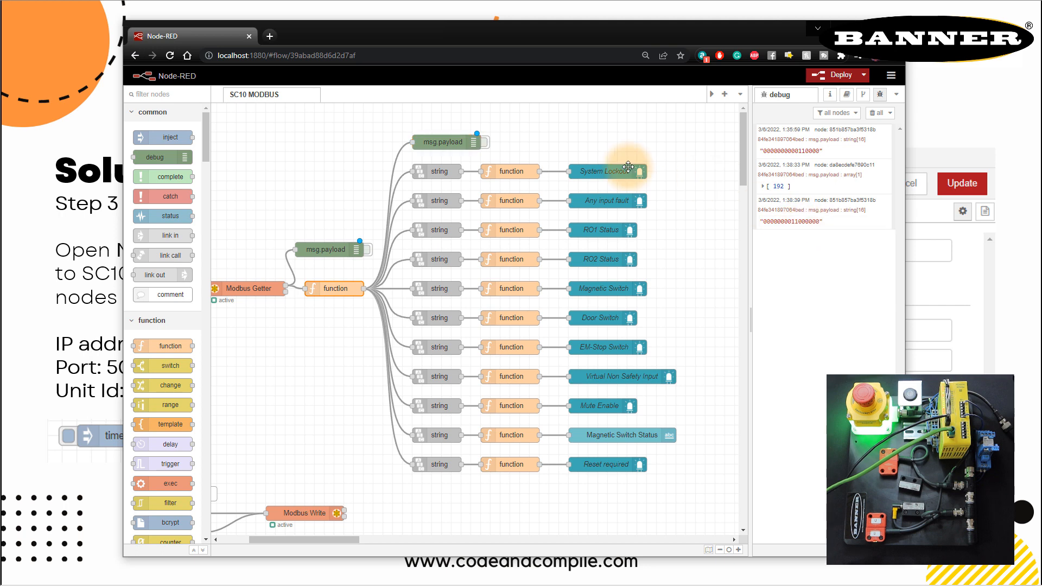
Review a status bit function node's code and close it unchanged
double_click(510, 171)
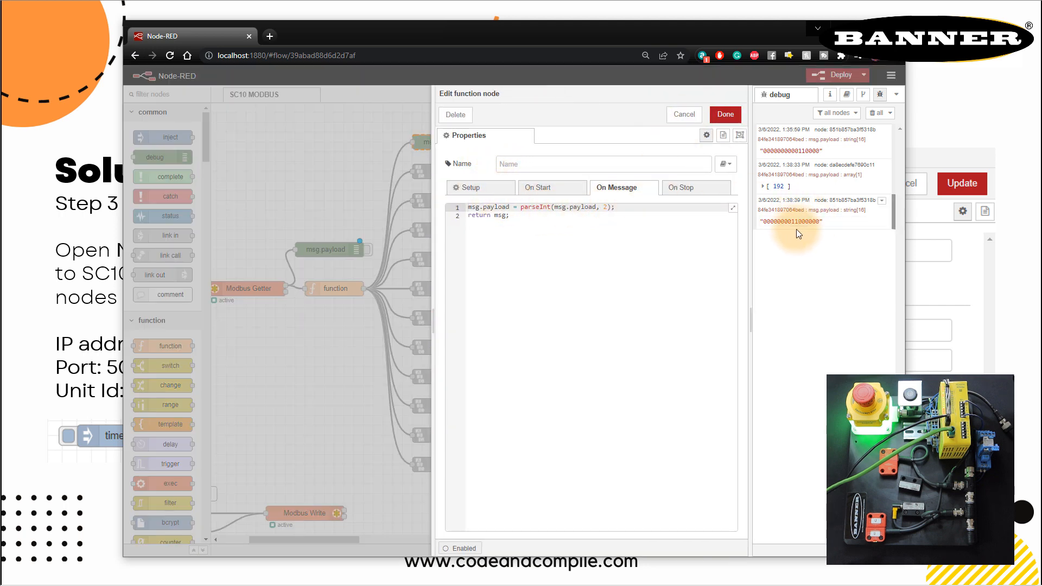
click(724, 114)
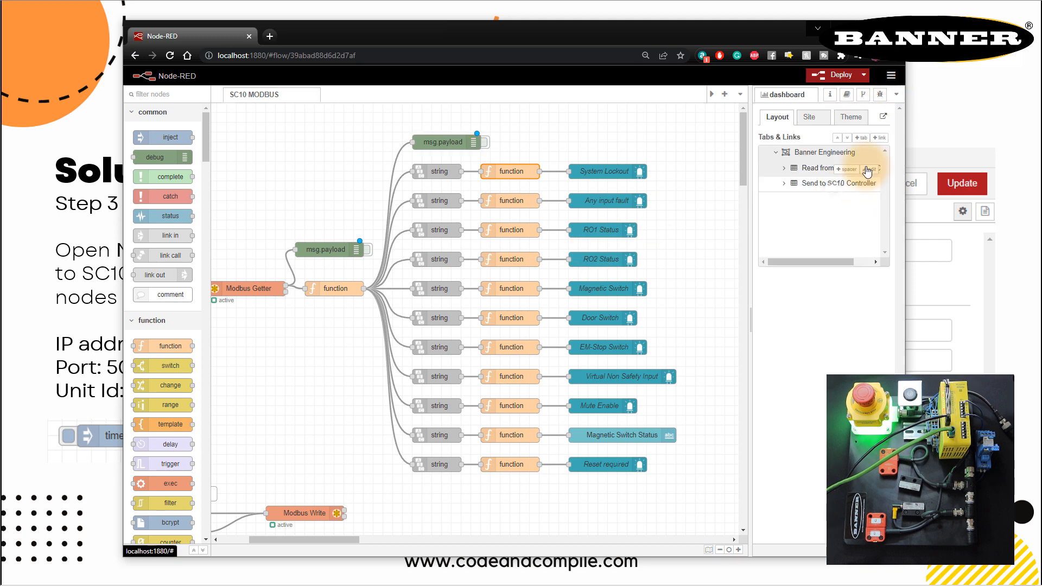
Launch the Banner Engineering dashboard UI at localhost:1880/ui
click(884, 116)
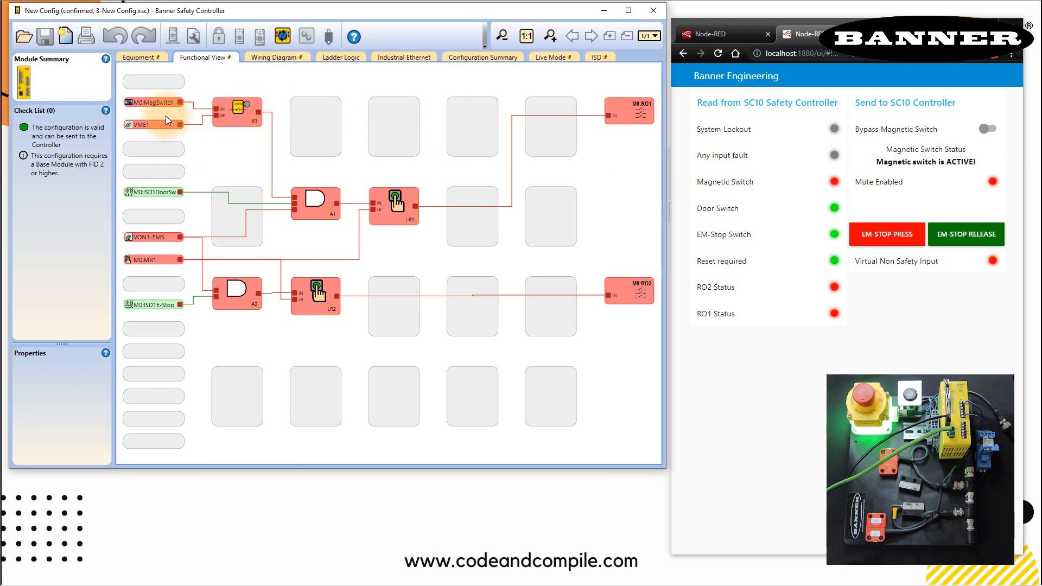
mouse_move(773, 225)
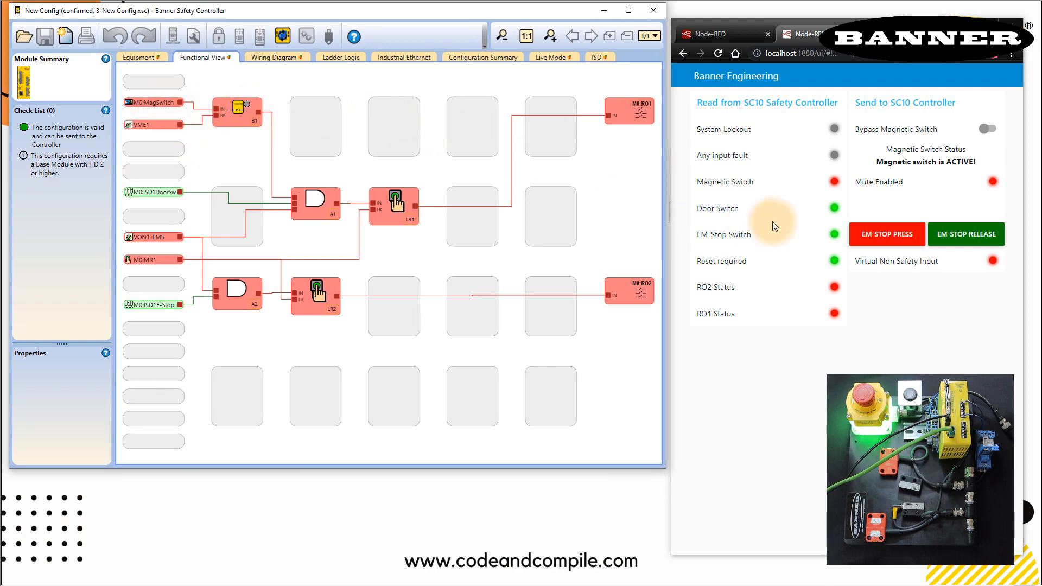
mouse_move(827, 163)
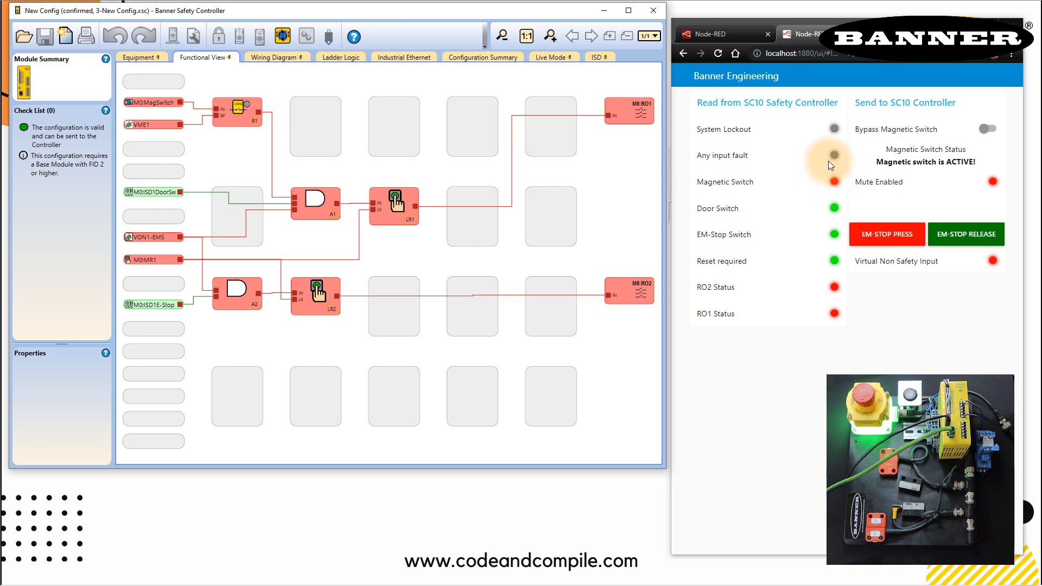
mouse_move(833, 178)
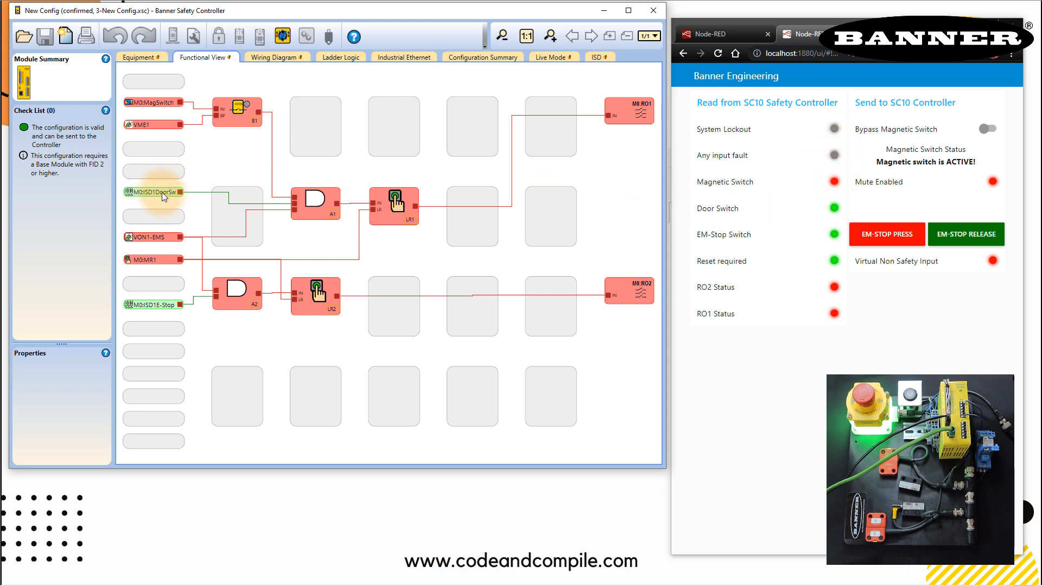
mouse_move(153, 307)
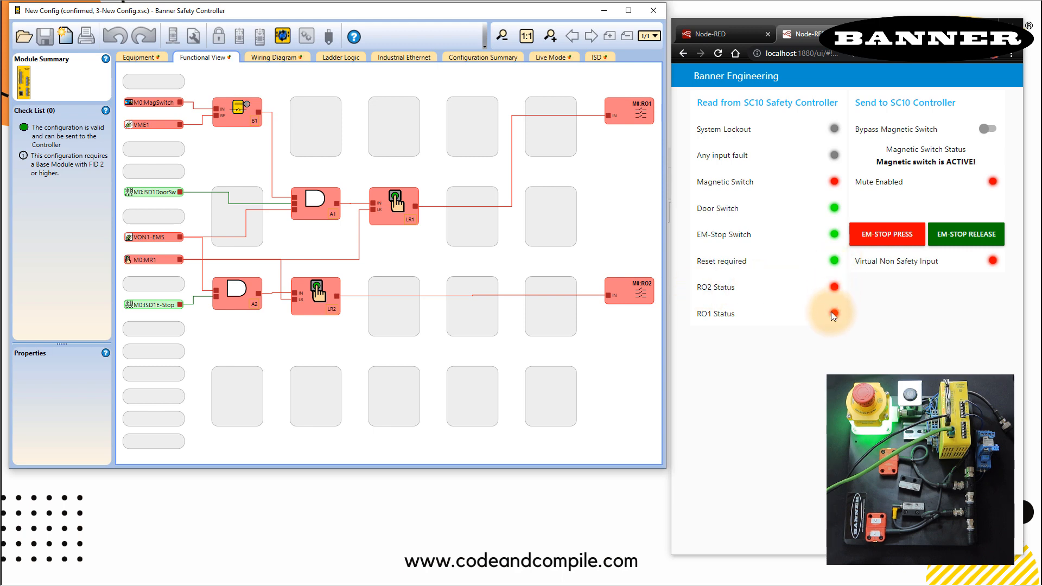
mouse_move(623, 155)
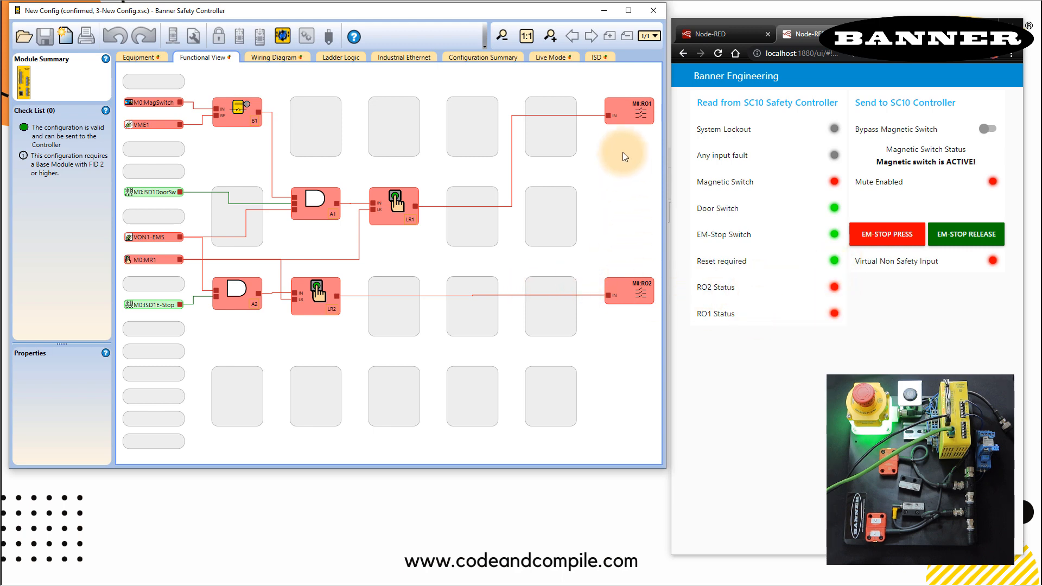
mouse_move(458, 119)
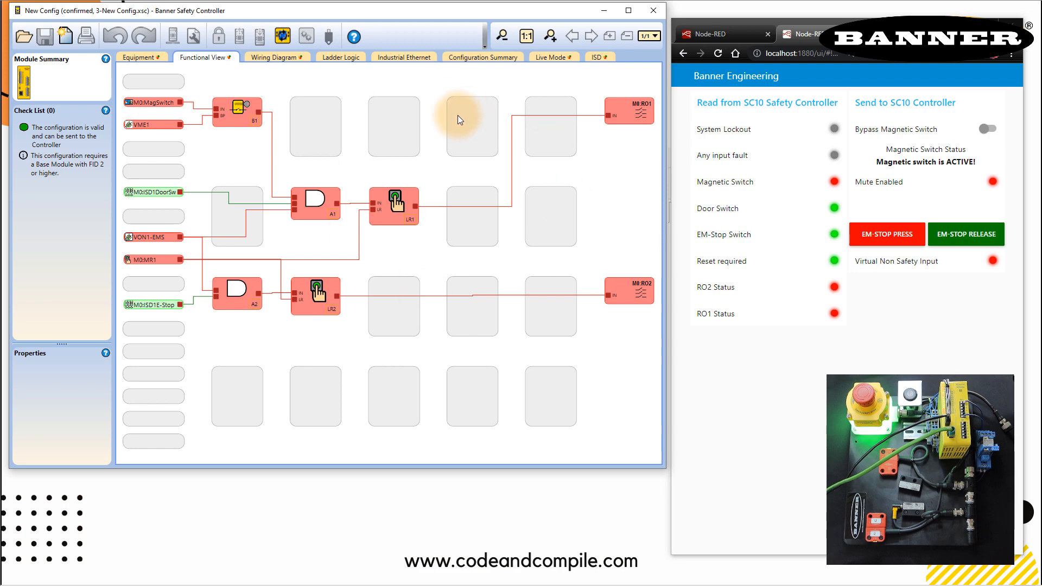
mouse_move(152, 145)
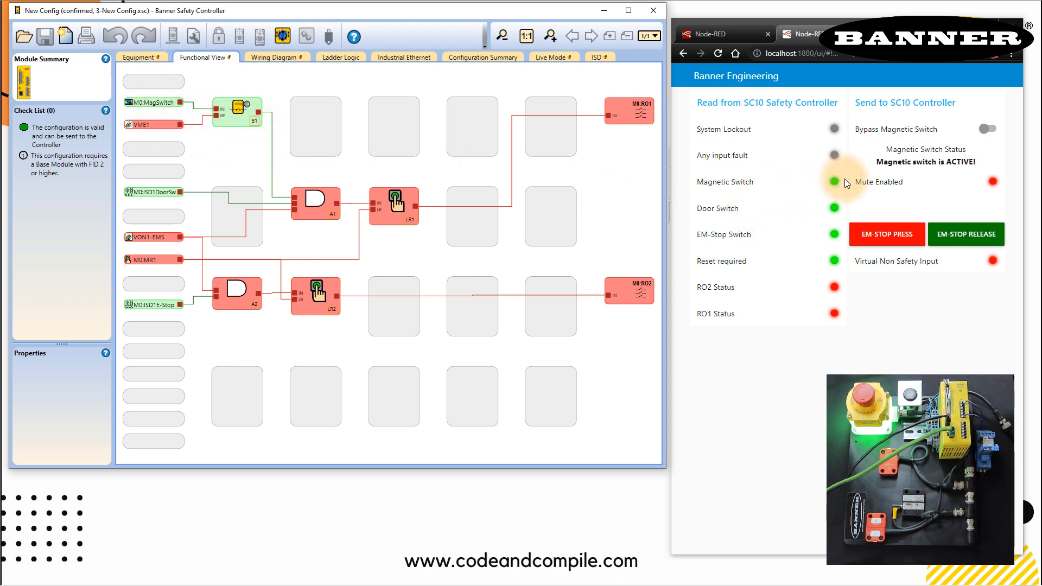
mouse_move(645, 200)
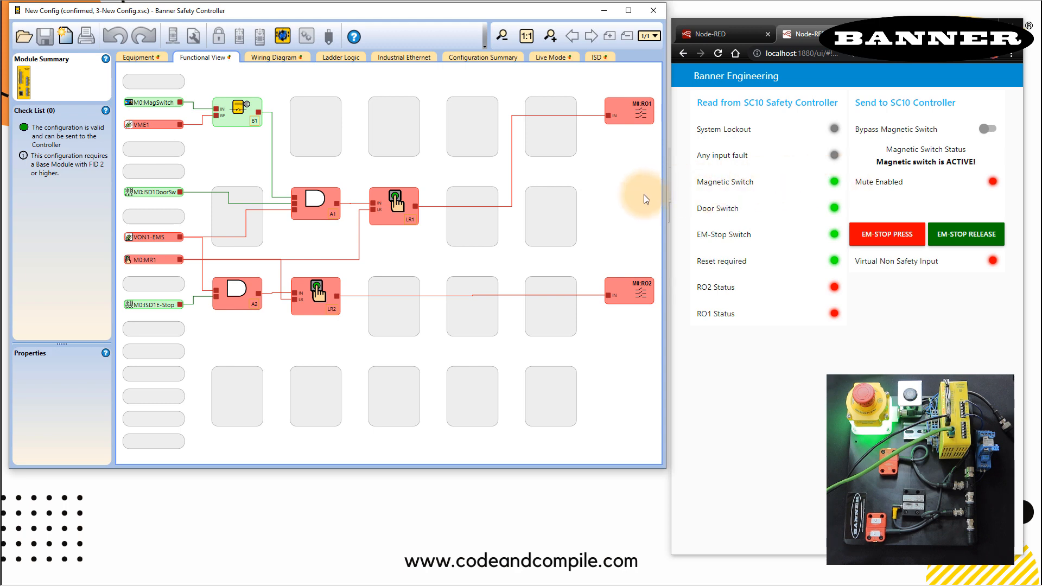
mouse_move(652, 226)
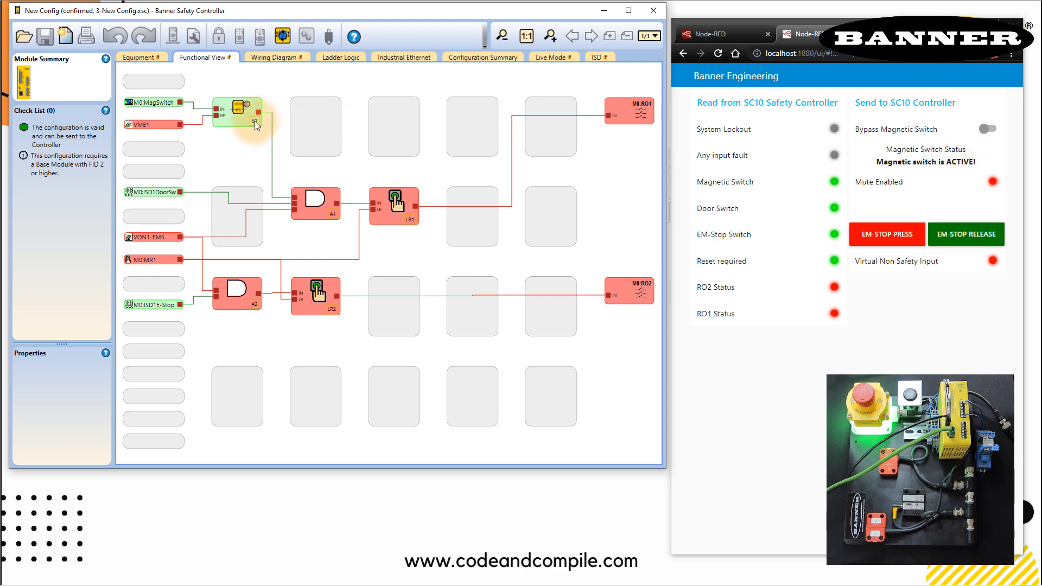
mouse_move(225, 182)
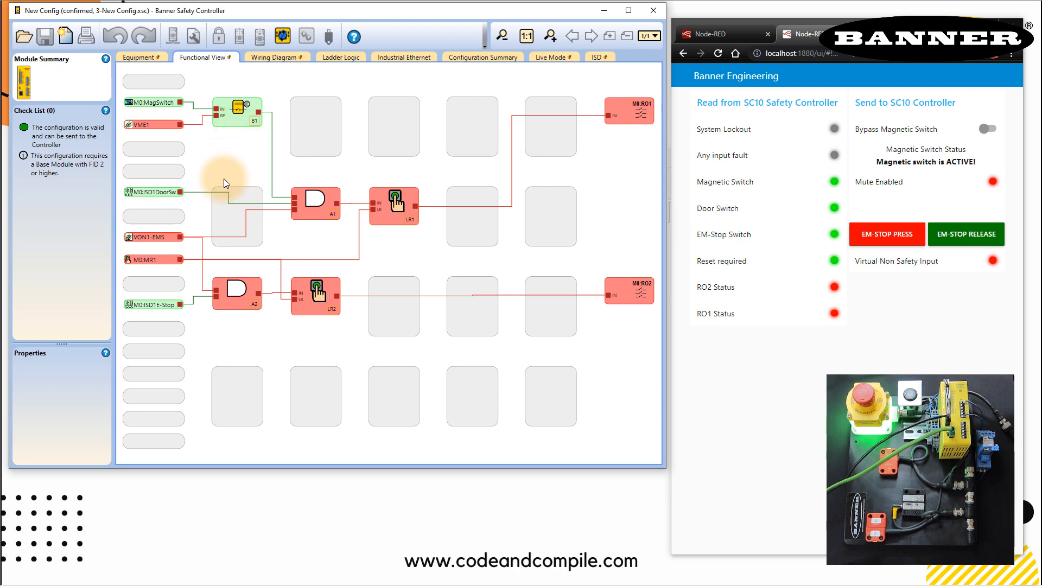
mouse_move(152, 242)
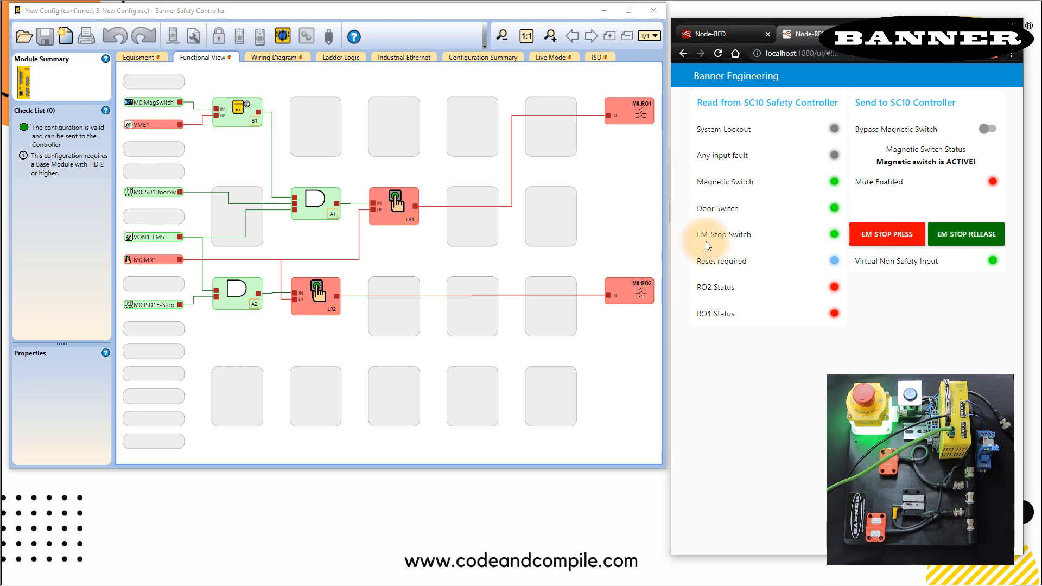
mouse_move(566, 276)
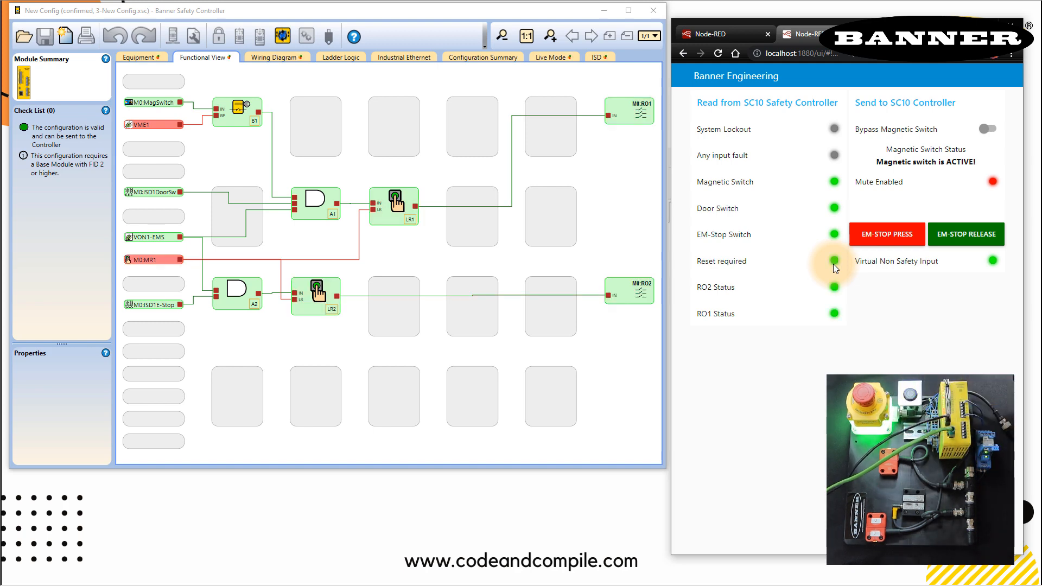
mouse_move(629, 146)
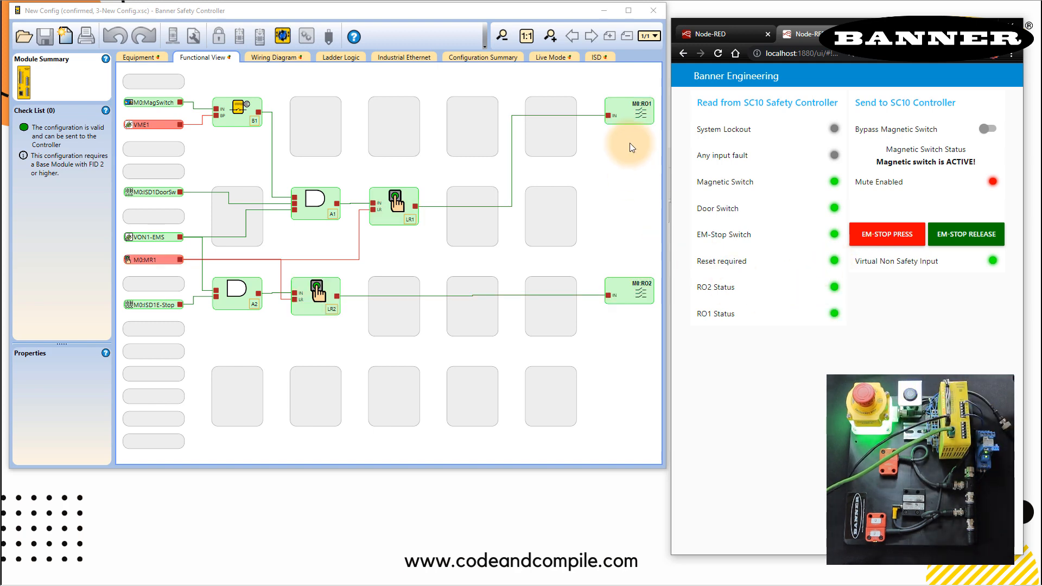
mouse_move(822, 296)
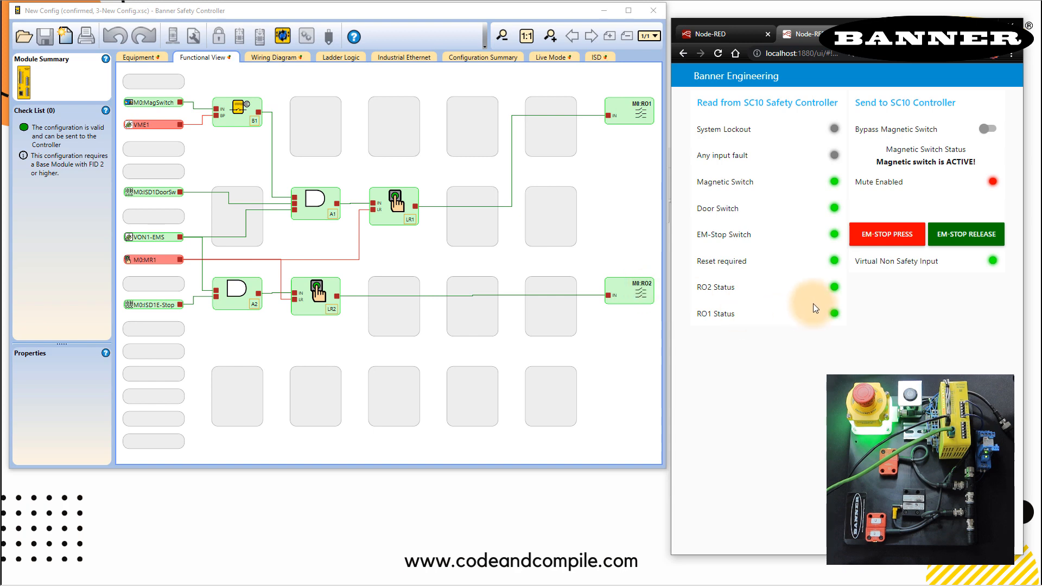
mouse_move(837, 316)
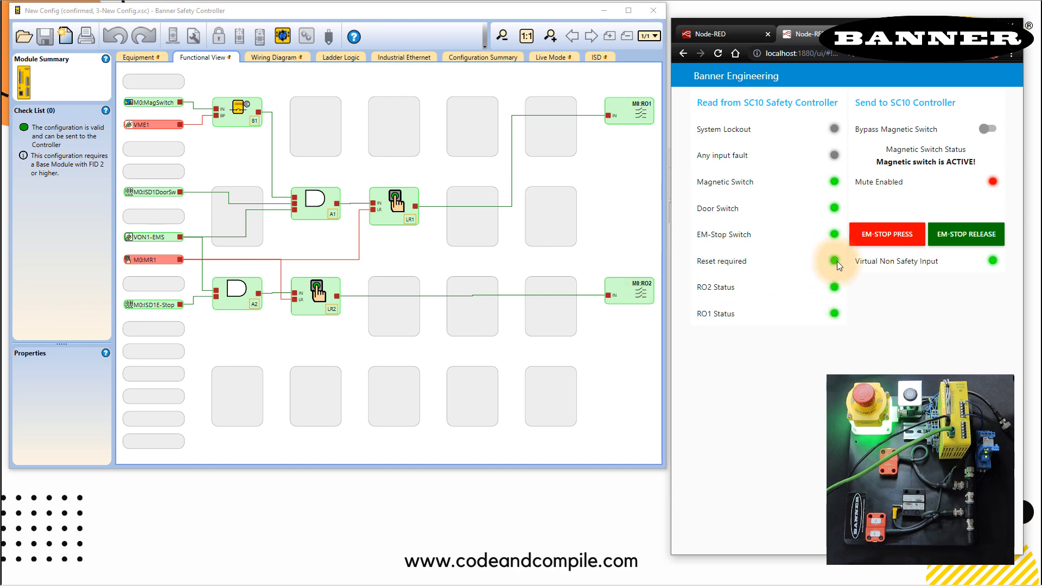
mouse_move(791, 247)
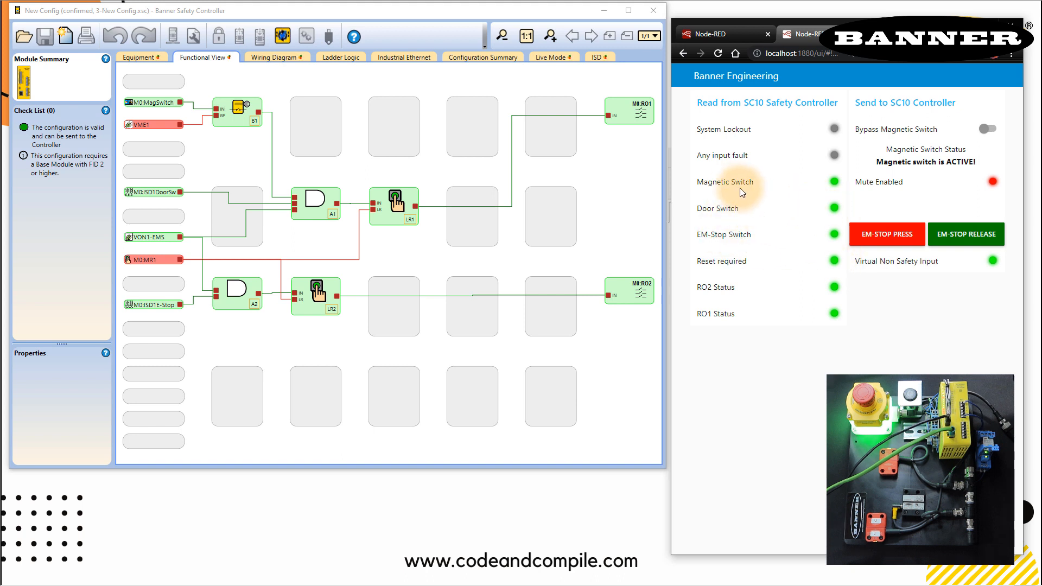
mouse_move(833, 185)
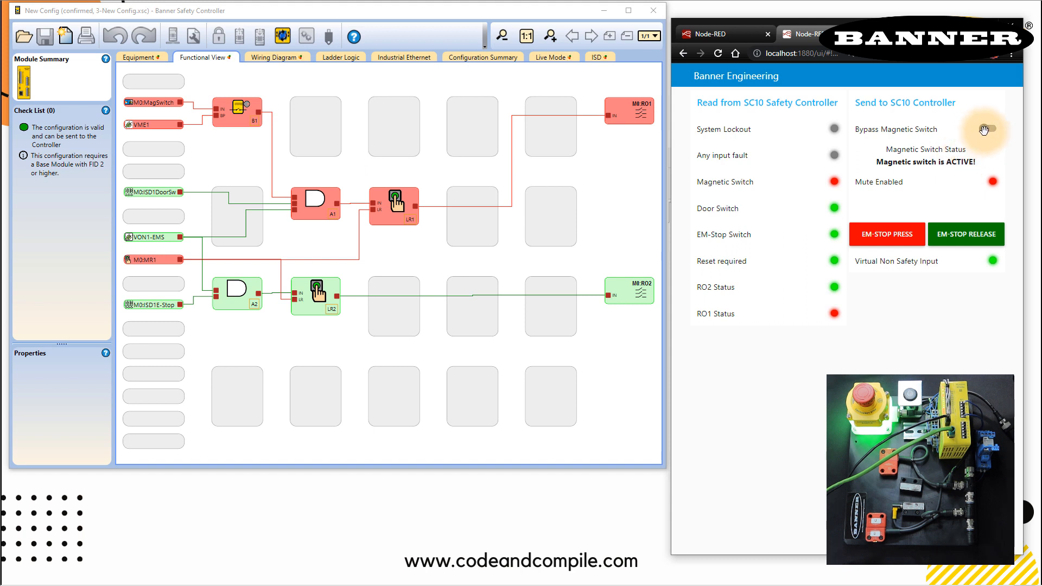
Toggle Bypass Magnetic Switch on the dashboard and reset so RO1 turns on
click(984, 130)
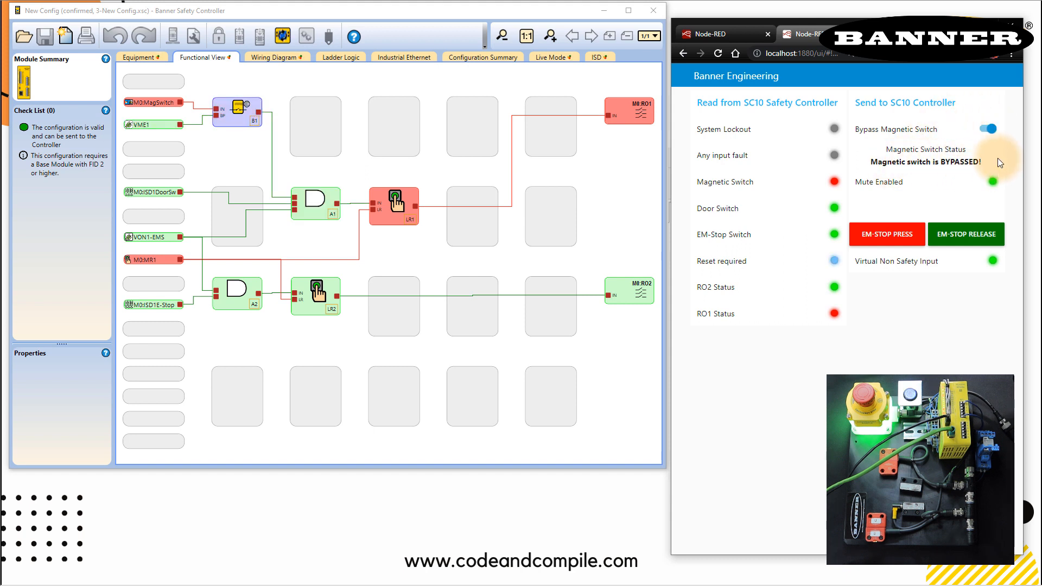
click(990, 129)
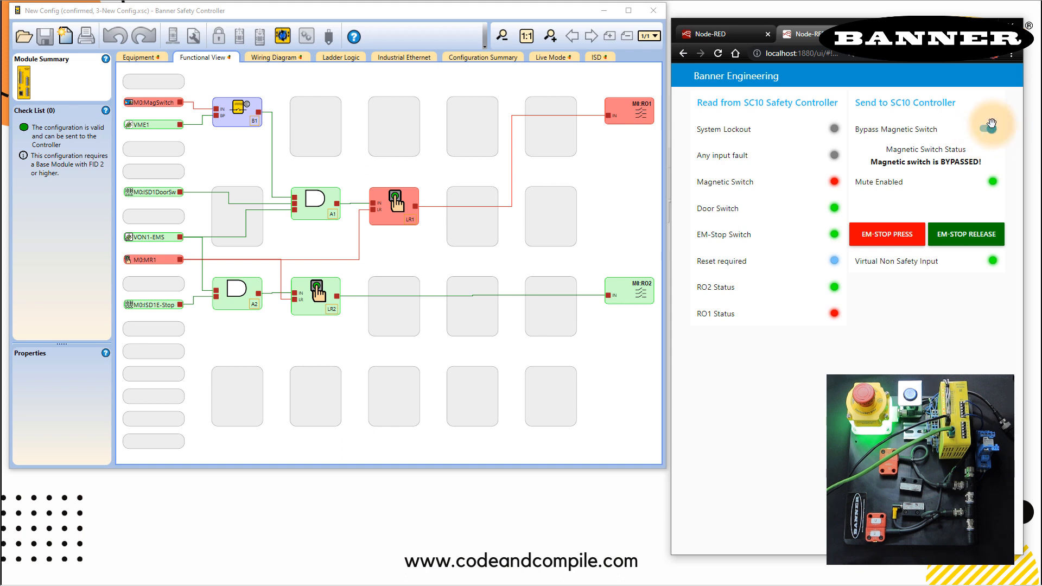
click(988, 129)
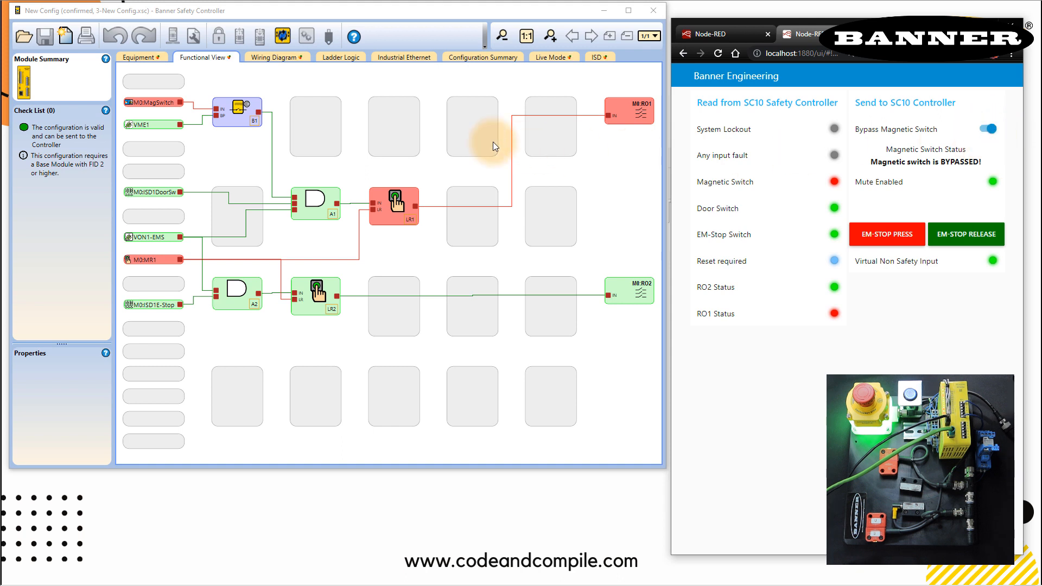
Select bypass block B1 in Live Mode to inspect its properties
click(235, 111)
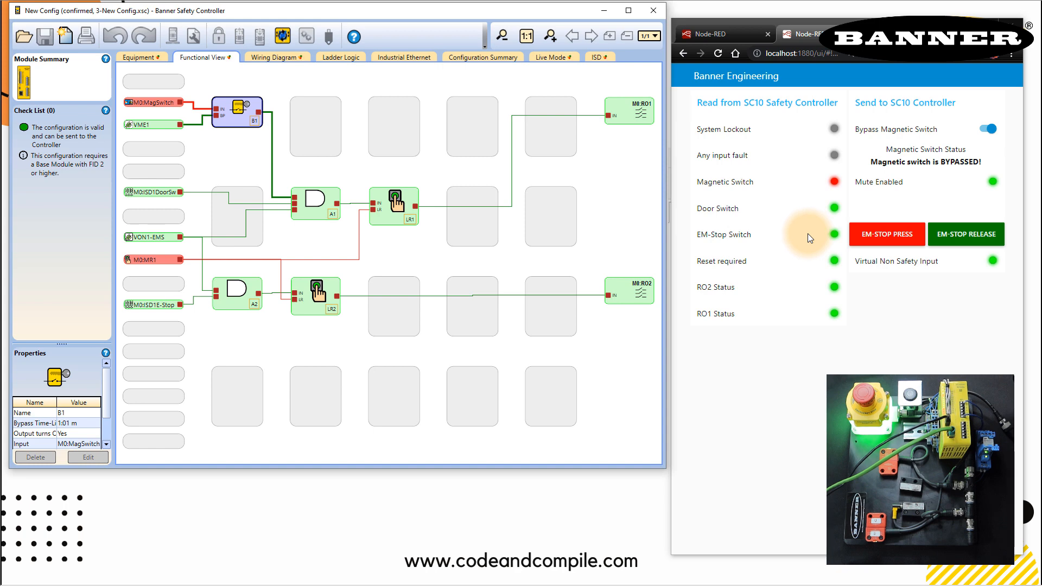
mouse_move(693, 126)
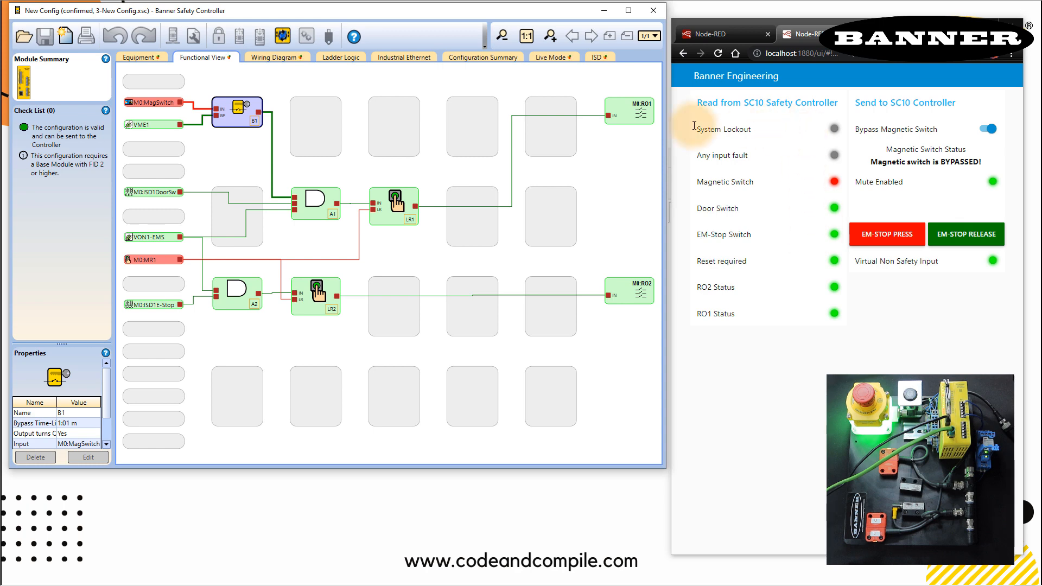
click(404, 57)
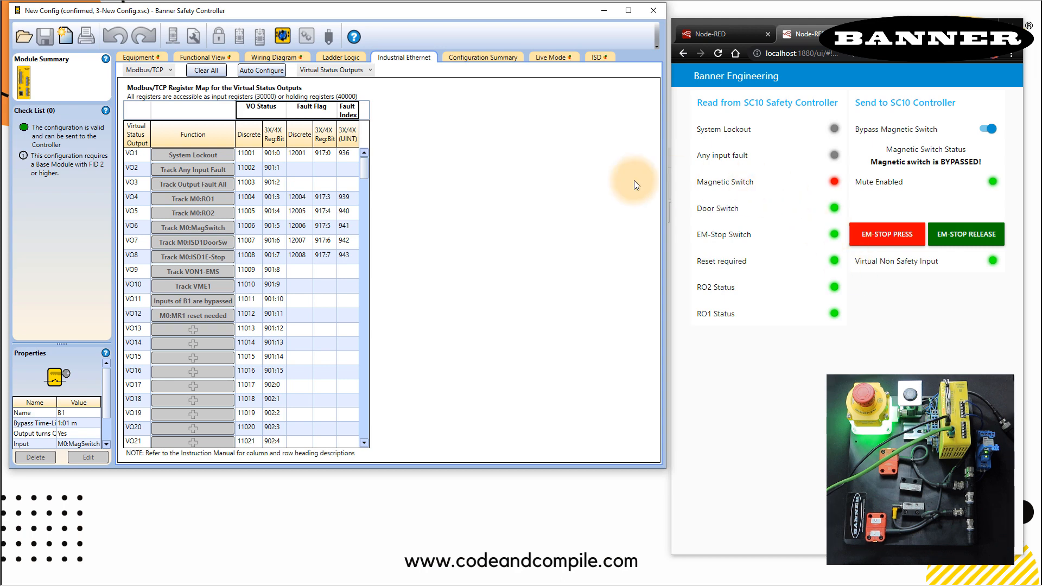
mouse_move(745, 265)
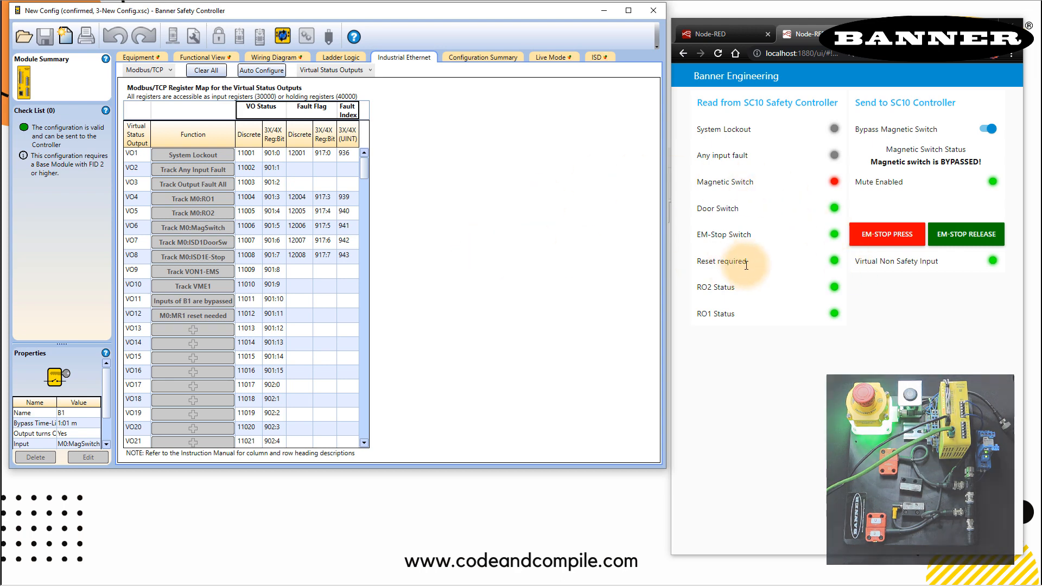